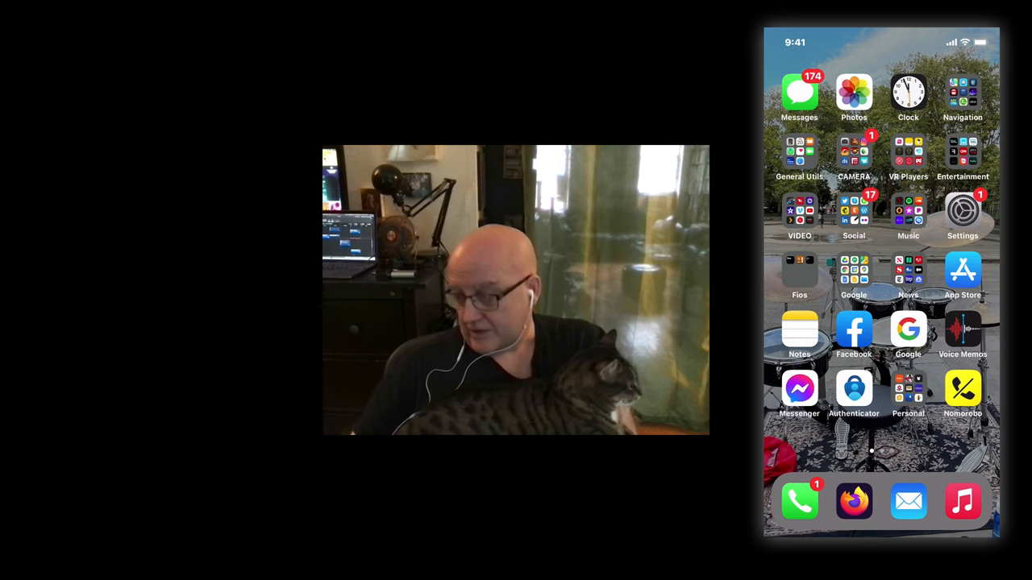
Launch iMovie from the VIDEO app folder on the iPhone.
left_click(854, 151)
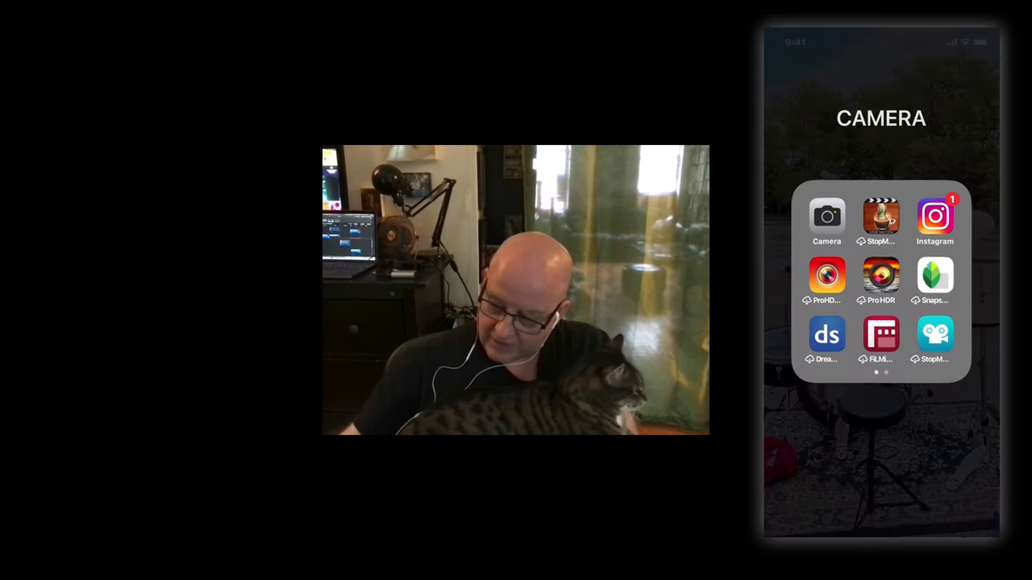
left_click(826, 218)
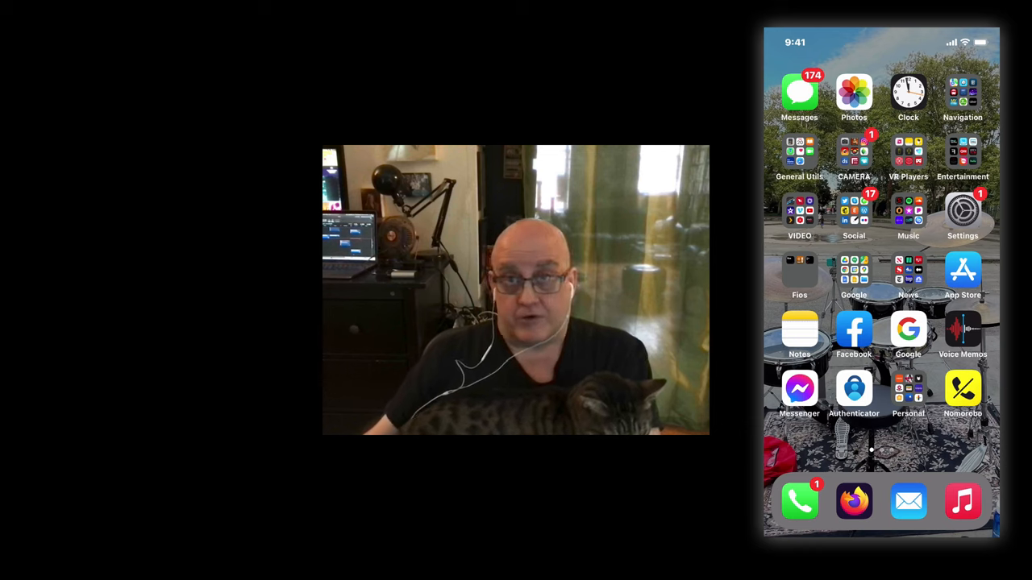
left_click(799, 214)
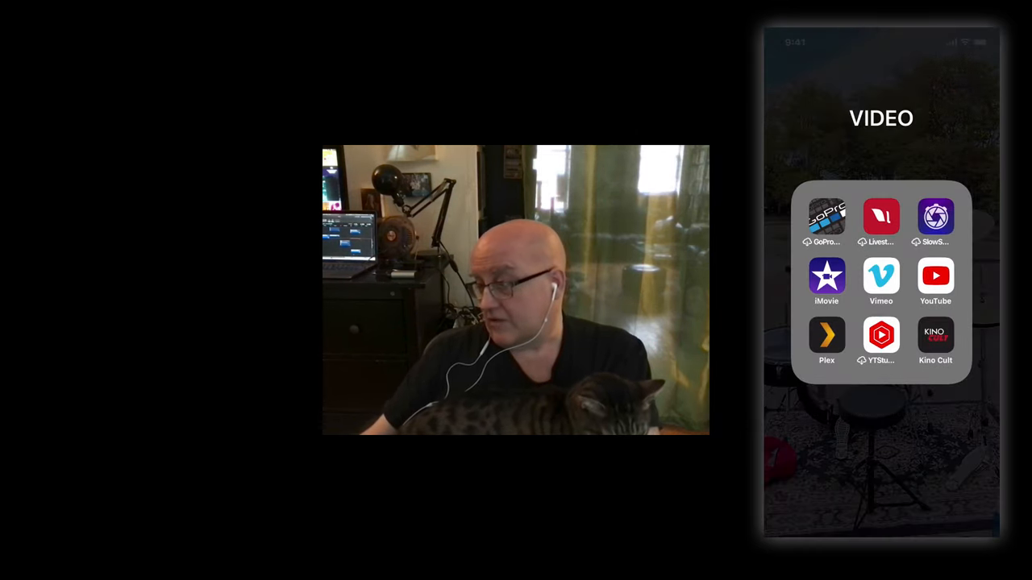
left_click(826, 277)
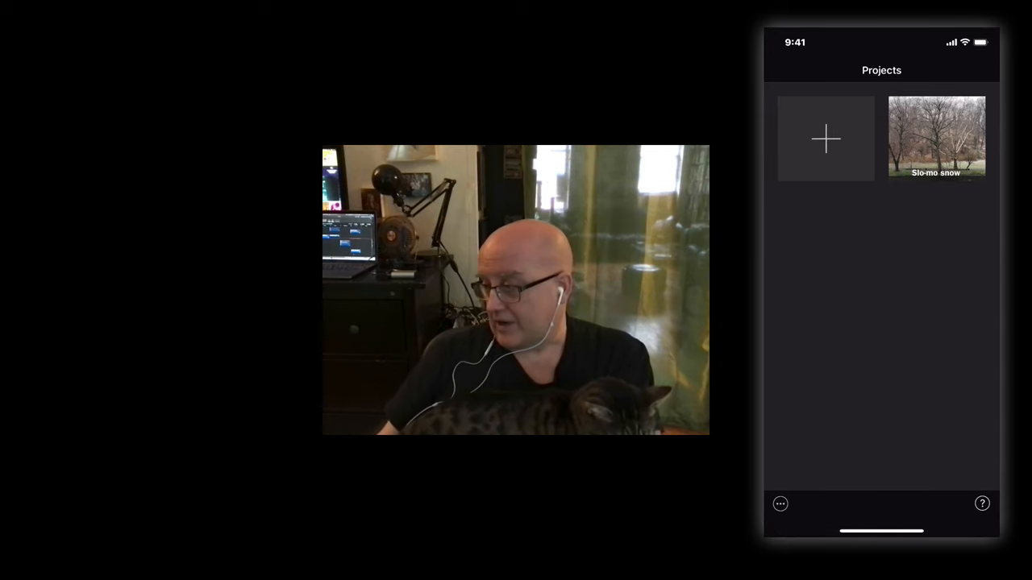
Create a new Movie project from the slo-mo snow clip and play it back once.
left_click(935, 137)
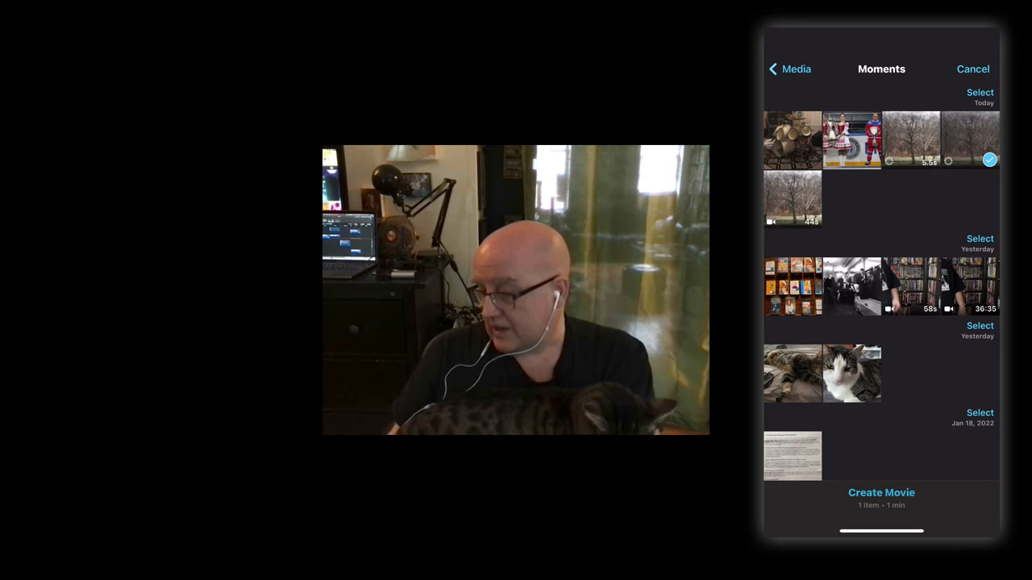
left_click(881, 492)
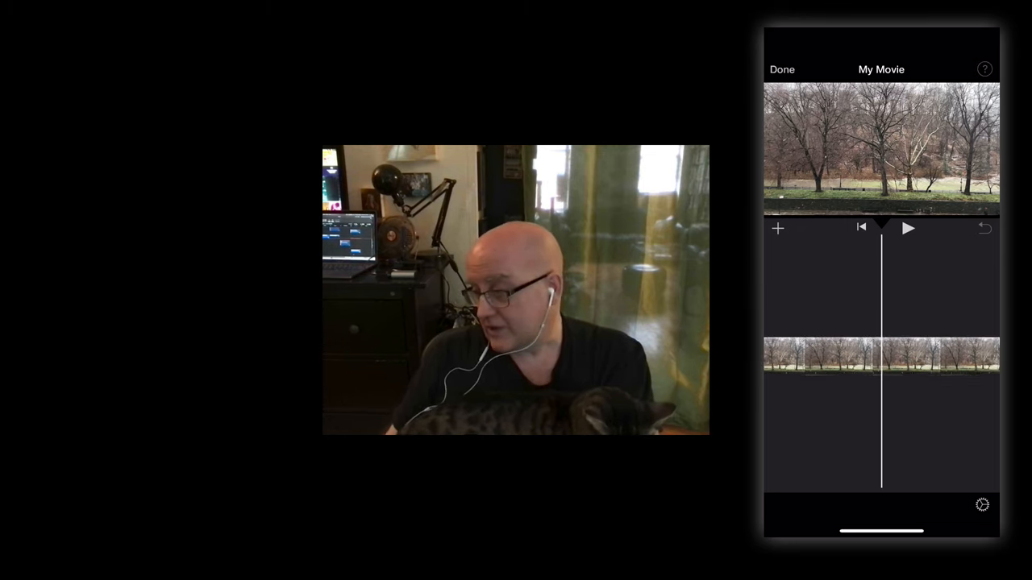
left_click(908, 228)
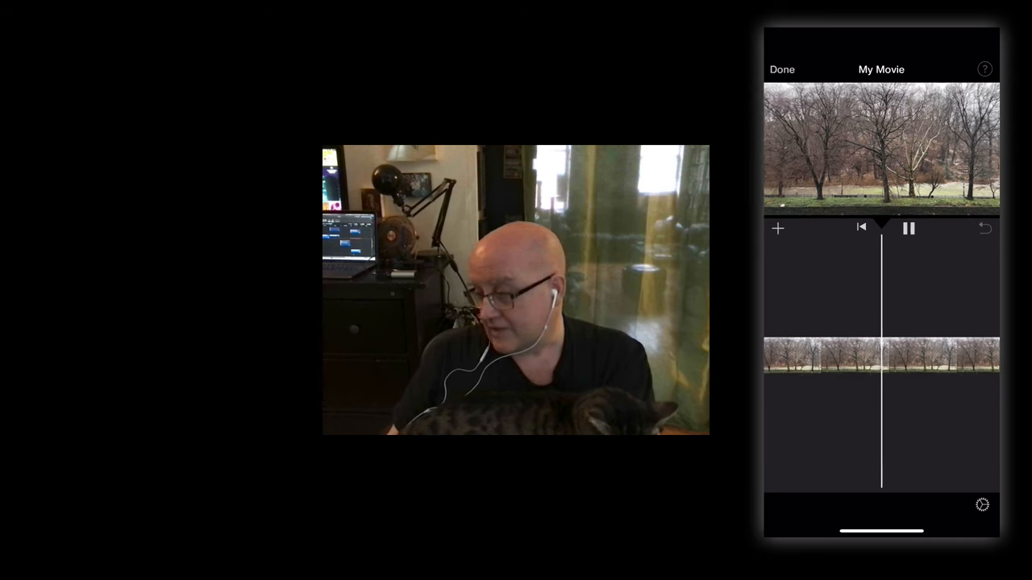
left_click(908, 228)
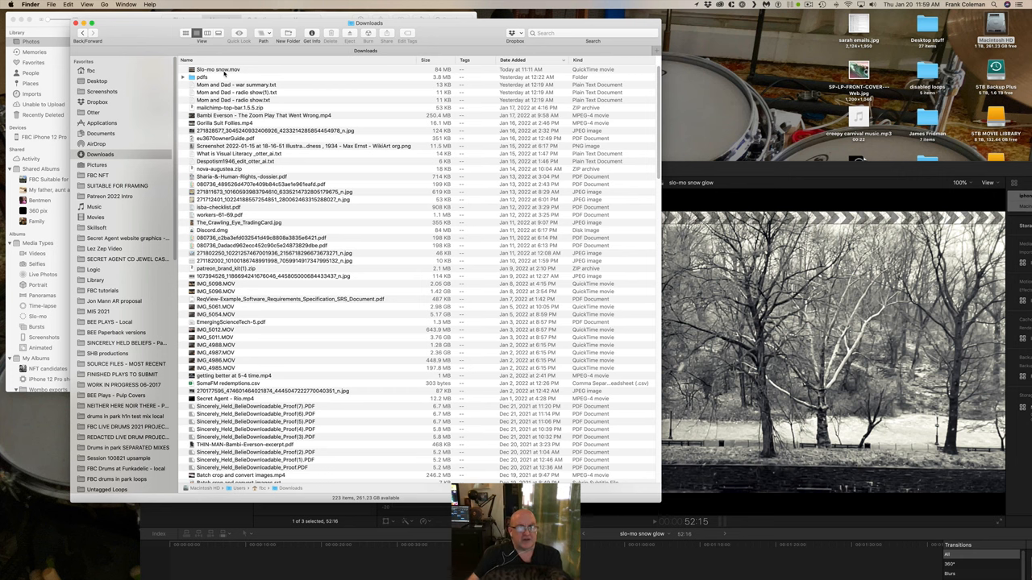
Open Slo-mo snow.mov from the Downloads folder in QuickTime Player.
double_click(208, 65)
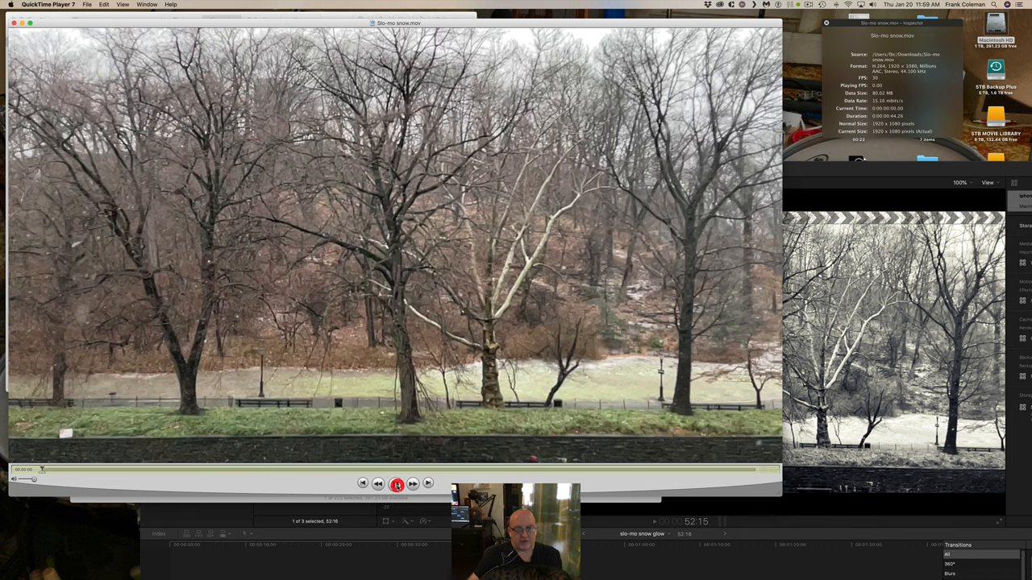
left_click(397, 482)
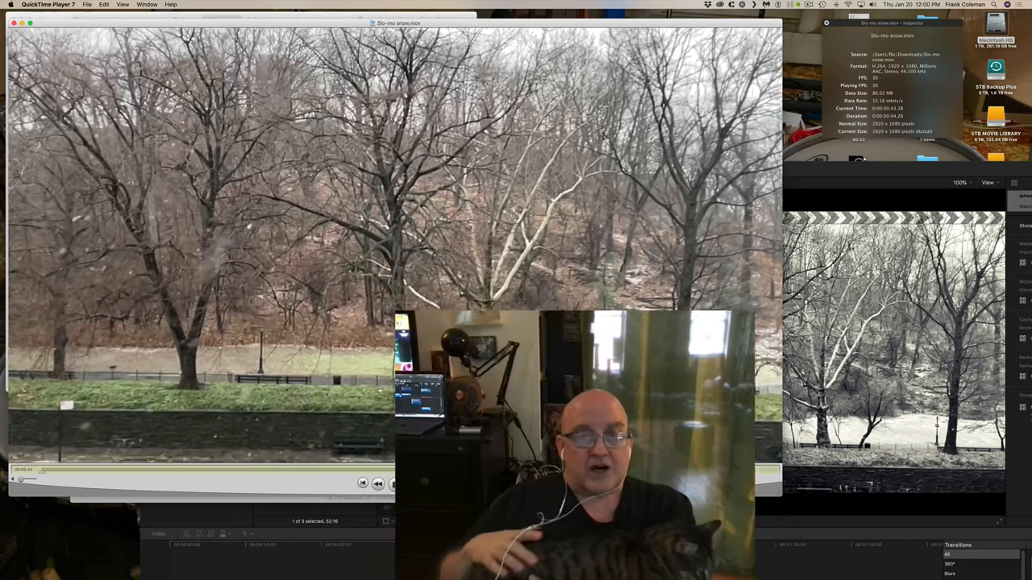
left_click(393, 484)
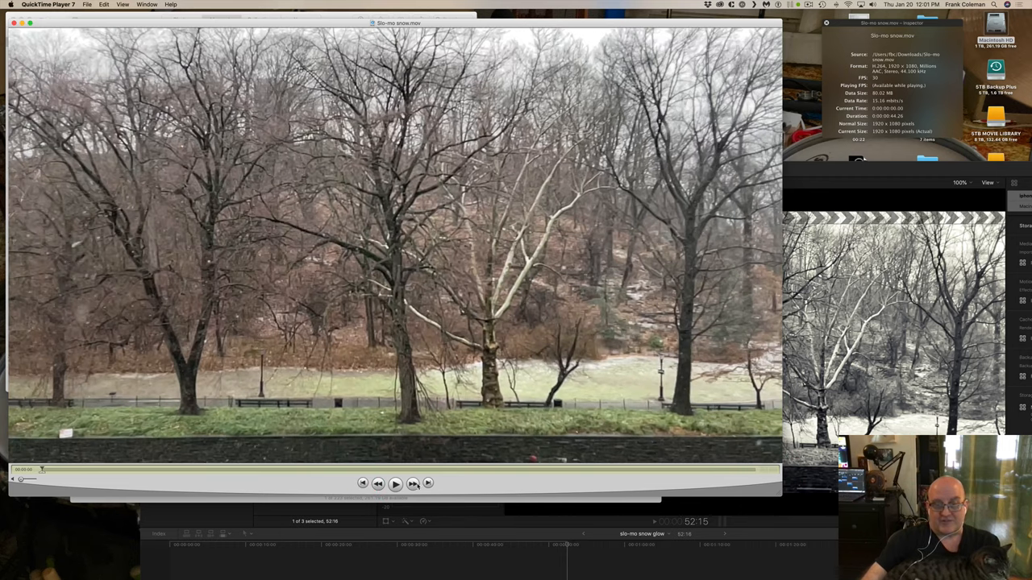
left_click(51, 5)
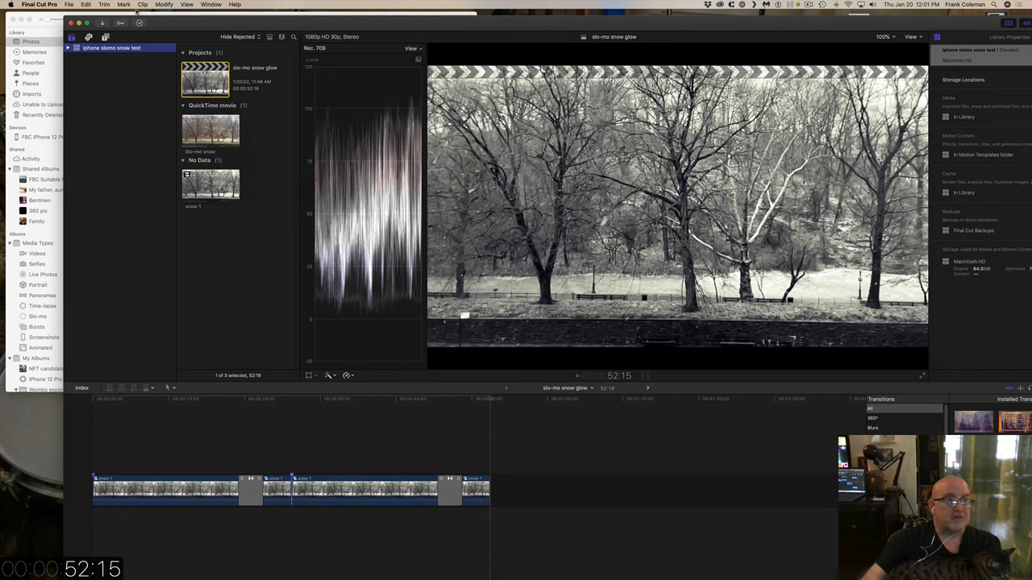
Close the 'iphone slomo snow test' library via the File menu, leaving nothing loaded.
left_click(77, 6)
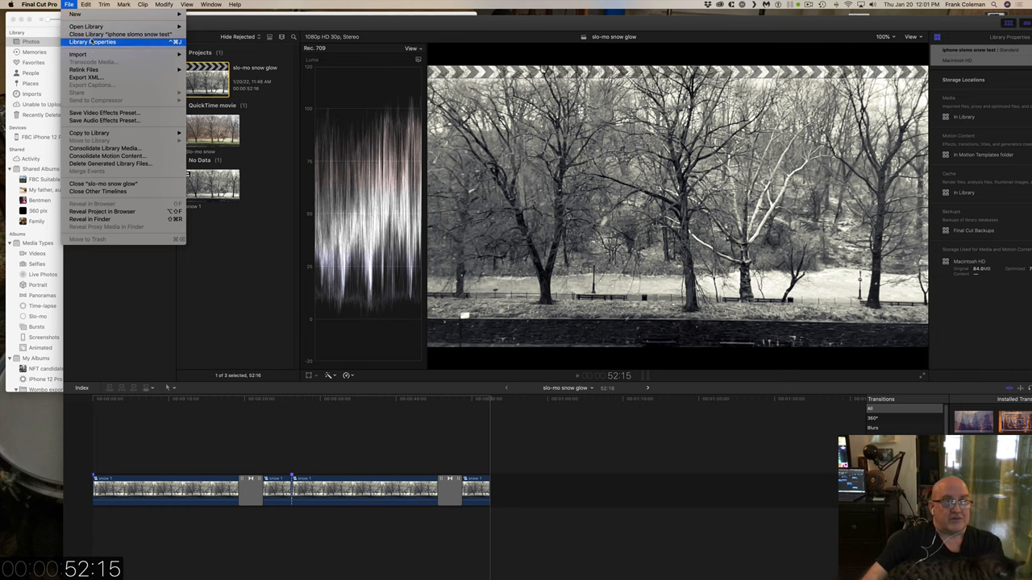
left_click(109, 29)
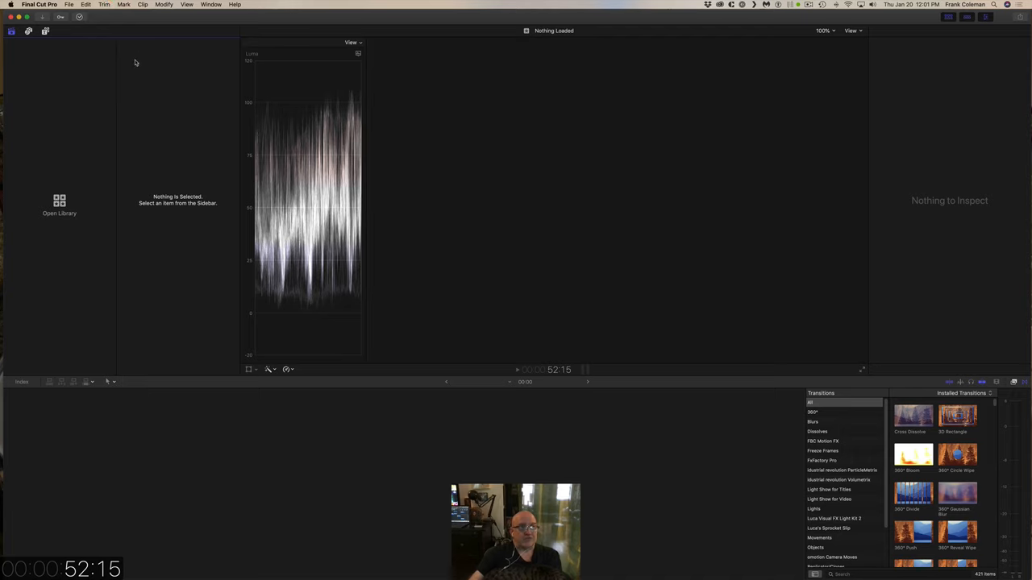
left_click(58, 6)
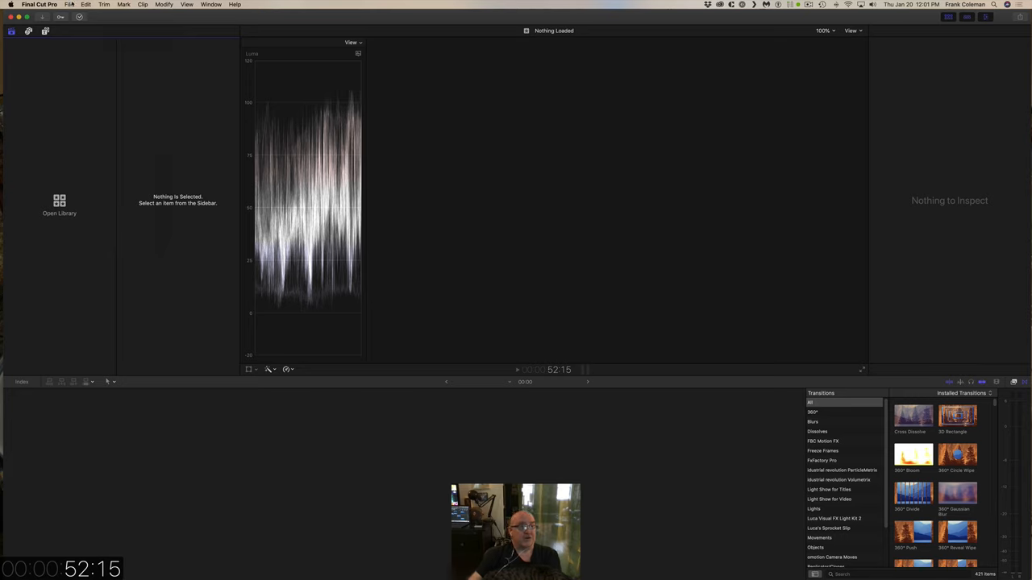
left_click(78, 6)
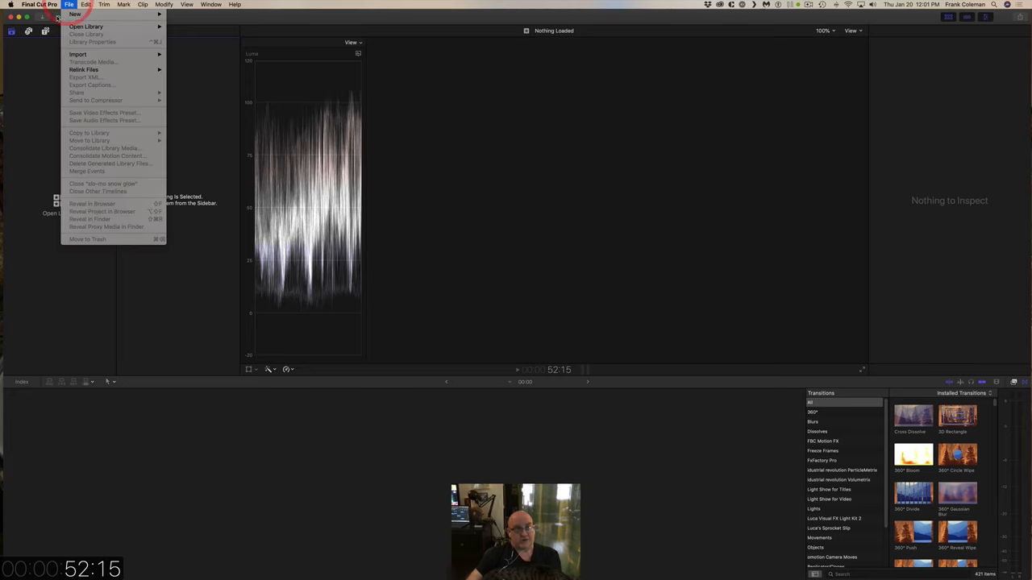
mouse_move(80, 13)
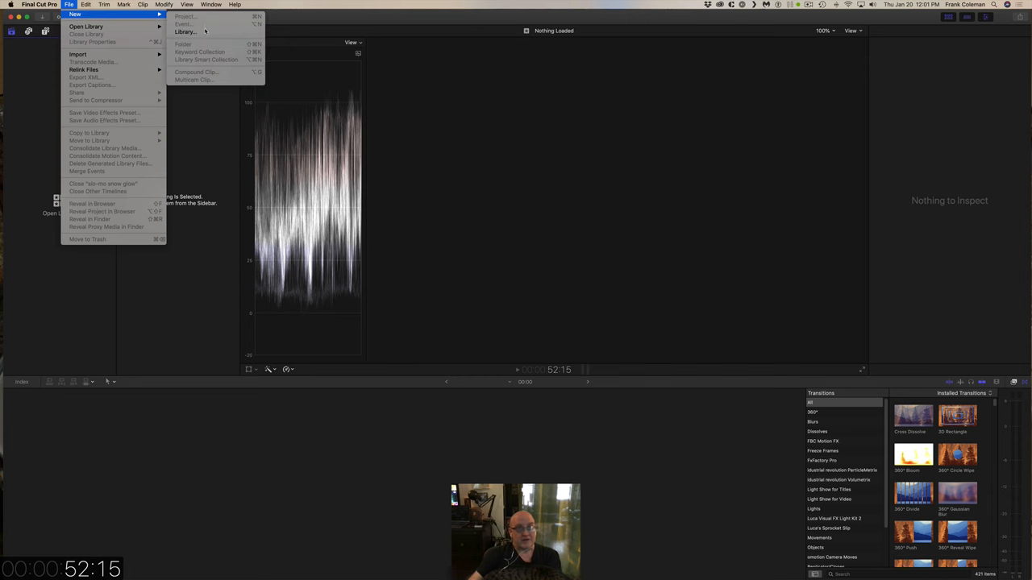
Create a new library named snow2 and save it in the Movies folder.
left_click(188, 32)
type("snow2.fcpbundle")
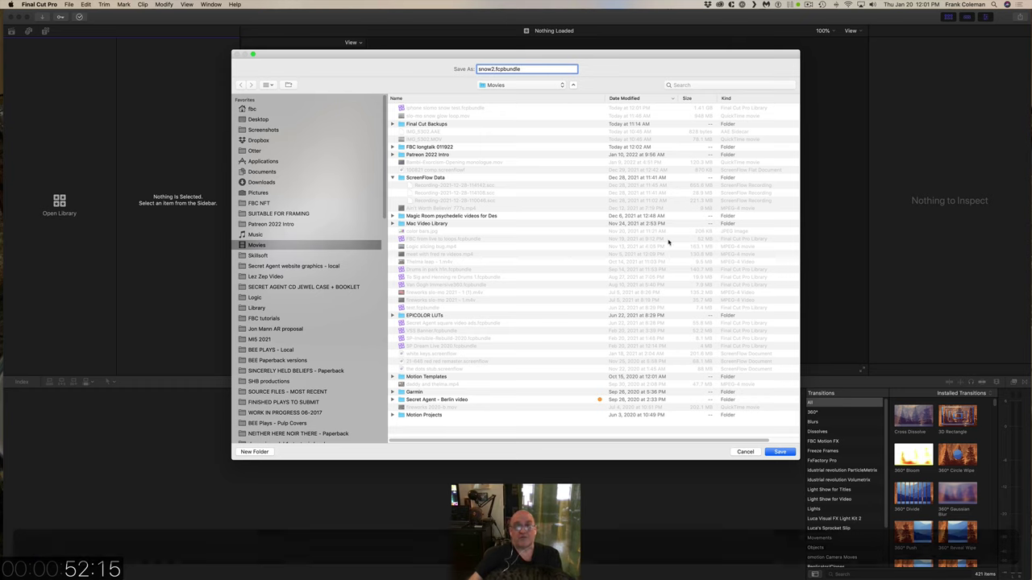
mouse_move(783, 466)
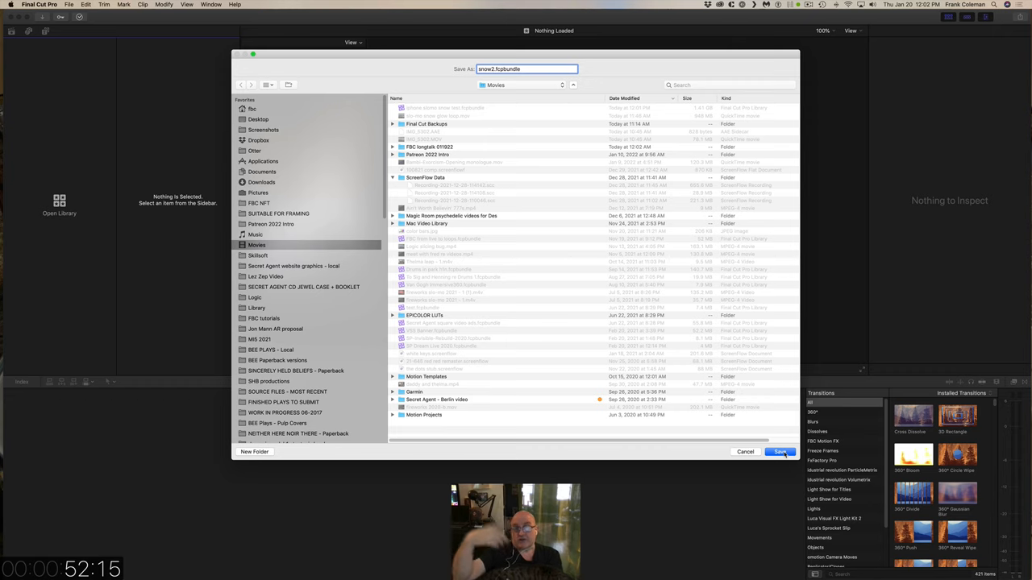
left_click(779, 452)
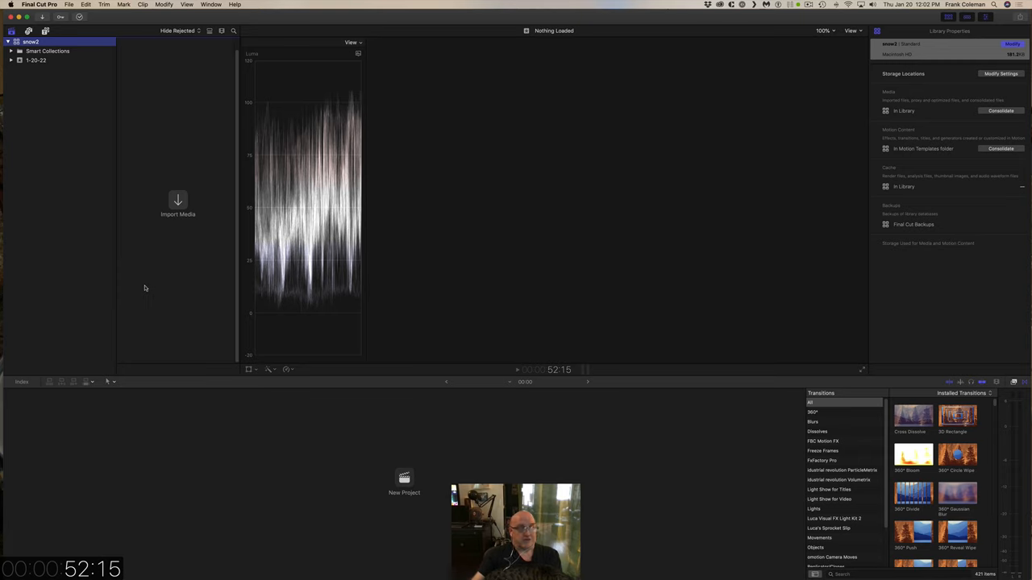
mouse_move(433, 401)
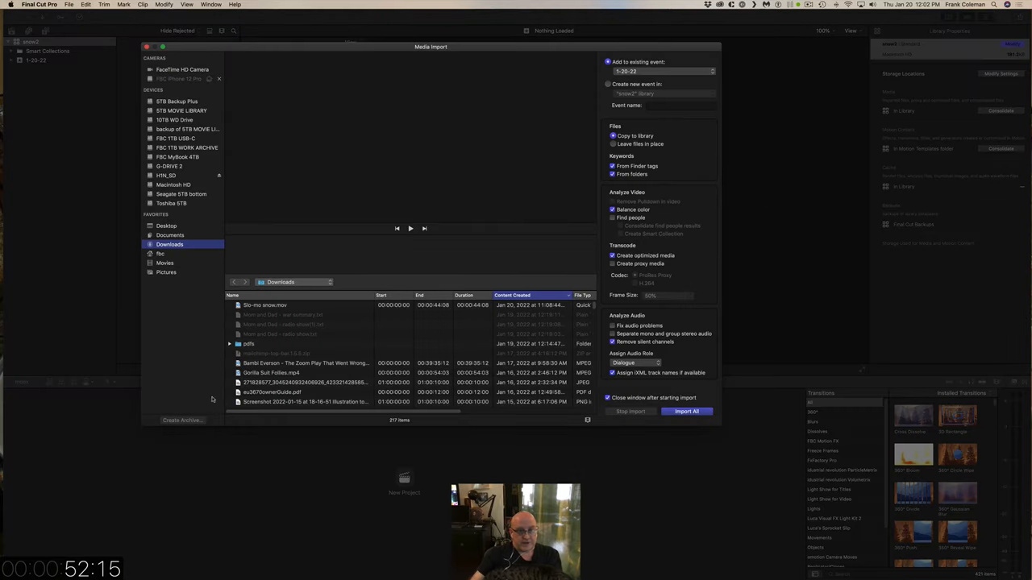
Import Slo-mo snow.mov into the snow2 library and start a new project.
left_click(266, 304)
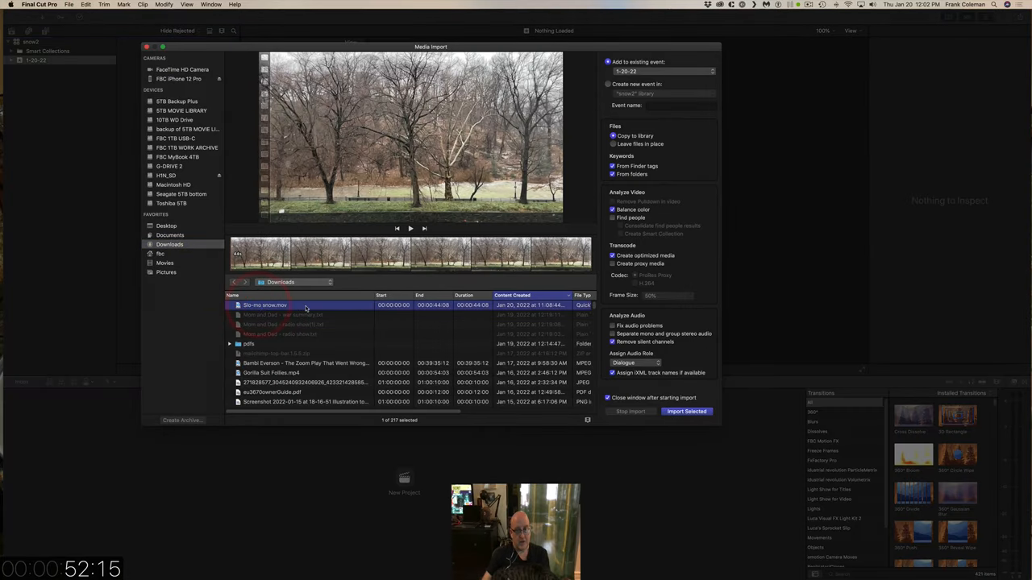
left_click(686, 412)
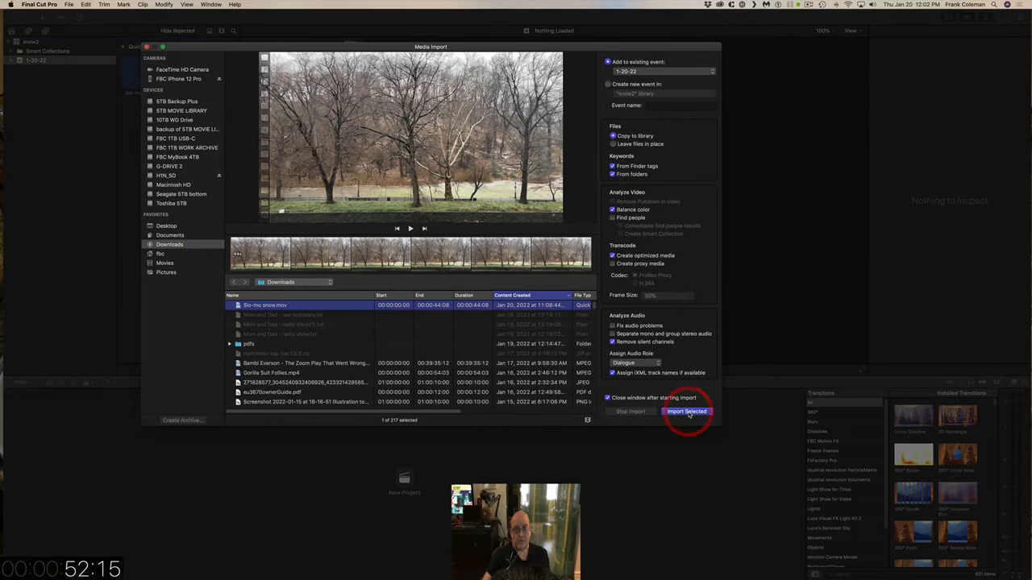
left_click(687, 412)
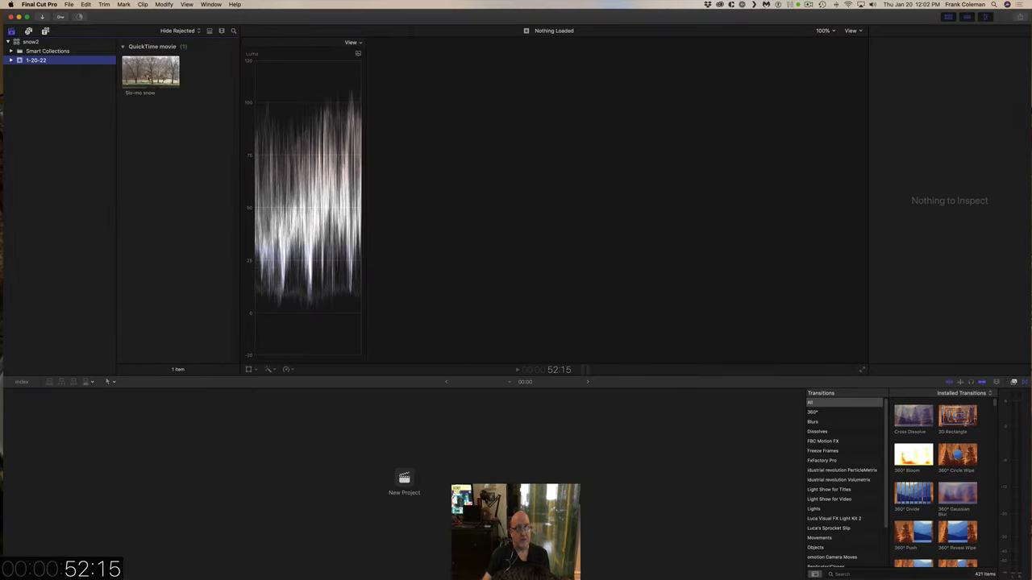
left_click(152, 71)
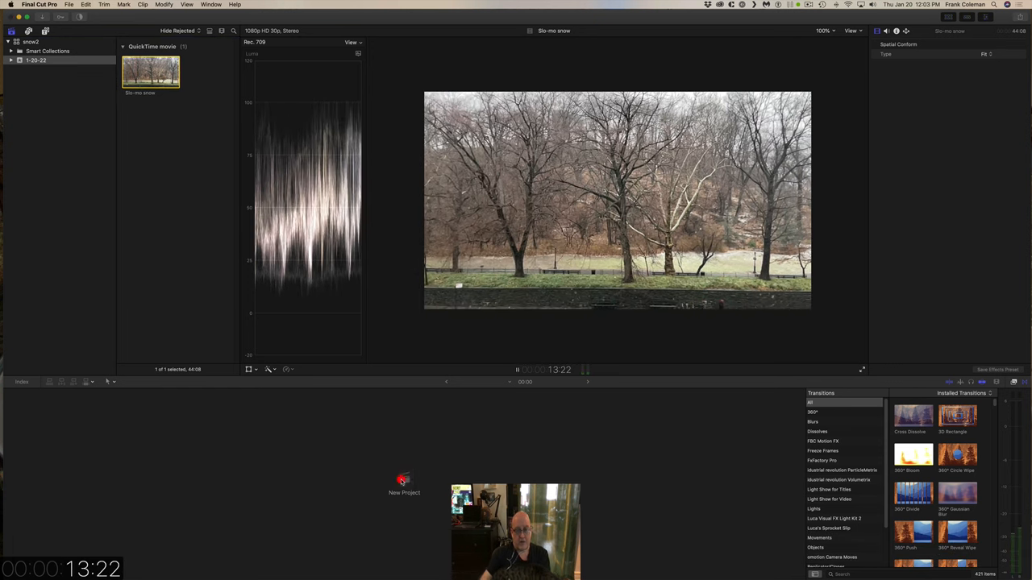
left_click(403, 479)
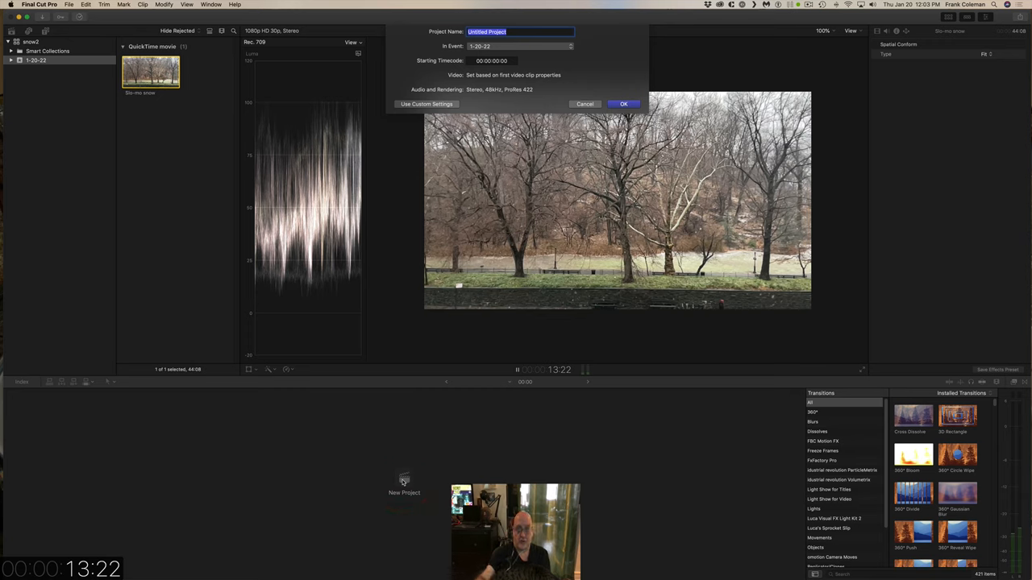
Name the new project snow2 in the 1-20-22 event.
type("sno")
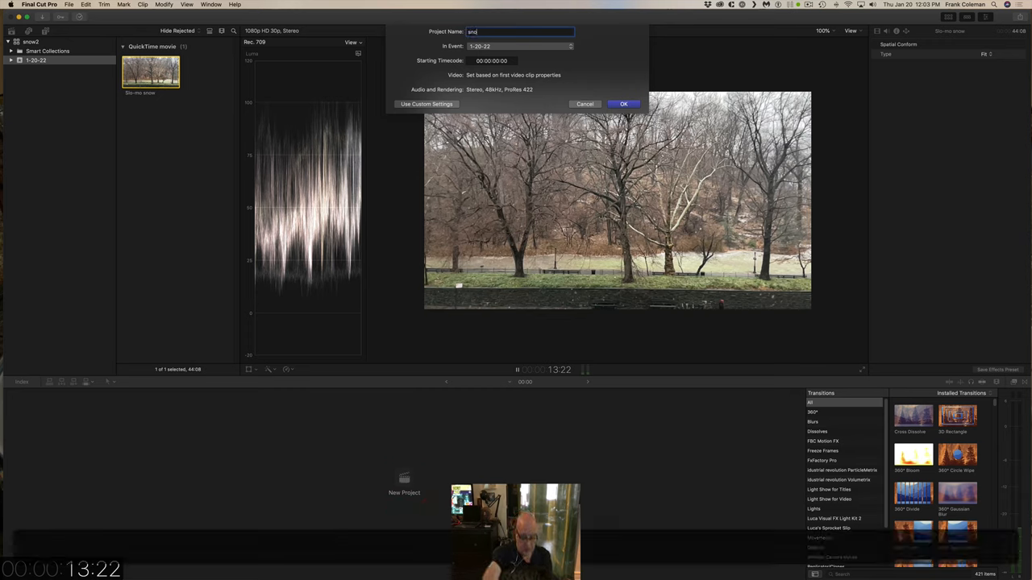
type("w2")
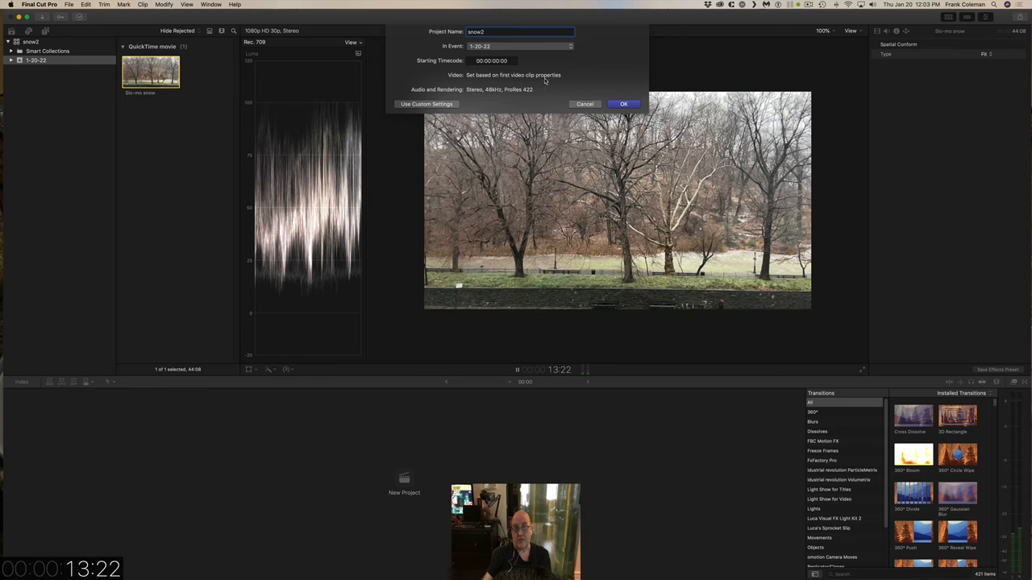
left_click(623, 104)
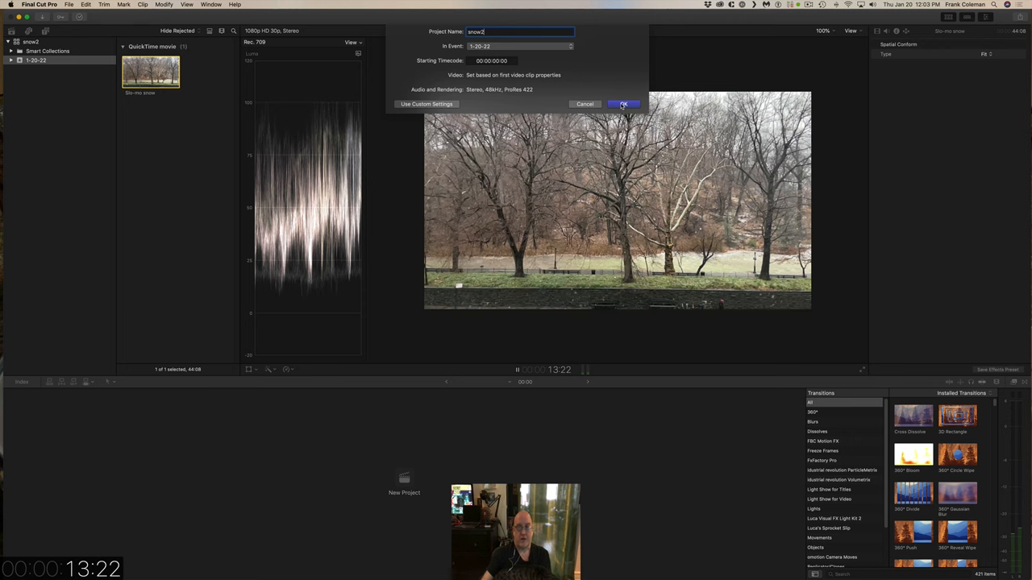
left_click(623, 104)
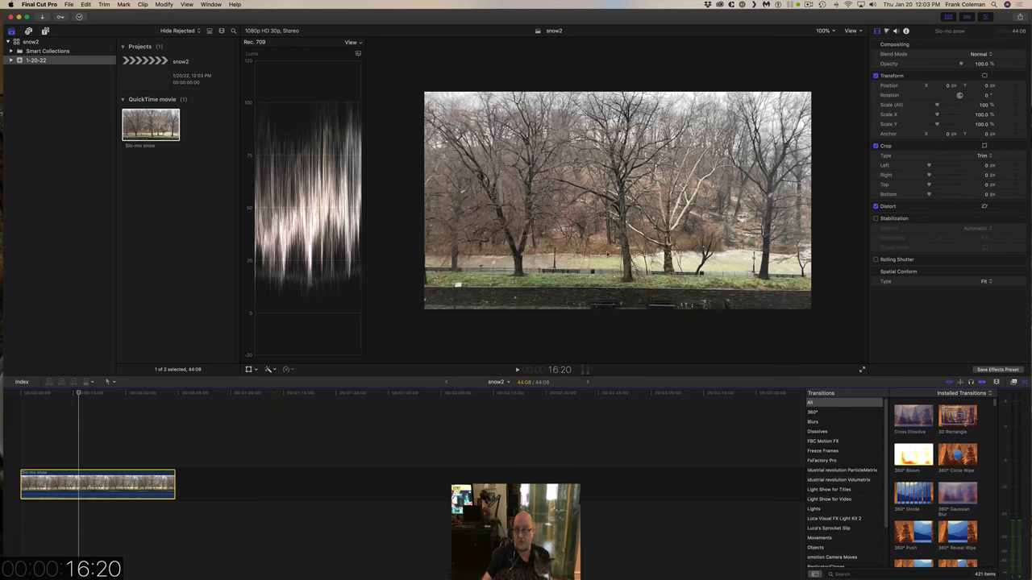
Enable Stabilization on the Slo-mo snow clip in the Video inspector.
left_click(875, 218)
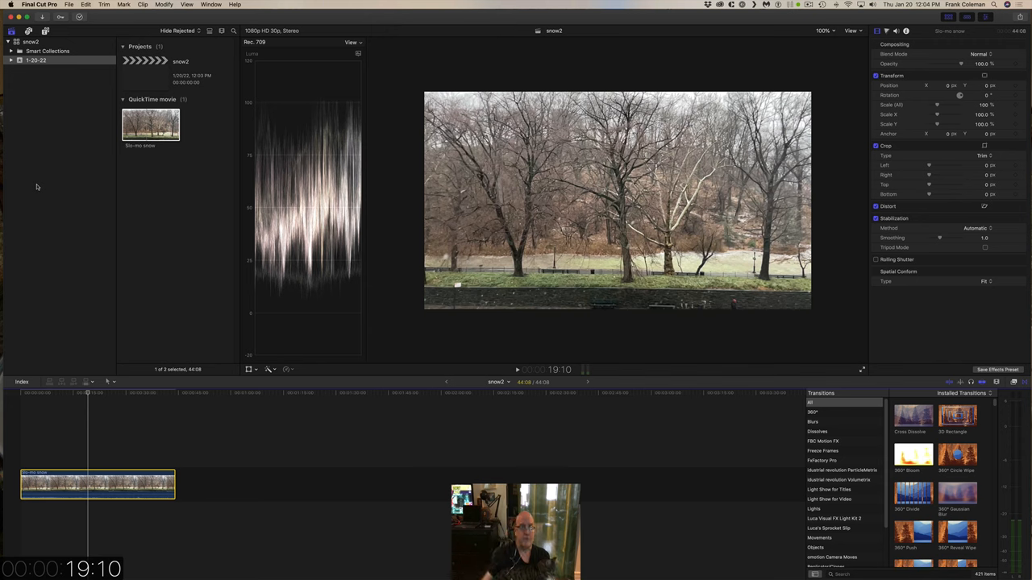
left_click(43, 6)
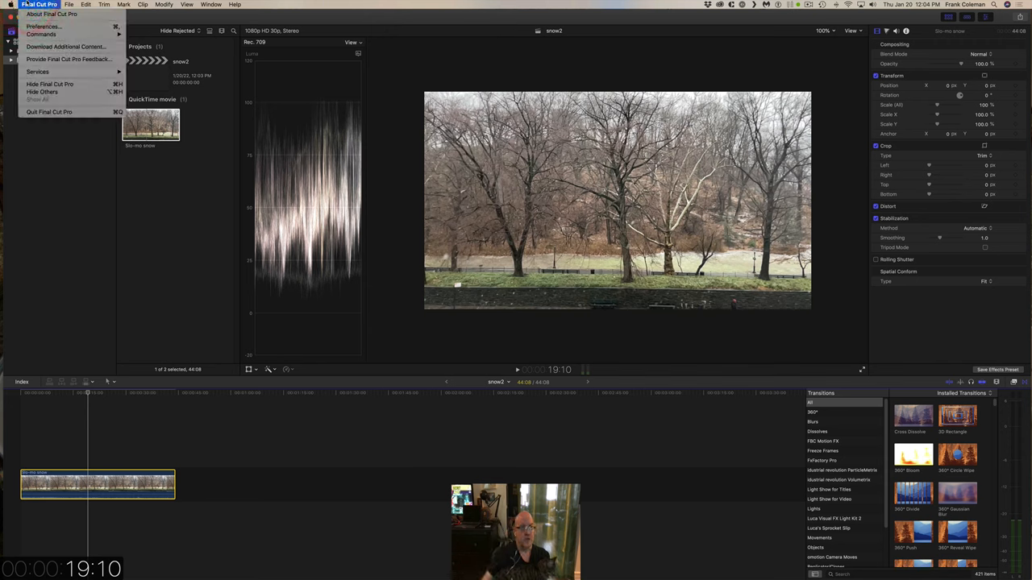
left_click(34, 29)
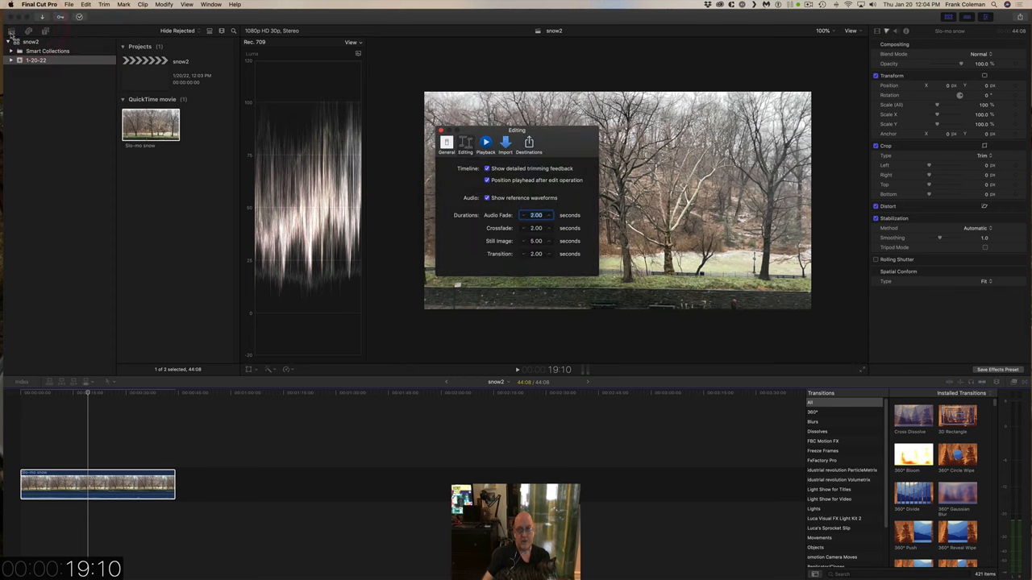
left_click(446, 142)
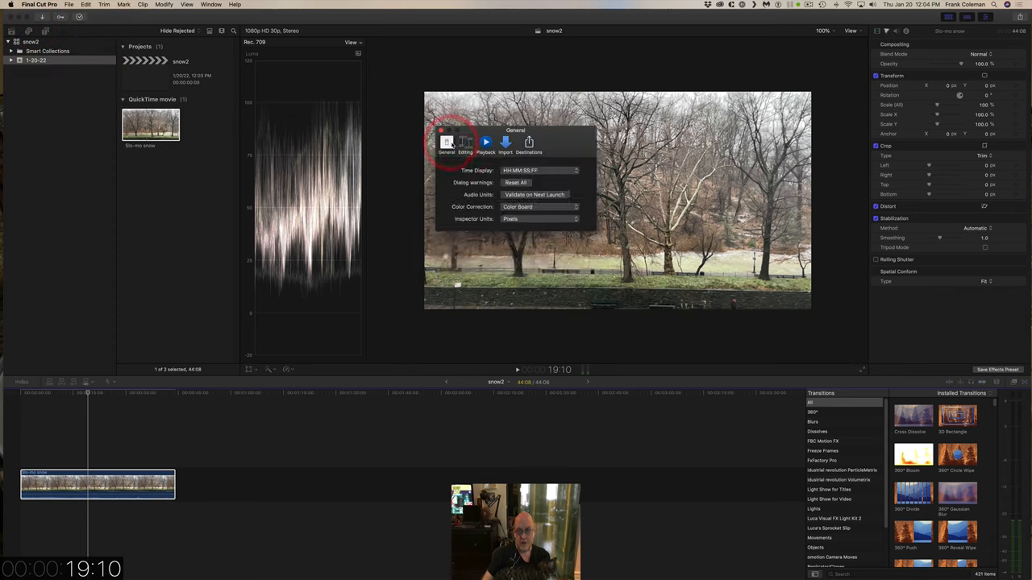
left_click(465, 142)
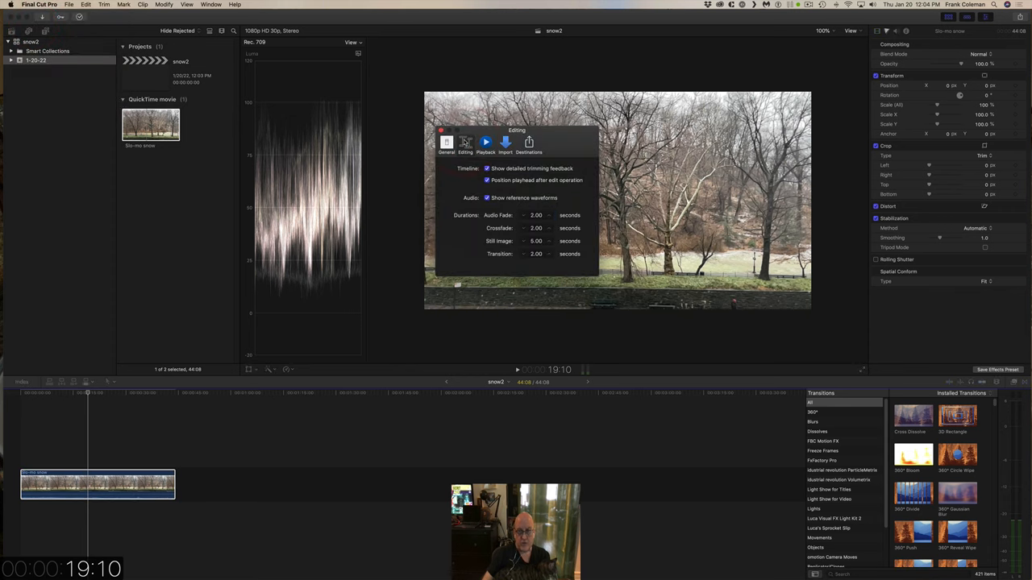
left_click(484, 142)
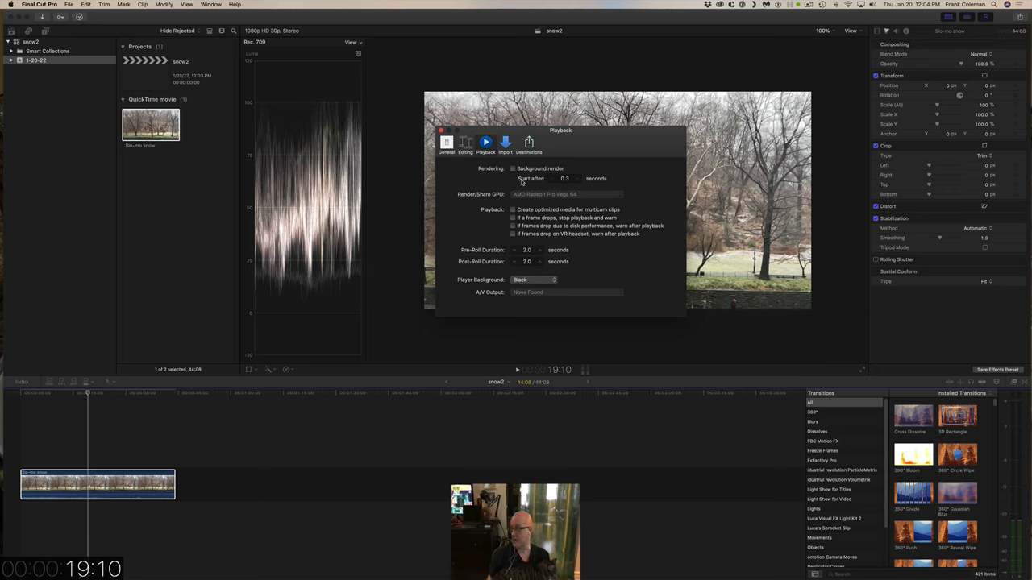
mouse_move(555, 190)
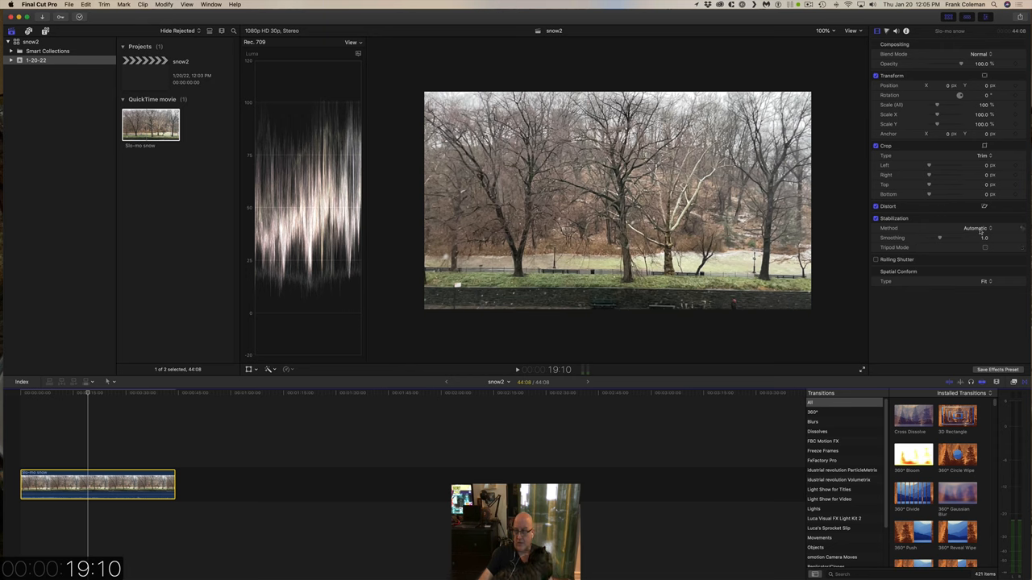
Keep the stabilization method on Automatic and enable Tripod Mode.
left_click(987, 229)
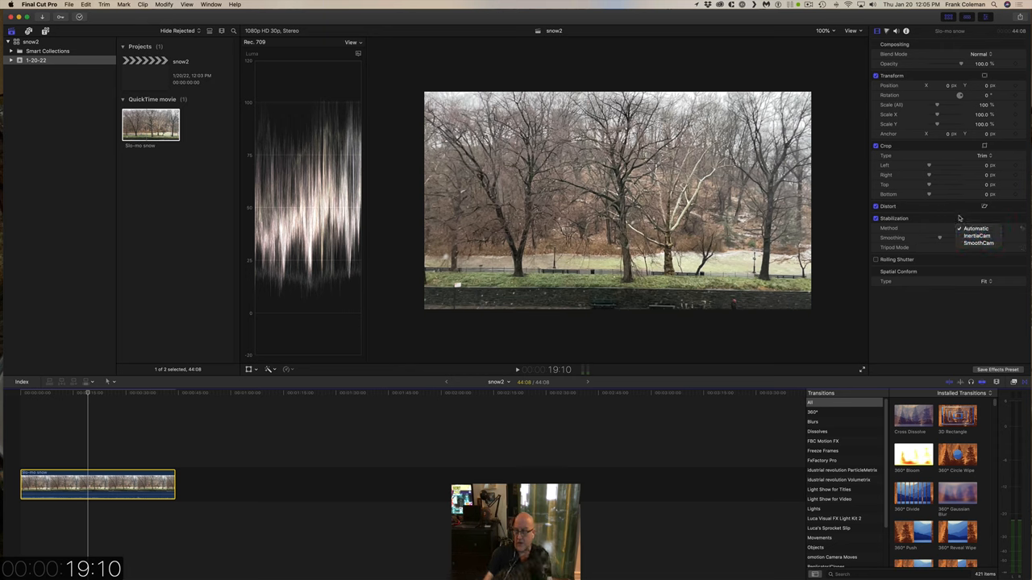
left_click(977, 228)
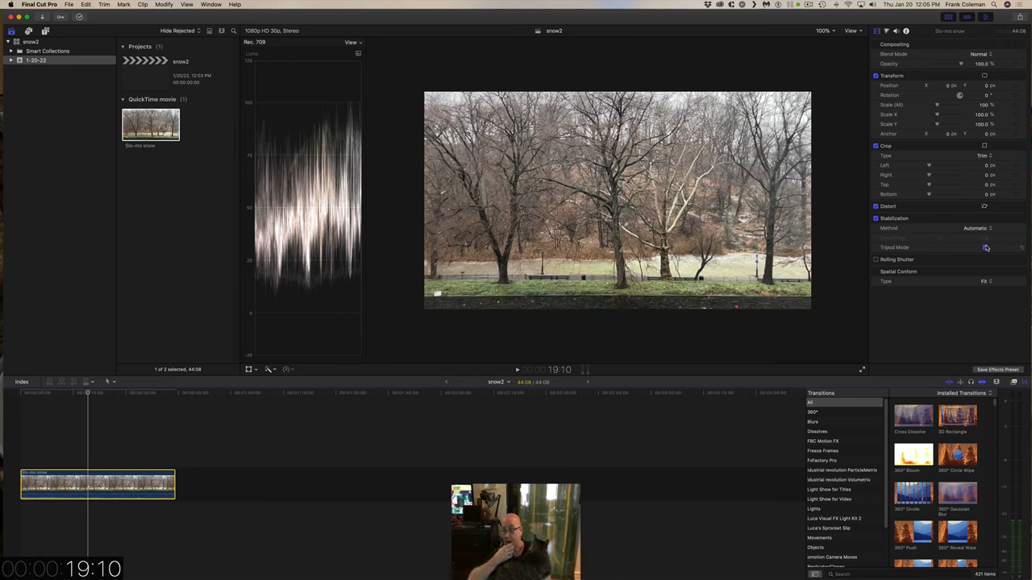
left_click(985, 246)
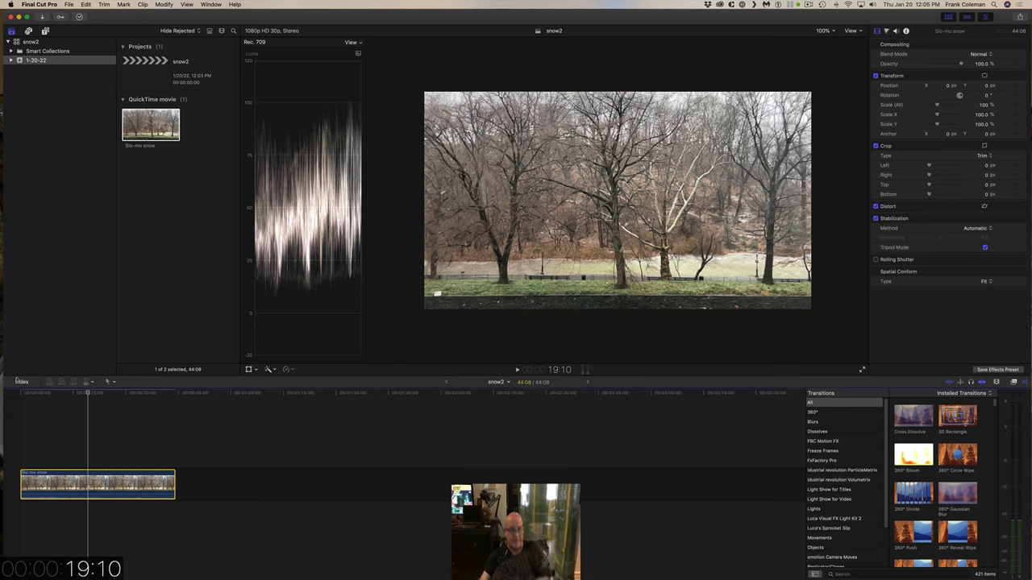
left_click(149, 407)
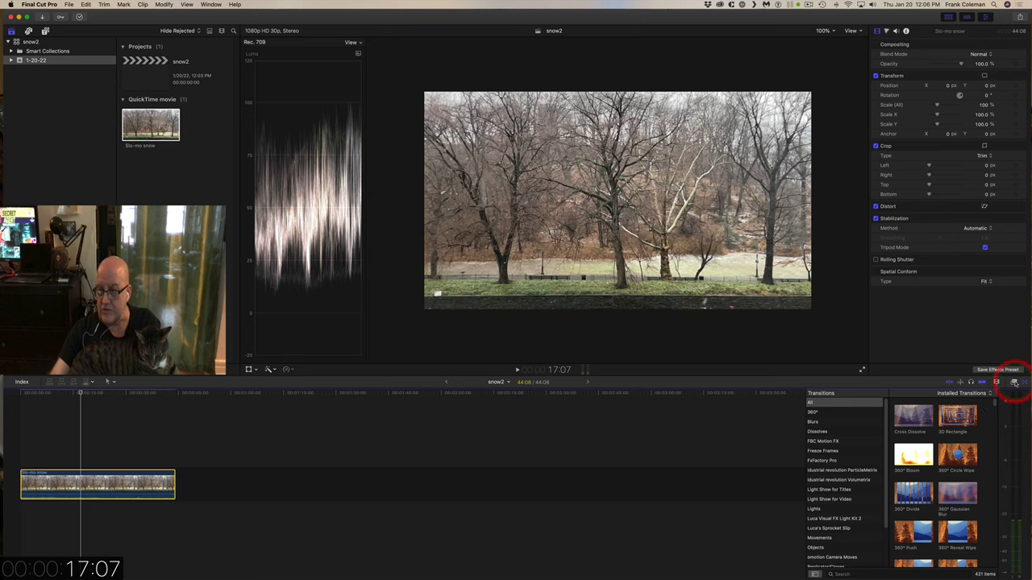
Apply the Color Board effect to the clip and toggle the video scopes off and back on.
left_click(1012, 398)
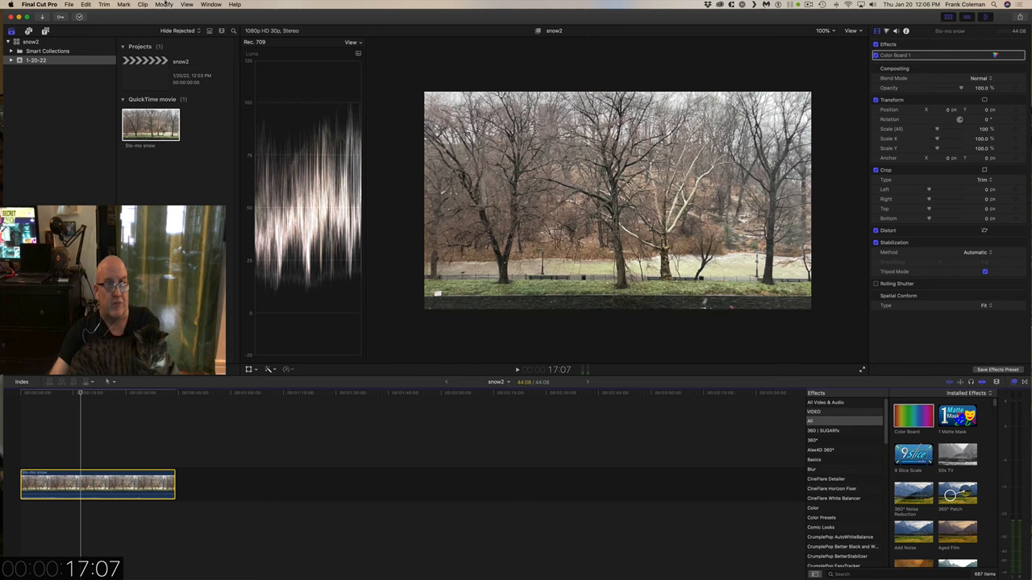
left_click(171, 5)
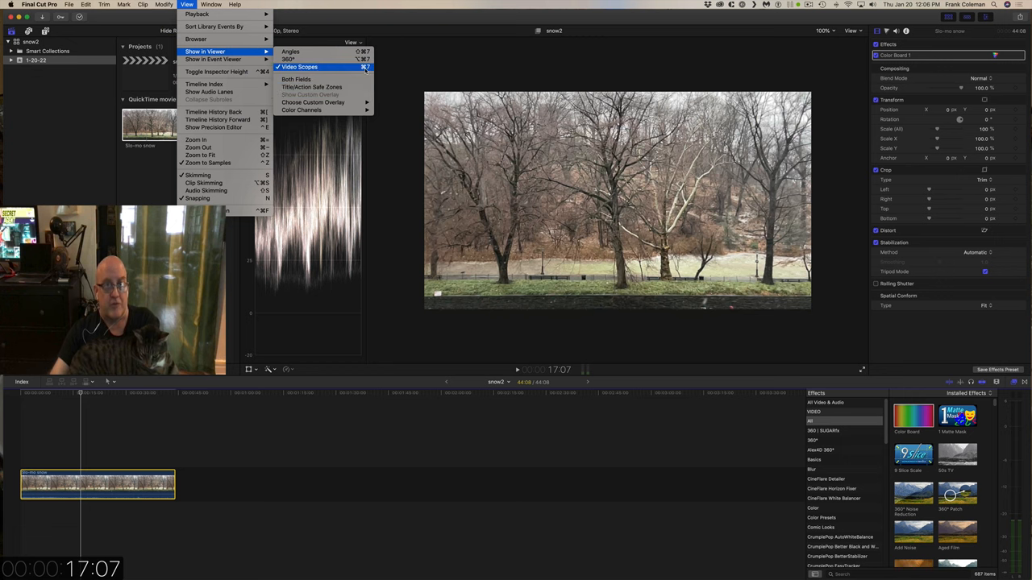
left_click(308, 67)
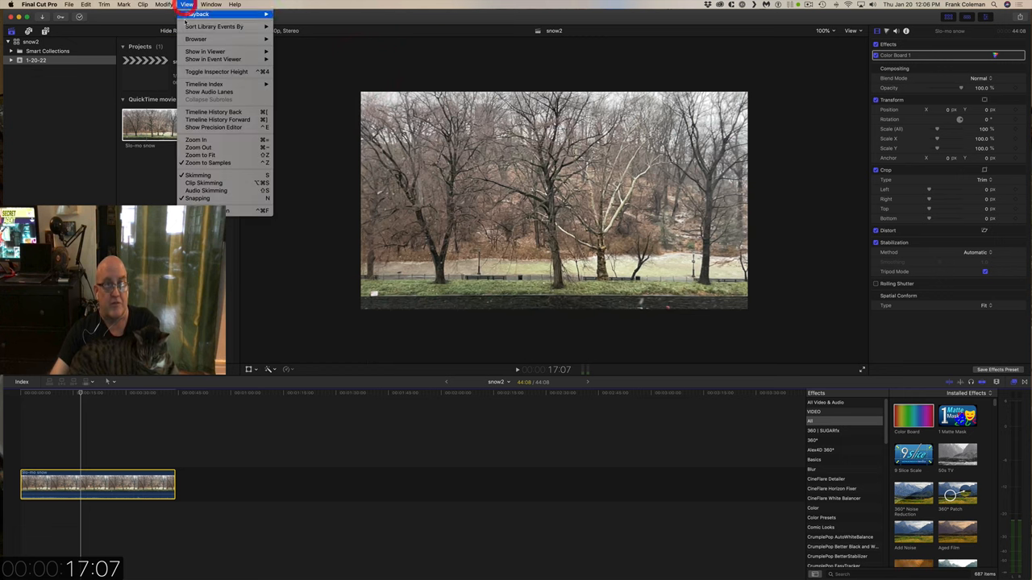
mouse_move(218, 52)
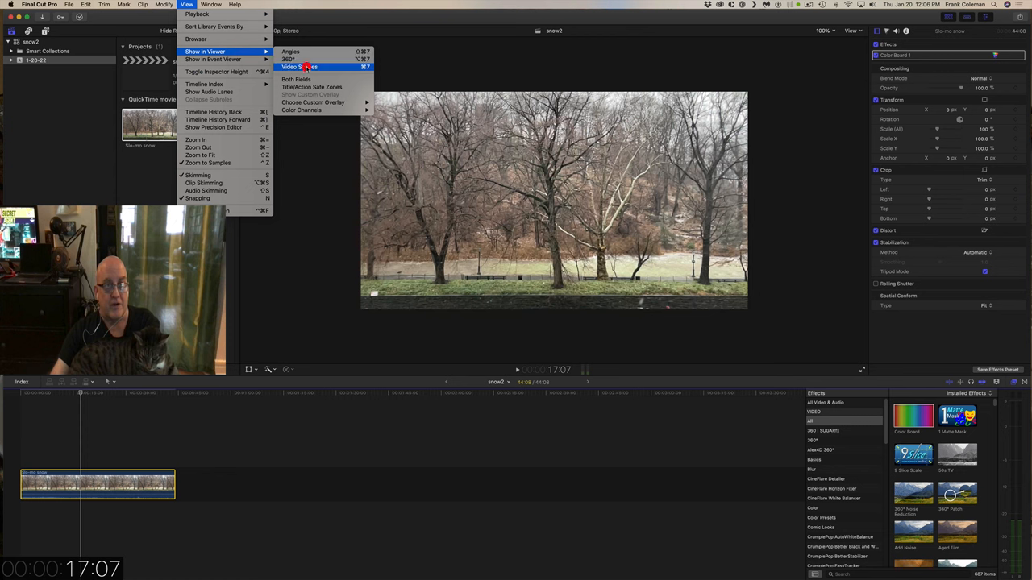
left_click(302, 66)
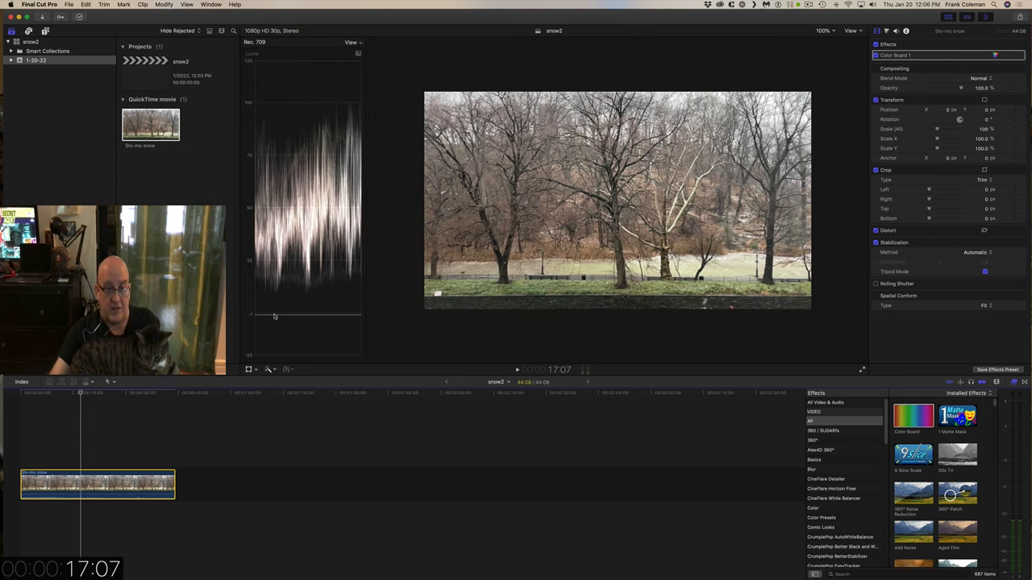
mouse_move(292, 315)
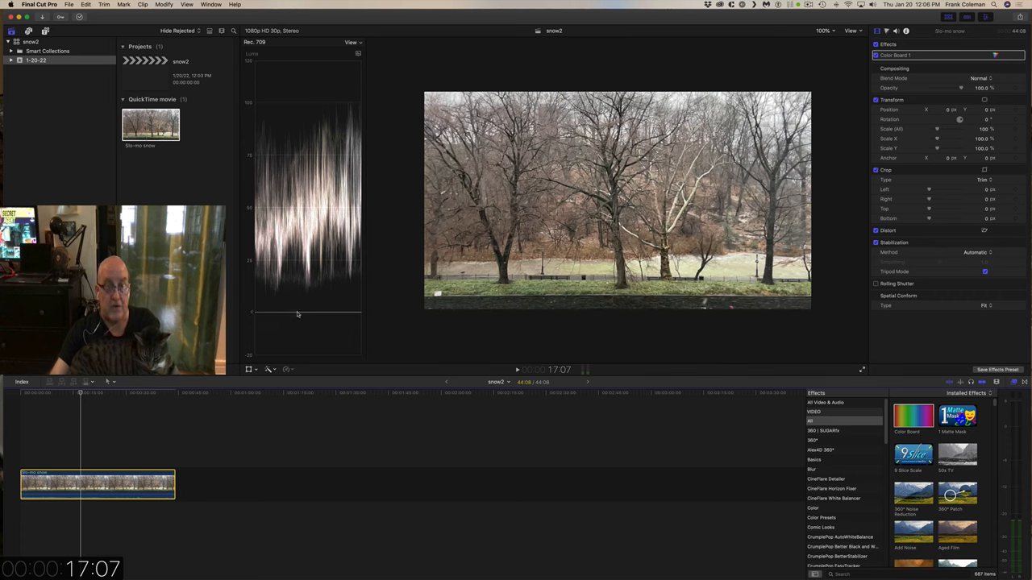
mouse_move(292, 102)
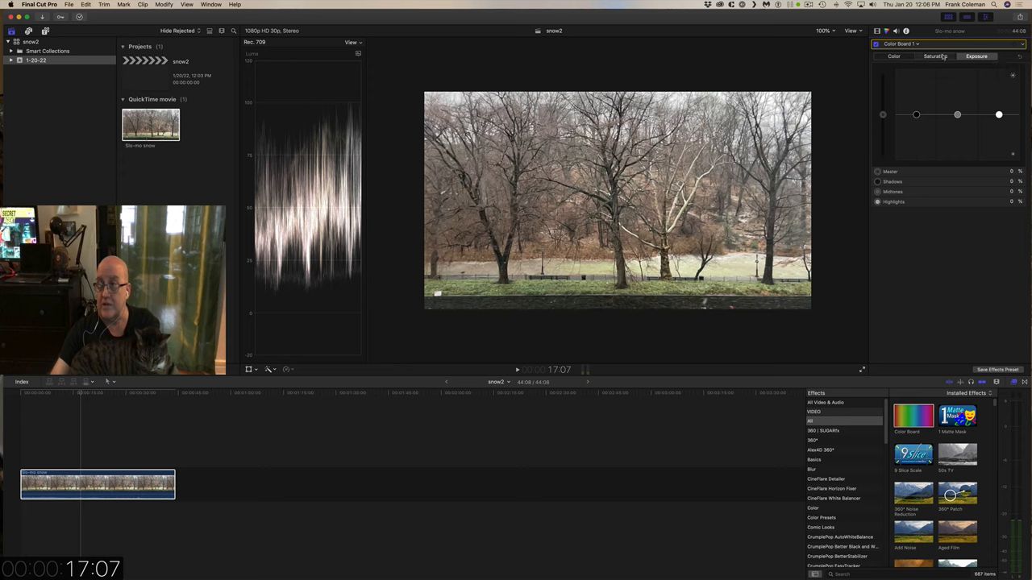
Pull master saturation to -100% in the Color Board, then move to the Exposure controls.
left_click(906, 57)
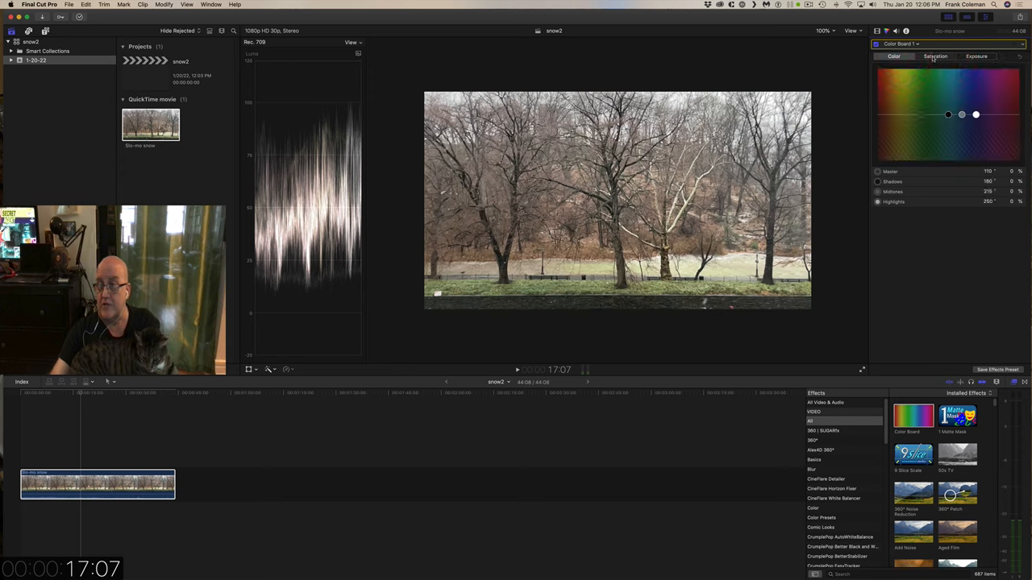
left_click(991, 57)
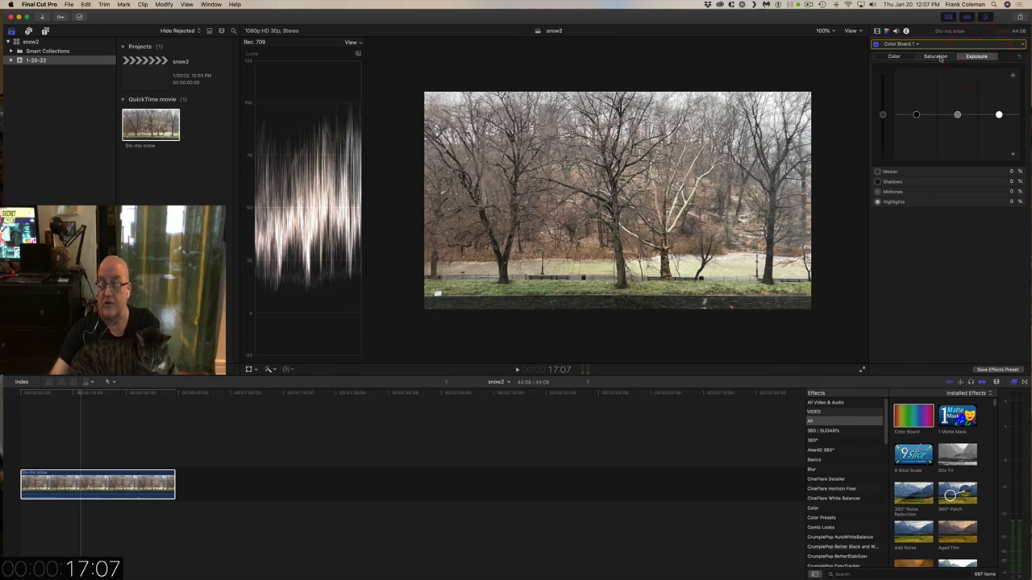
left_click(935, 57)
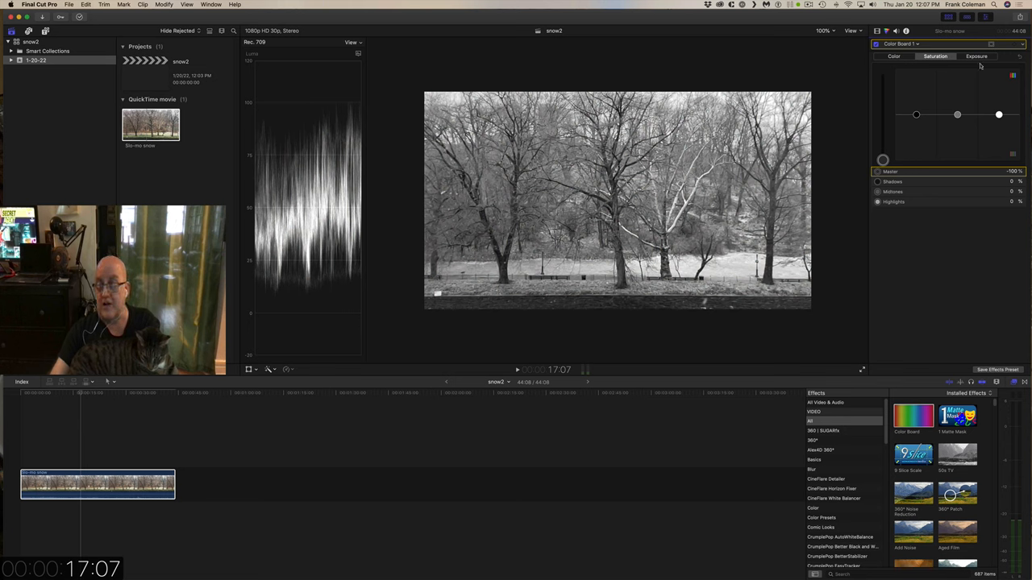
left_click(974, 56)
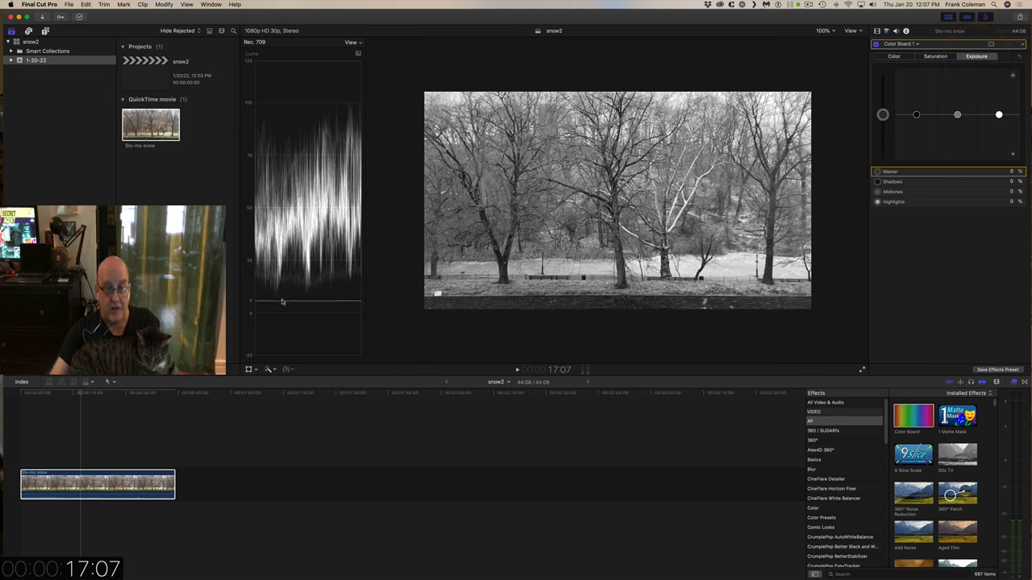
mouse_move(954, 152)
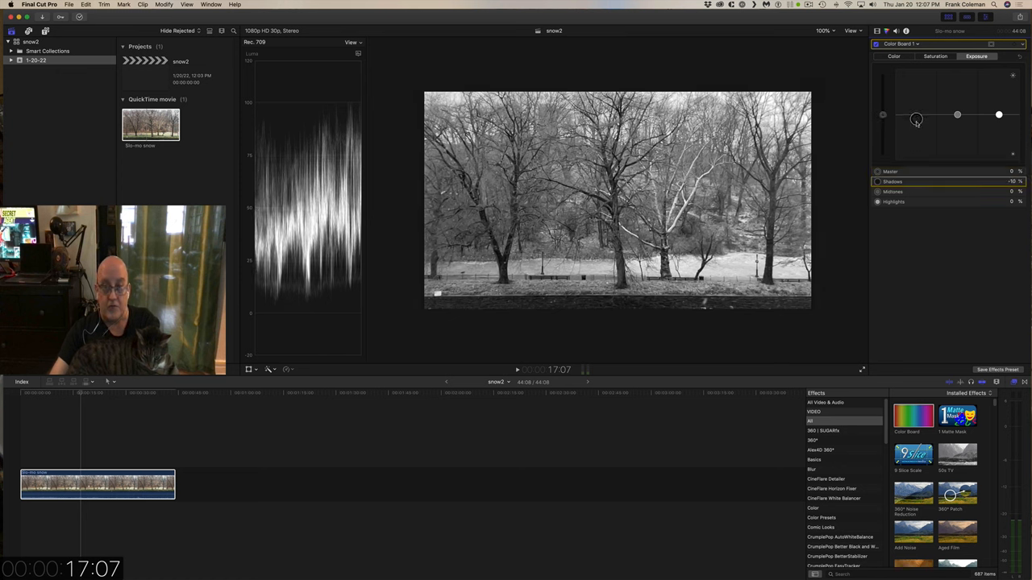
Drag Shadows to -23%, Midtones to 4% and Highlights to 5% in the Exposure board, then select the clip.
left_click_drag(916, 119, 916, 126)
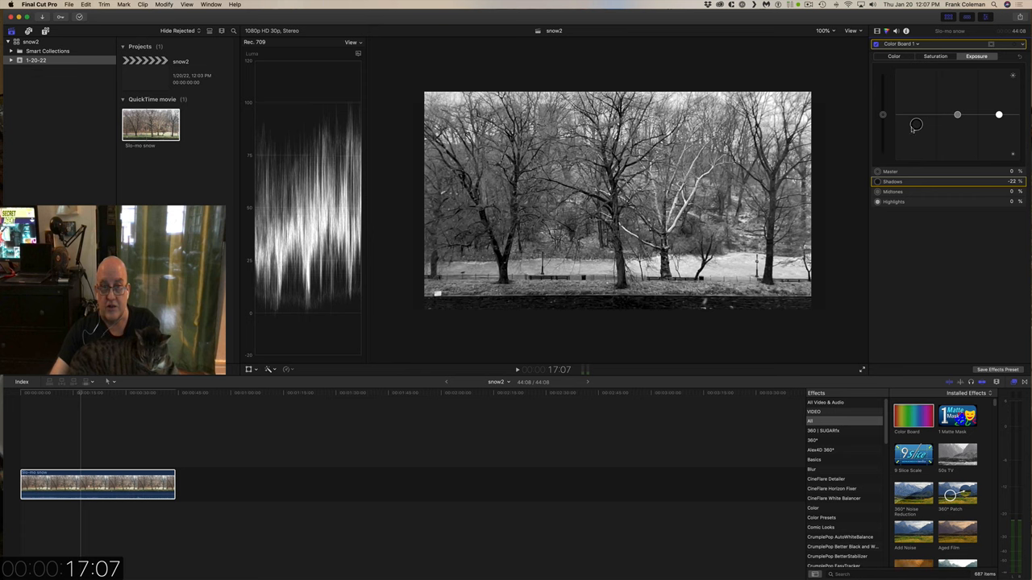
left_click_drag(916, 124, 998, 113)
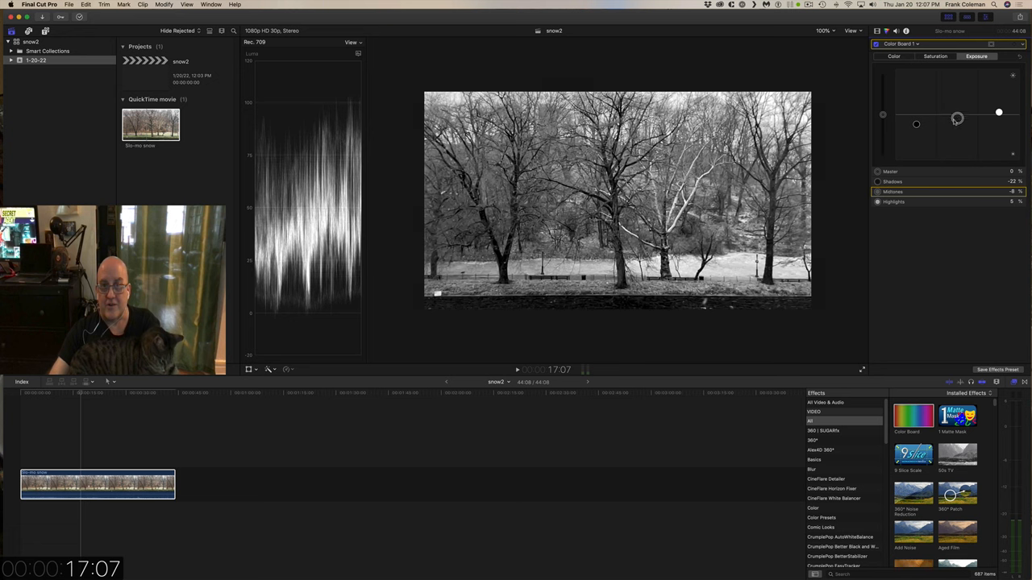
left_click_drag(956, 118, 958, 124)
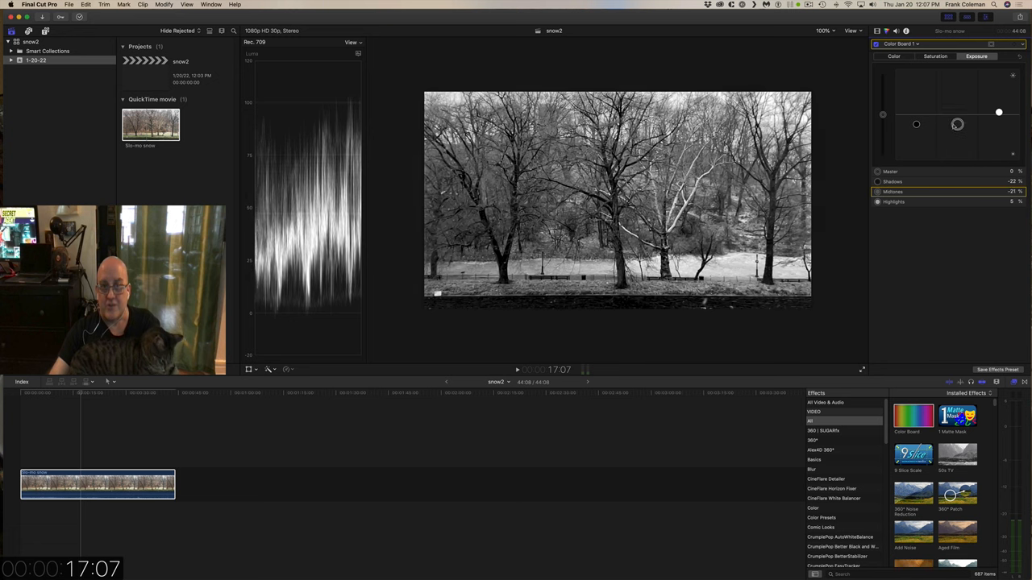
left_click_drag(958, 124, 956, 119)
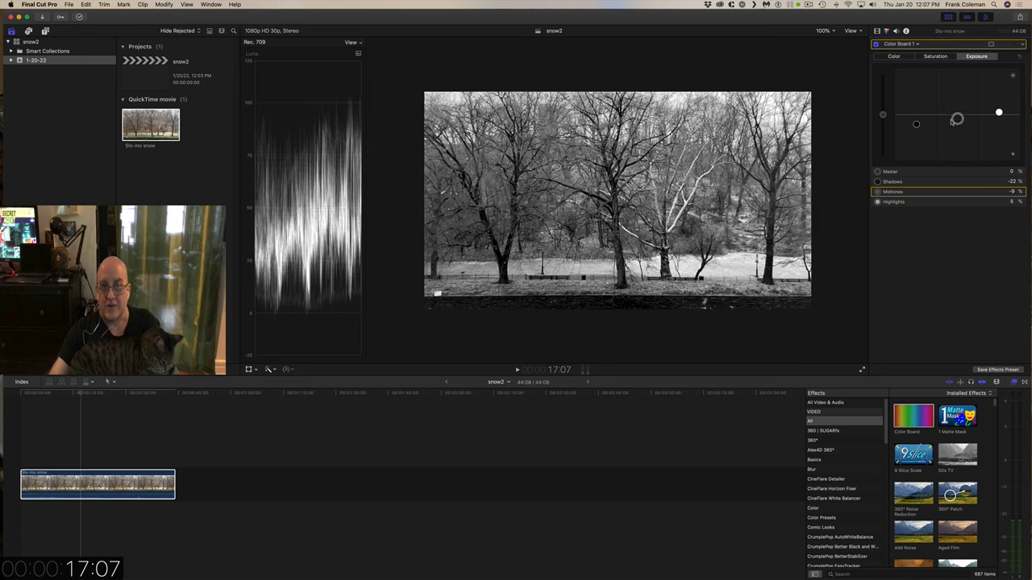
left_click_drag(957, 122, 957, 113)
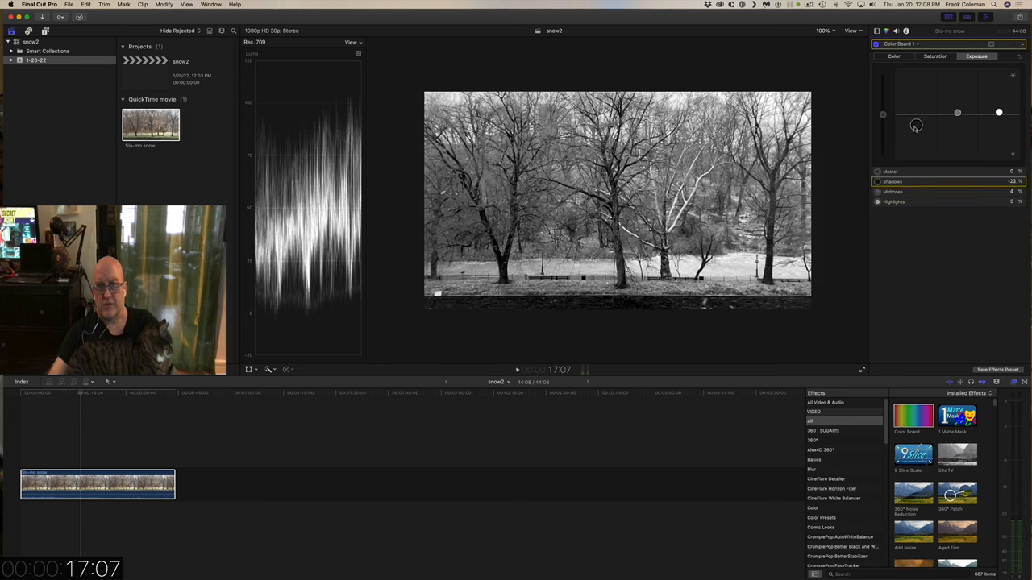
left_click_drag(915, 127, 915, 125)
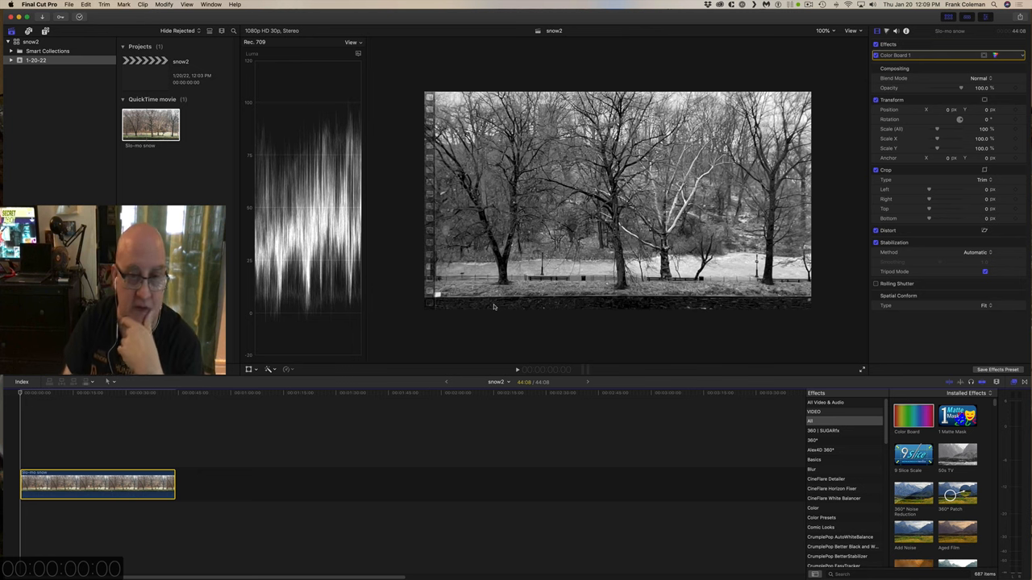
left_click(81, 473)
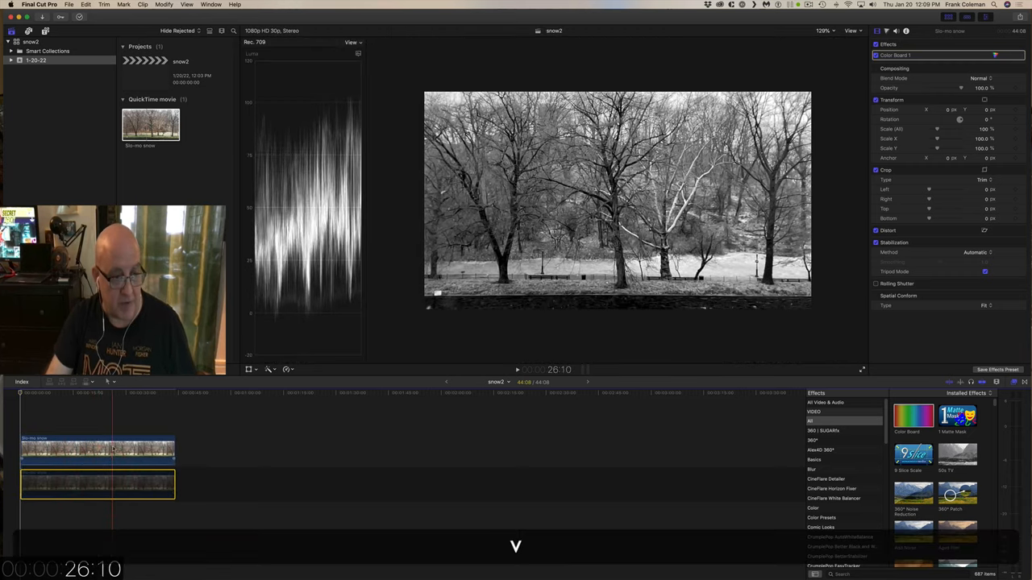
Select the upper duplicate clip and search the Effects browser for 'mask'.
left_click(112, 448)
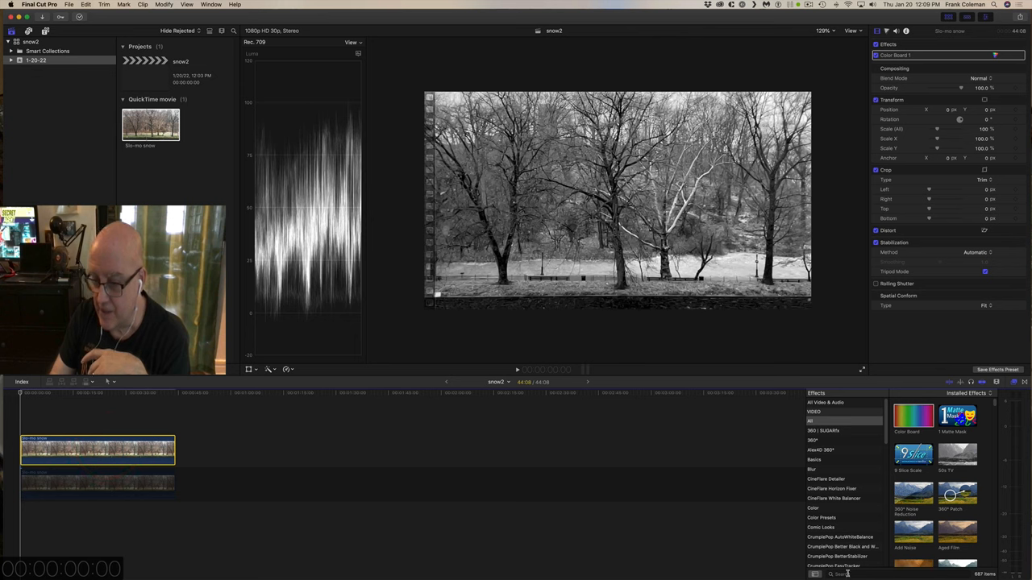
type("mask")
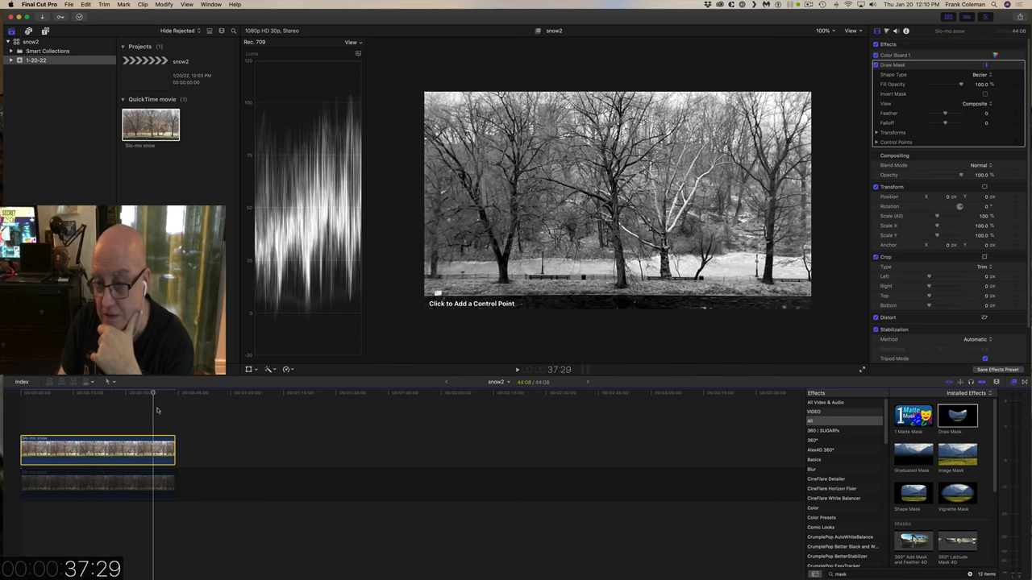
Place the first Draw Mask control point along the bottom edge of the image.
left_click(37, 395)
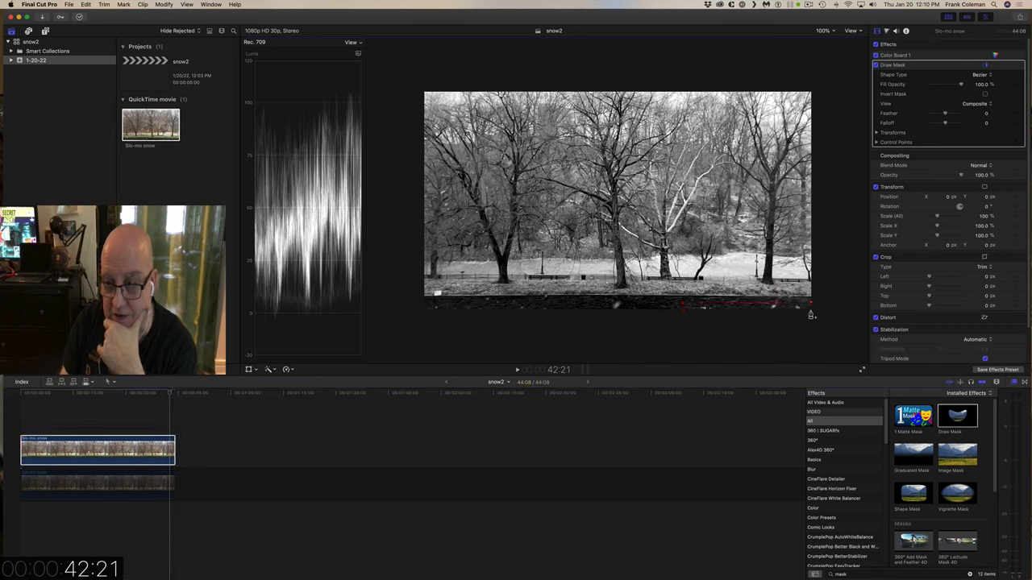
mouse_move(679, 319)
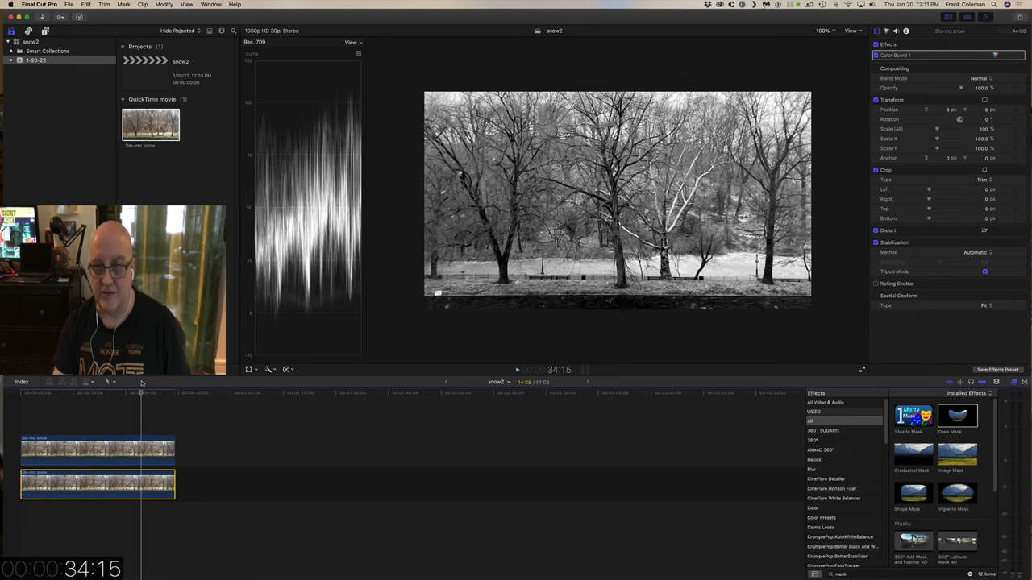
Select the upper masked clip for Linear/Invert settings, then the lower clip for X position 1180 px.
left_click(78, 404)
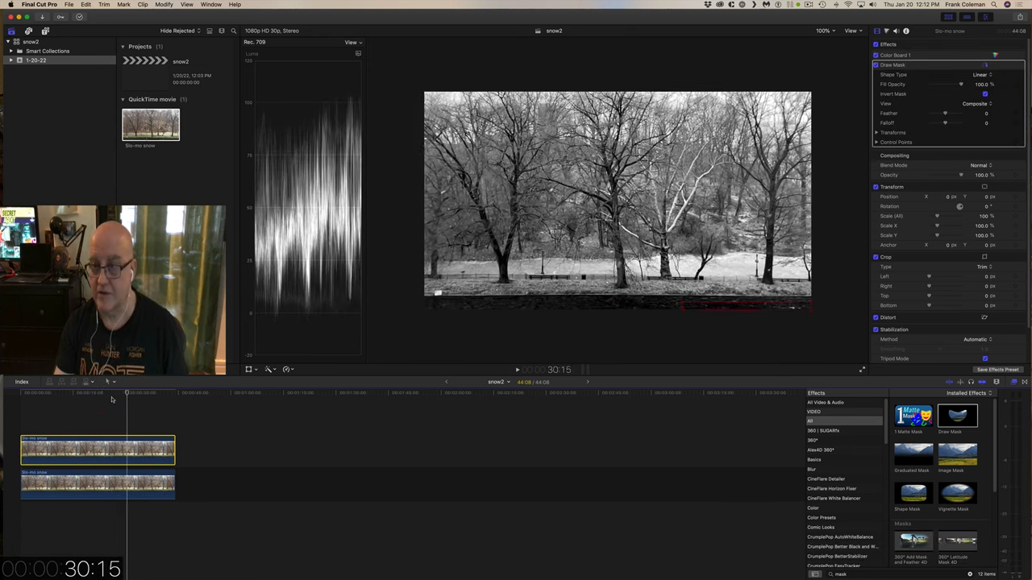
left_click(43, 397)
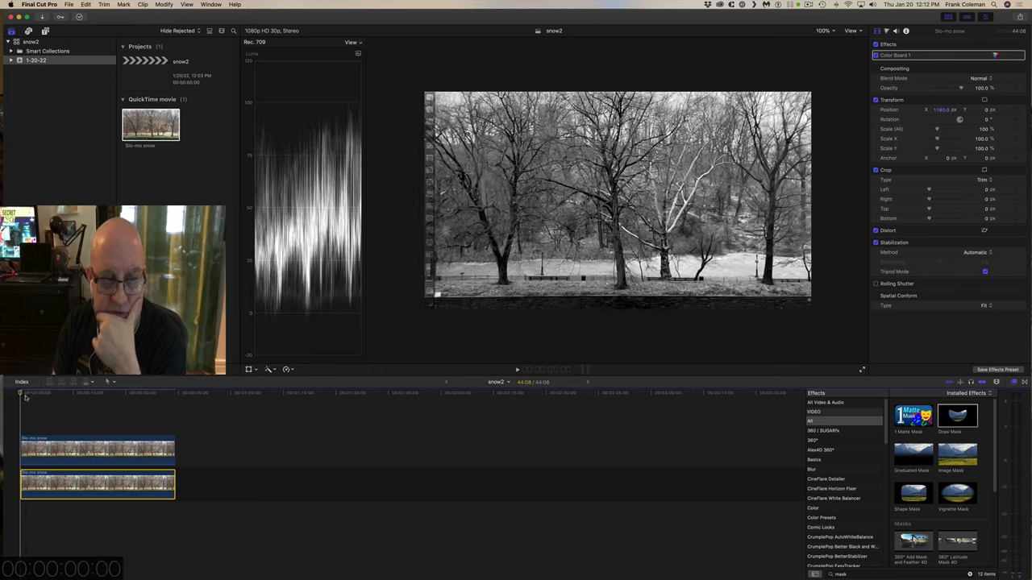
Select both stacked snow clips and bring up their shortcut menu with New Compound Clip.
left_click(91, 399)
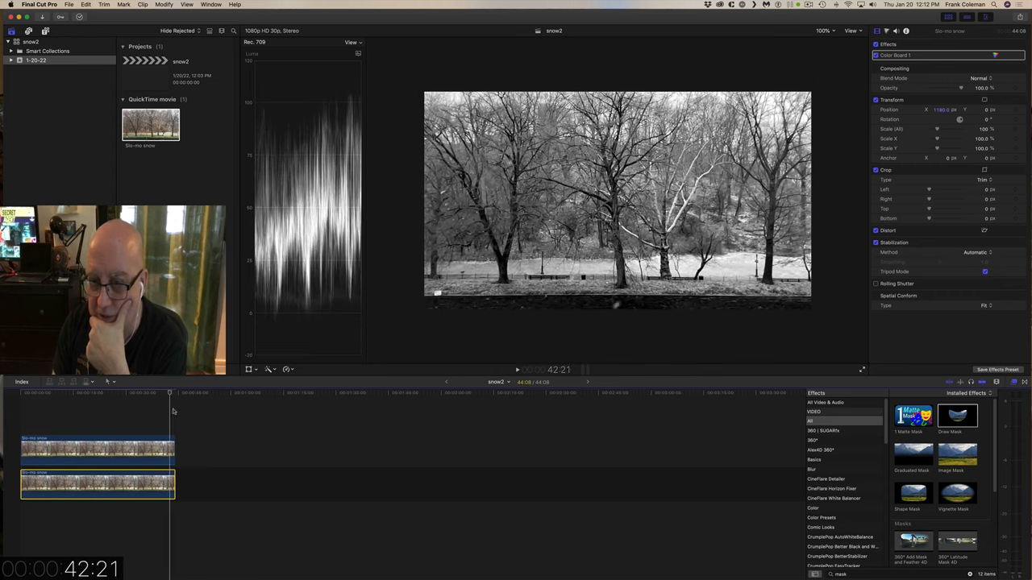
left_click(62, 389)
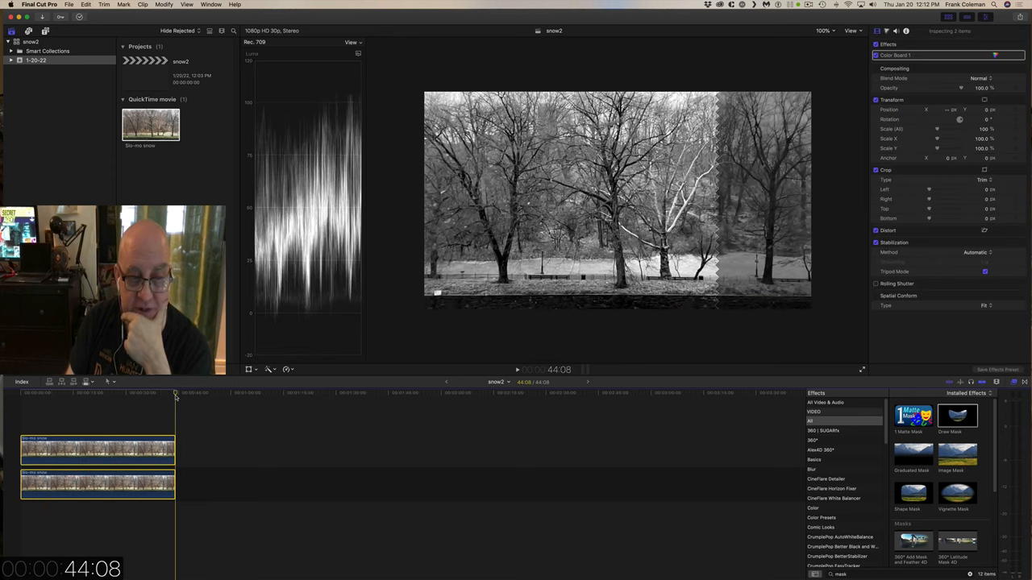
left_click(156, 393)
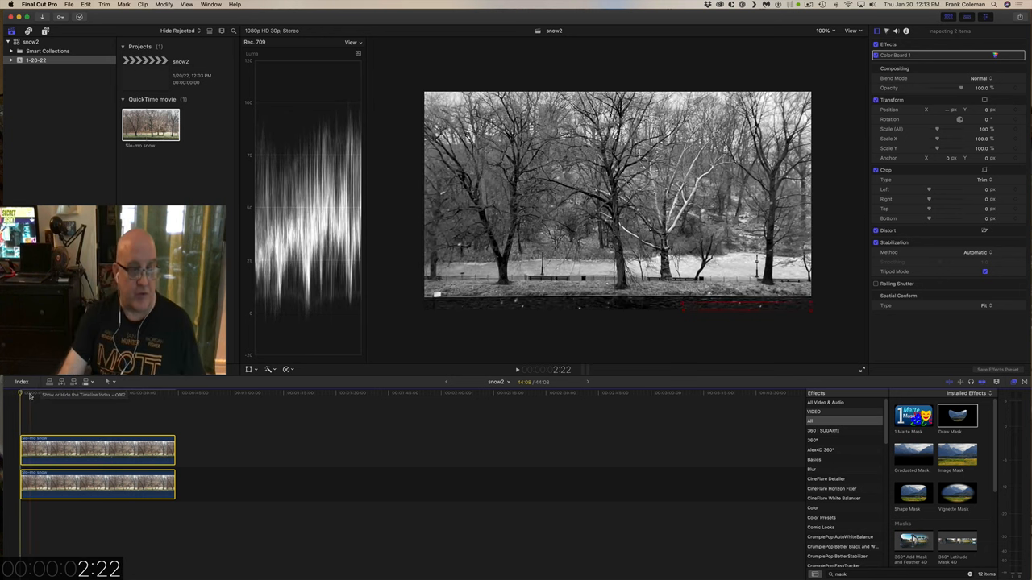
left_click(80, 394)
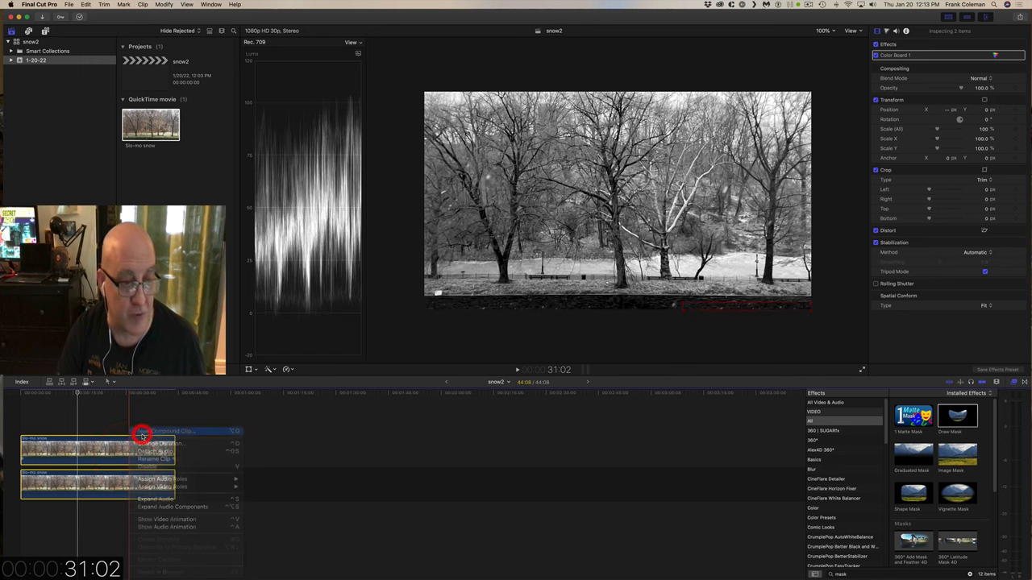
Combine both clips into a compound clip named 'snow2 CC'.
left_click(172, 442)
type("snow2 CC")
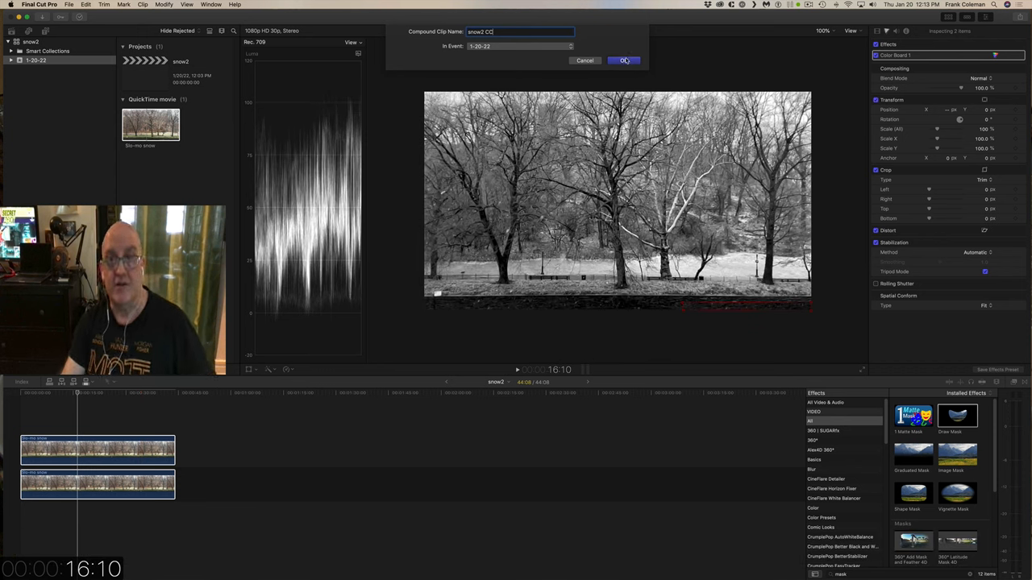
left_click(623, 60)
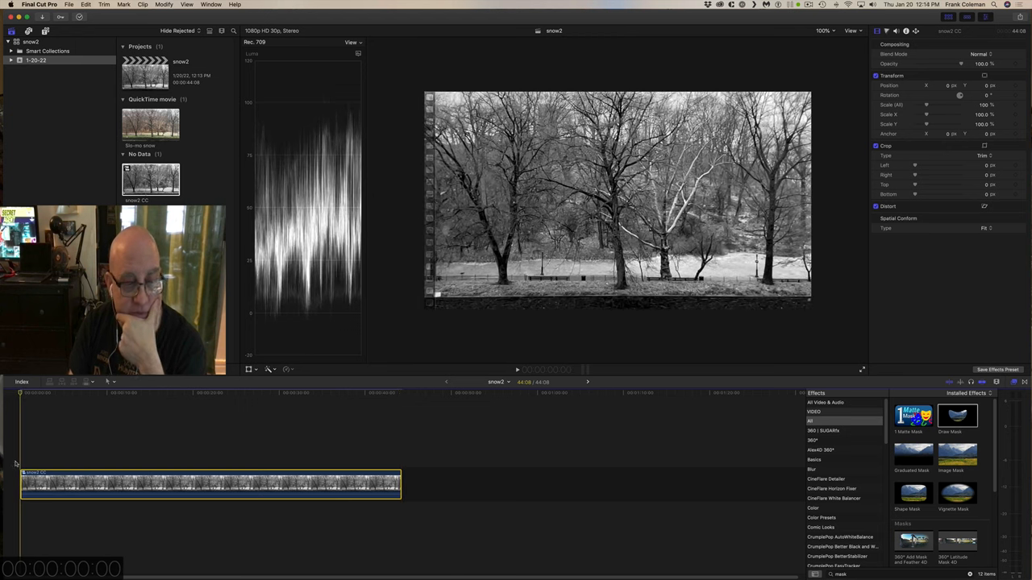
Append a second copy of 'seamless snow1 cc' to the end of the storyline.
left_click(106, 405)
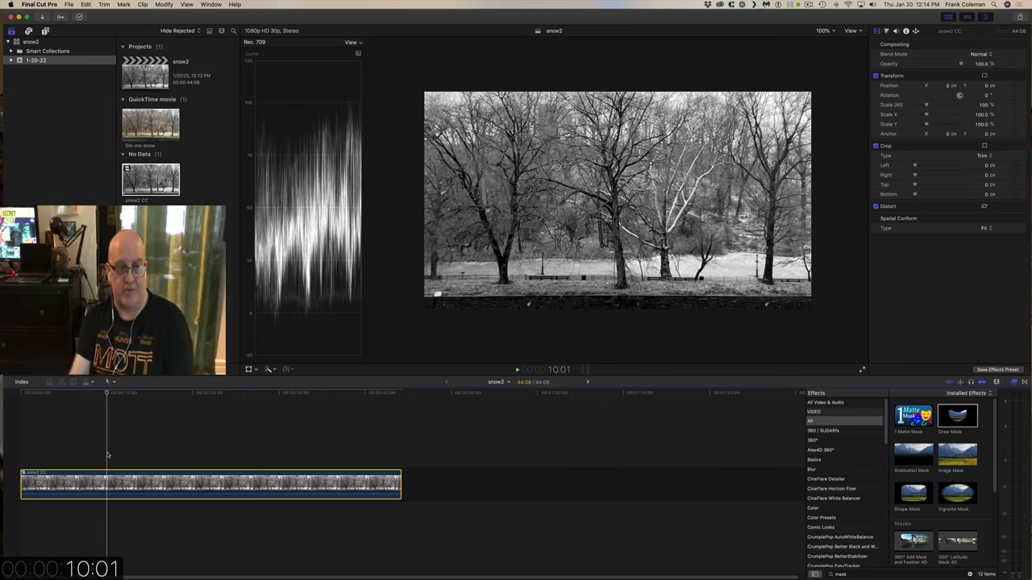
left_click(358, 397)
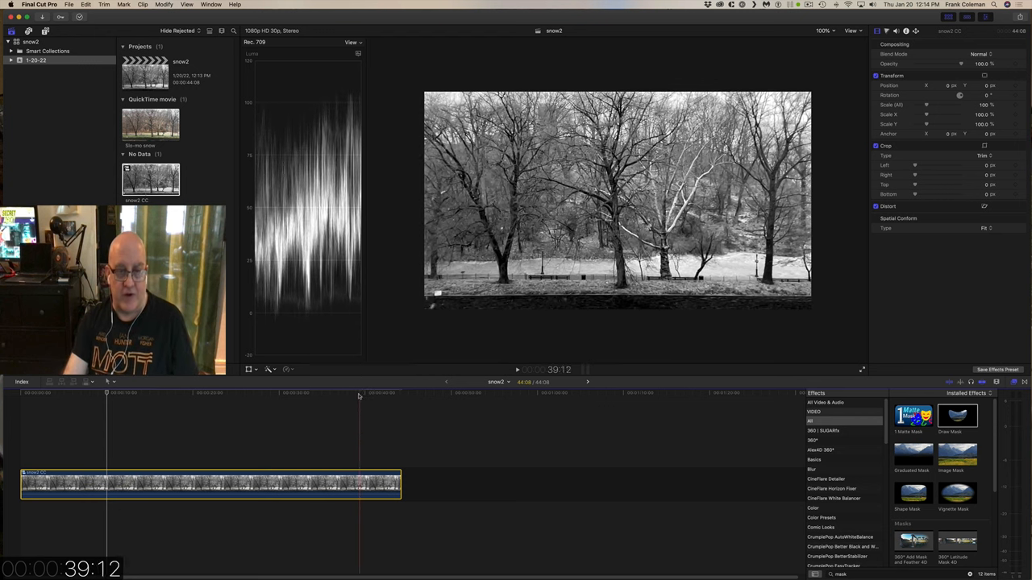
left_click(391, 395)
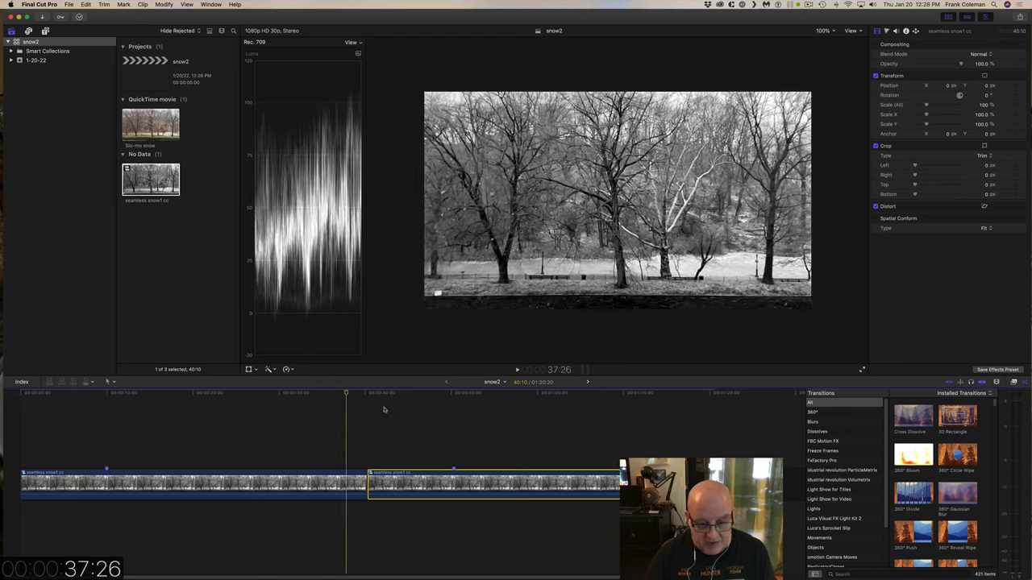
Blade the second copy into short pieces around 33 seconds, trimming the project toward 30 seconds.
left_click(478, 410)
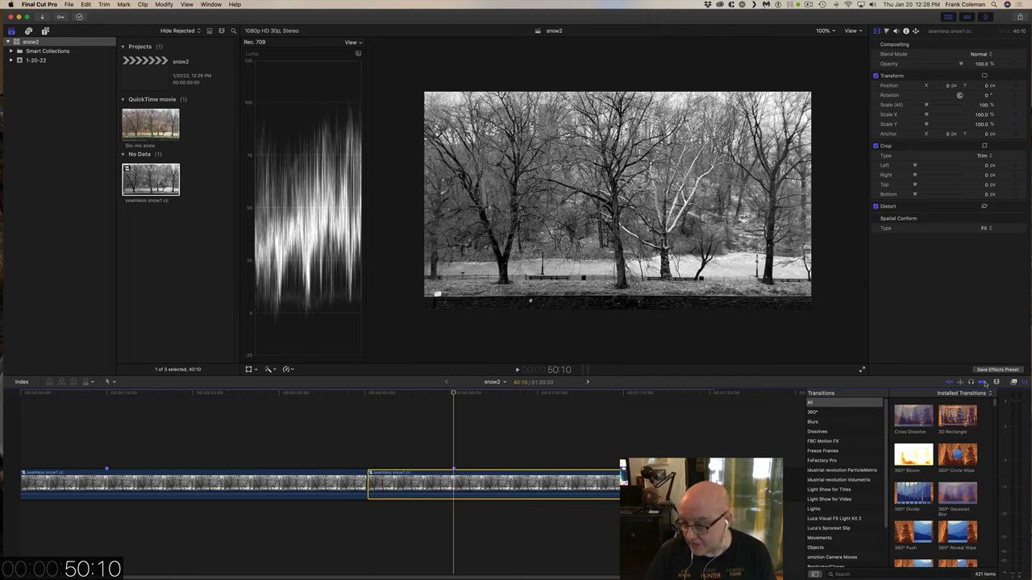
left_click(448, 399)
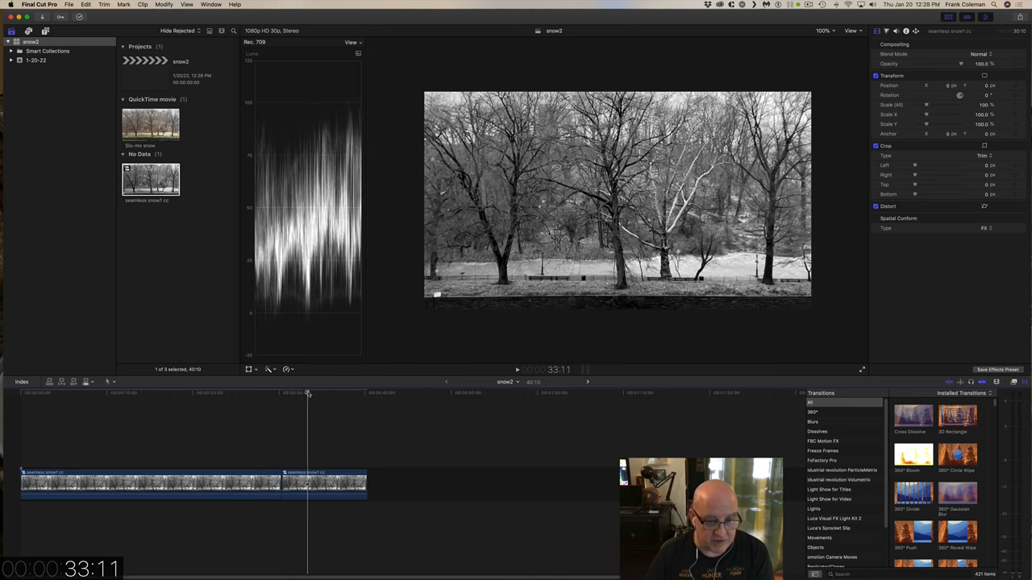
left_click(259, 393)
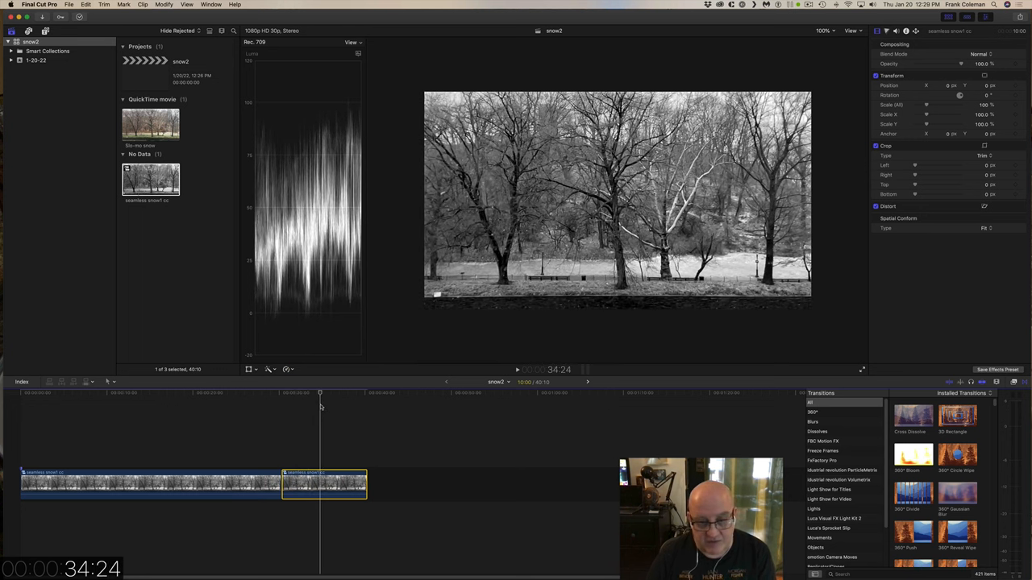
left_click(319, 404)
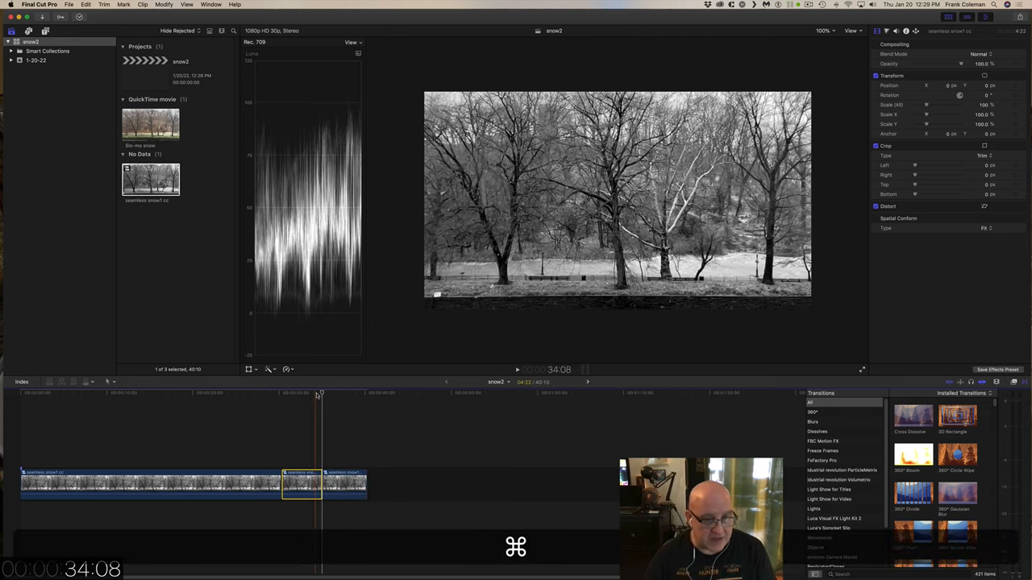
left_click(241, 400)
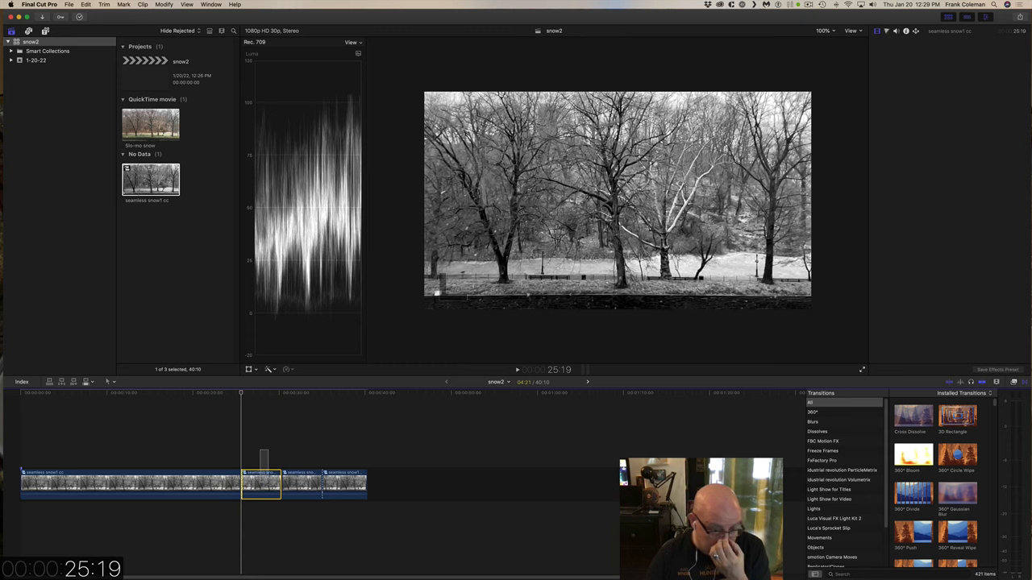
left_click(282, 495)
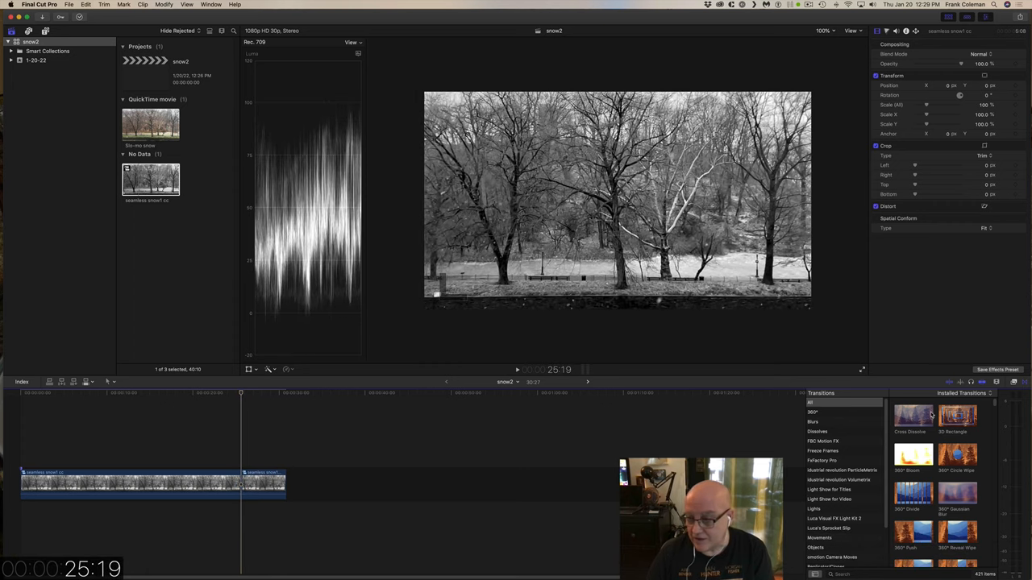
Join the two remaining pieces with a Cross Dissolve, leaving the loop at 30:27.
left_click(912, 417)
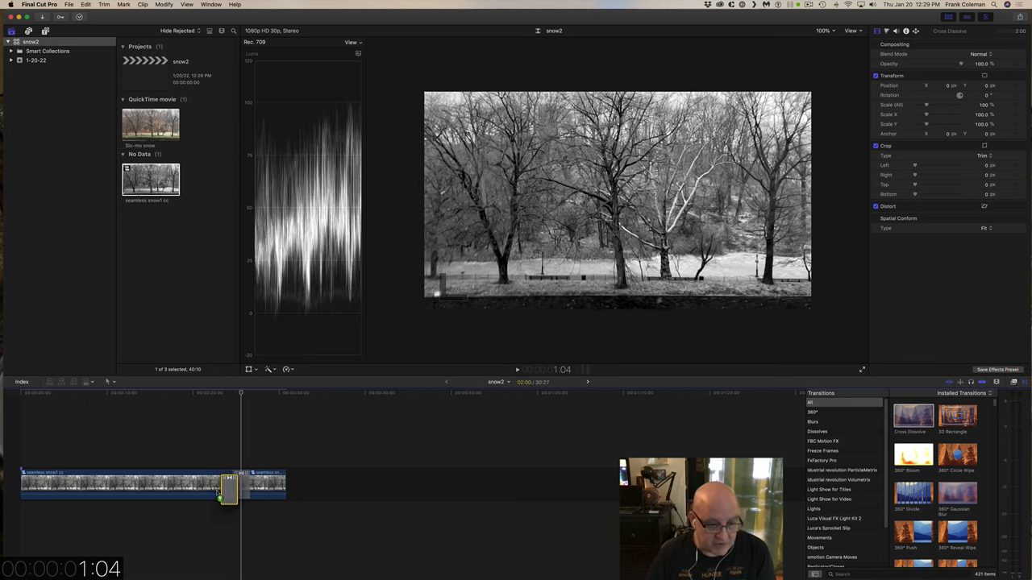
left_click(242, 488)
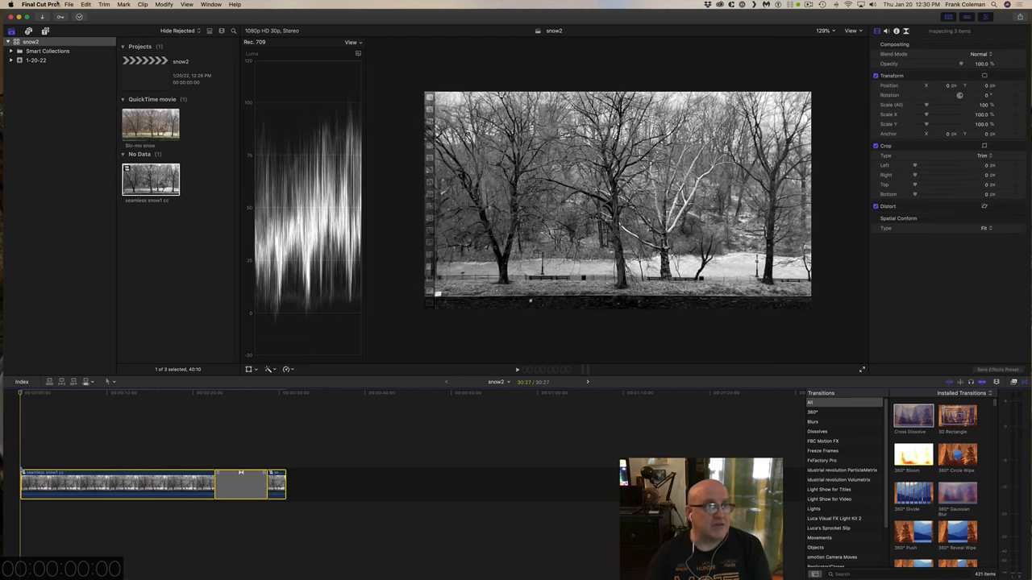
Park the playhead about 9 seconds in and blade the opening snow clip there.
left_click(72, 7)
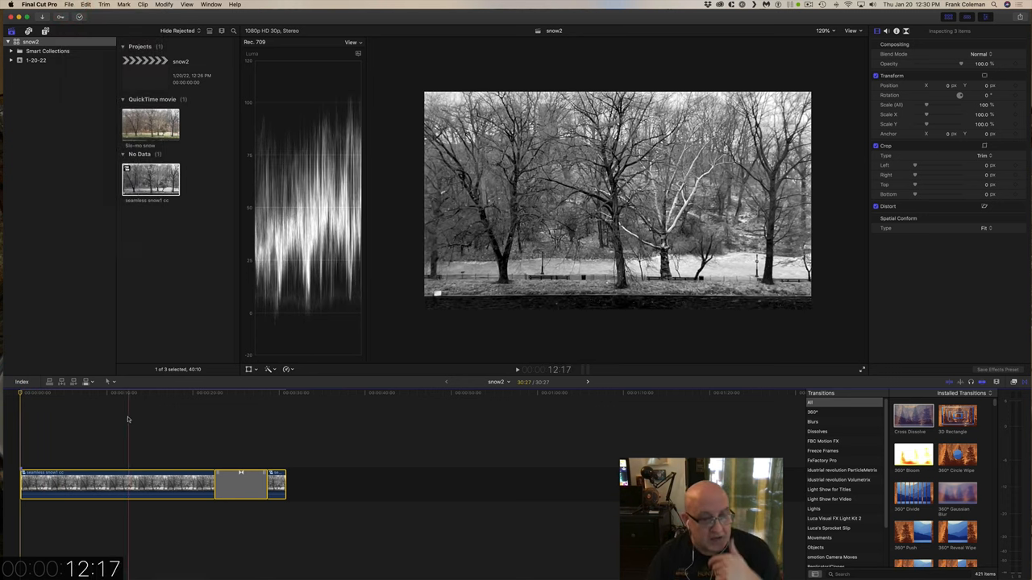
left_click(99, 410)
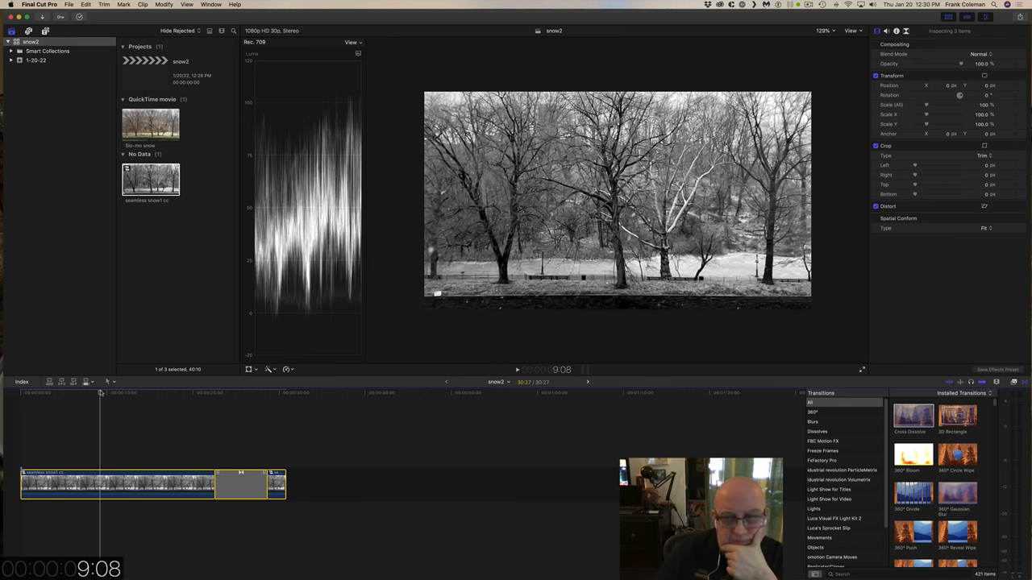
left_click(91, 446)
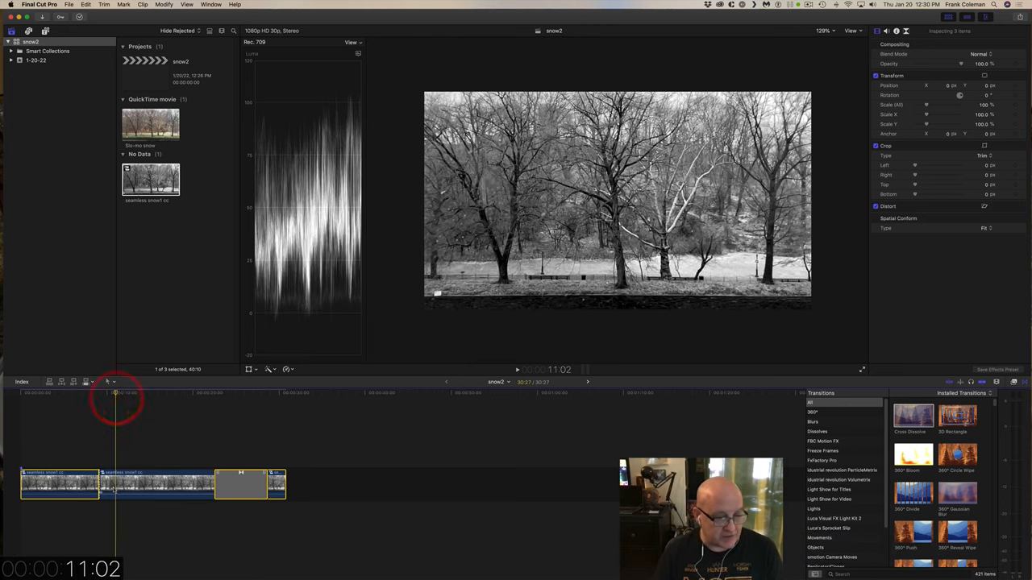
Blade off a 1:27 snow piece near ten seconds and render the selection, leaving the project at 30:27.
key("cmd+b")
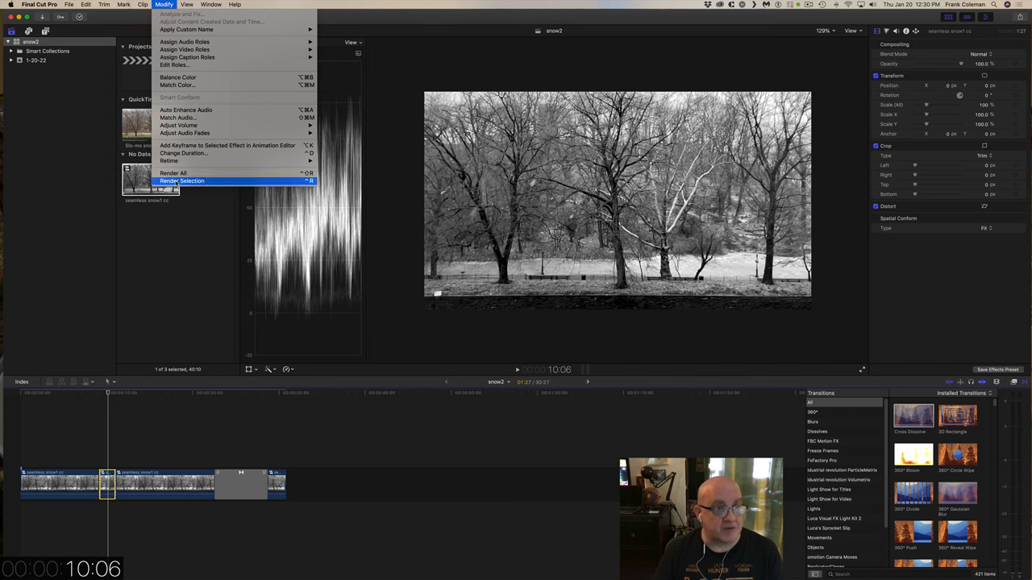
left_click(184, 180)
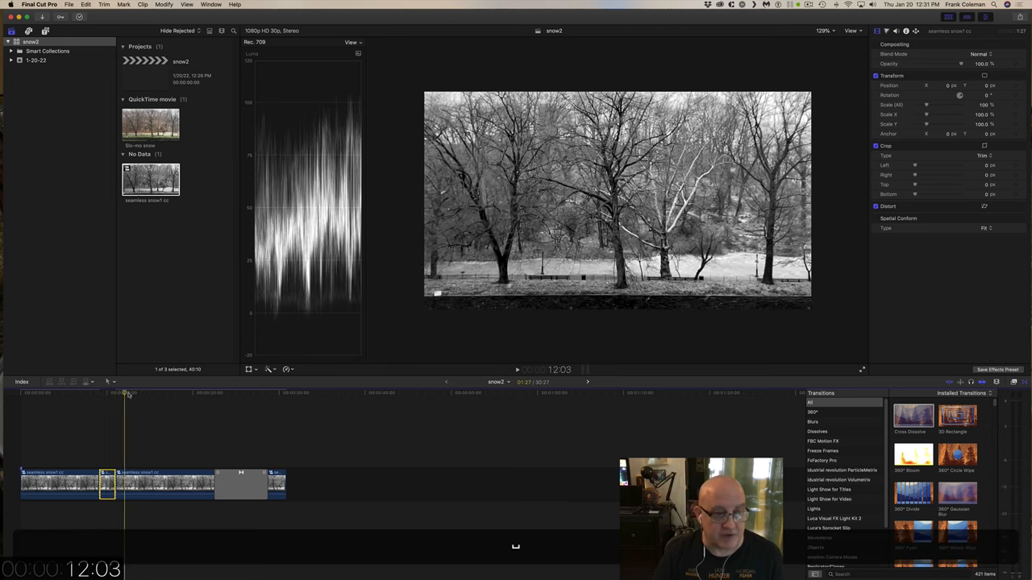
left_click(159, 400)
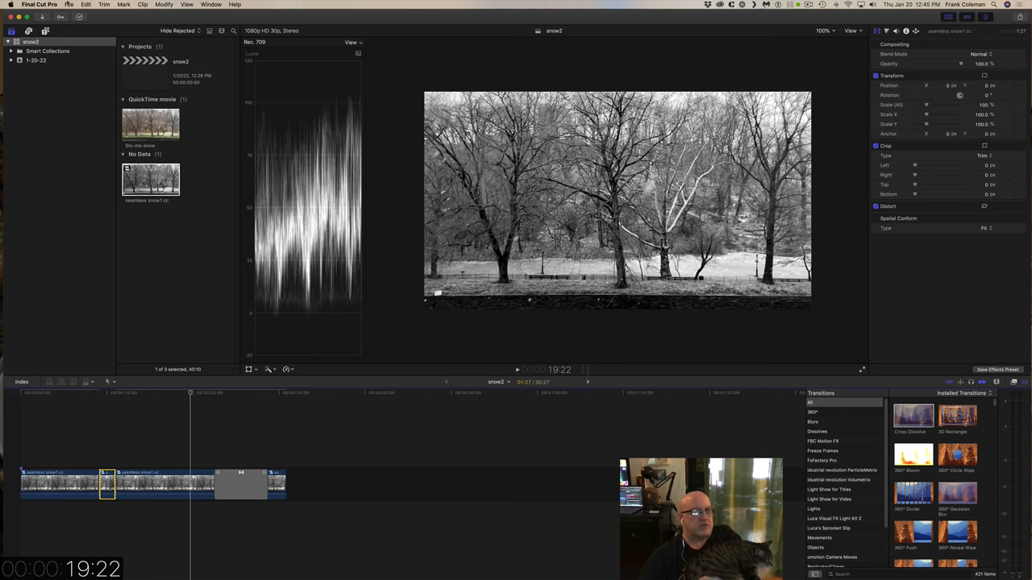
Bring up the File menu commands over the unchanged snow loop timeline.
left_click(60, 7)
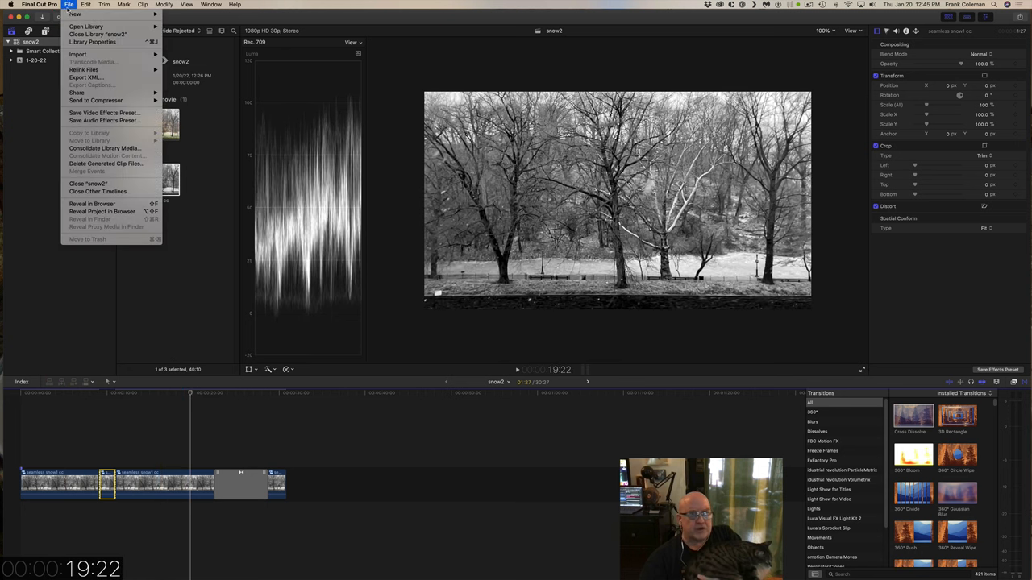
mouse_move(73, 94)
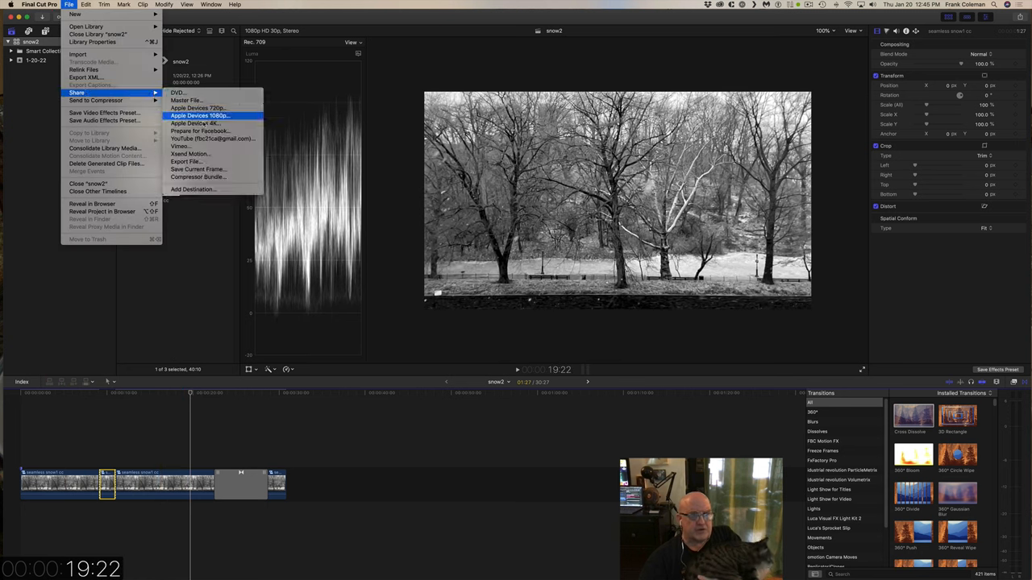
mouse_move(183, 96)
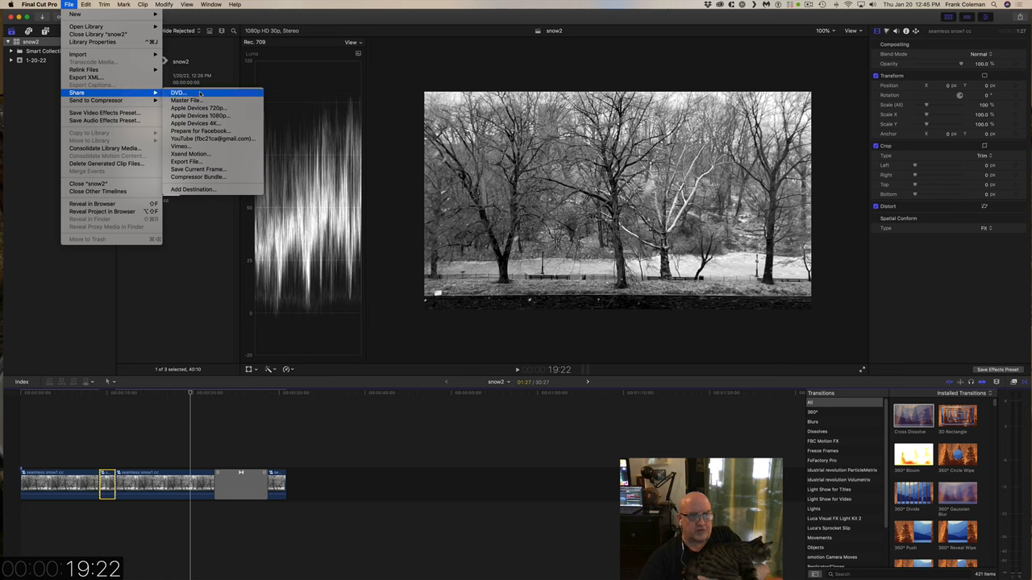
mouse_move(199, 115)
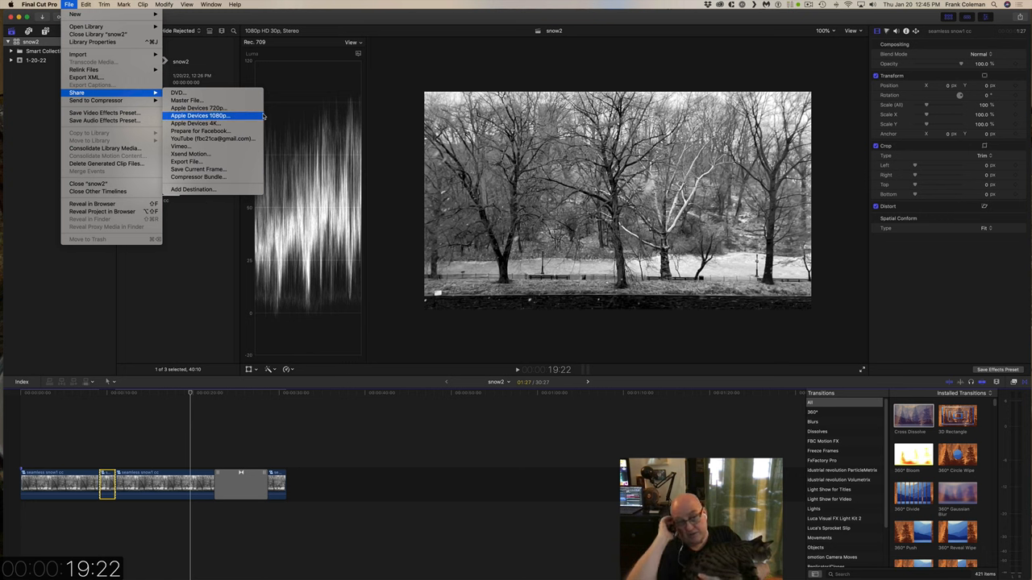
mouse_move(192, 190)
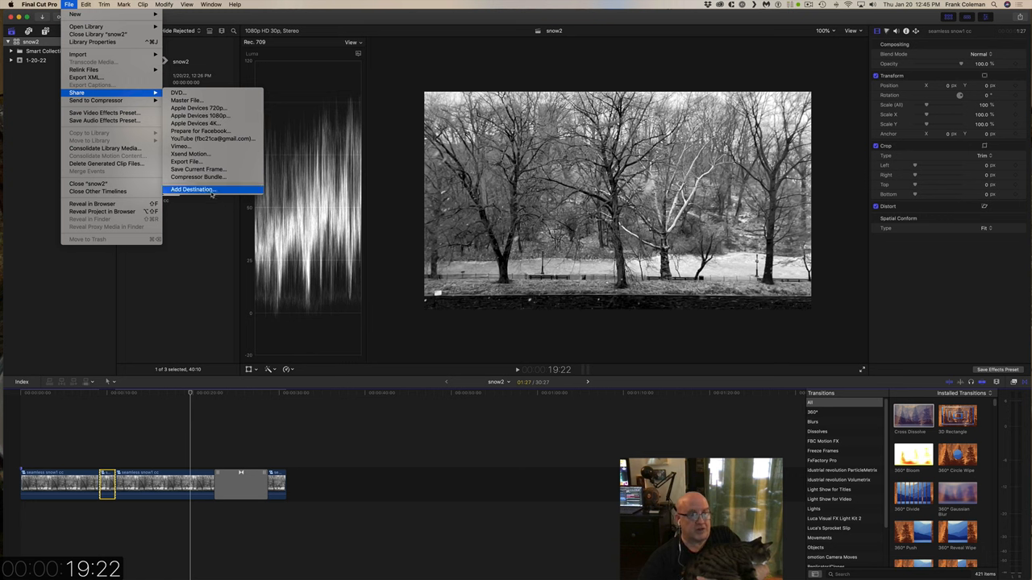
Reach the Destinations preferences via Share > Add Destination, listing DVD, Master File and YouTube.
left_click(199, 189)
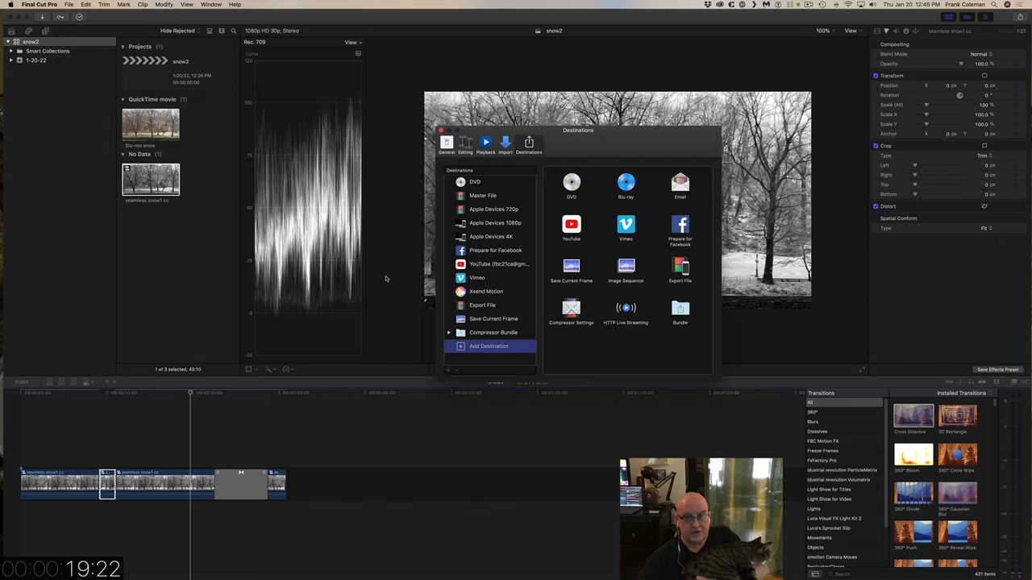
Review the Export File, Facebook and YouTube destination settings, then close the Destinations window.
left_click(482, 305)
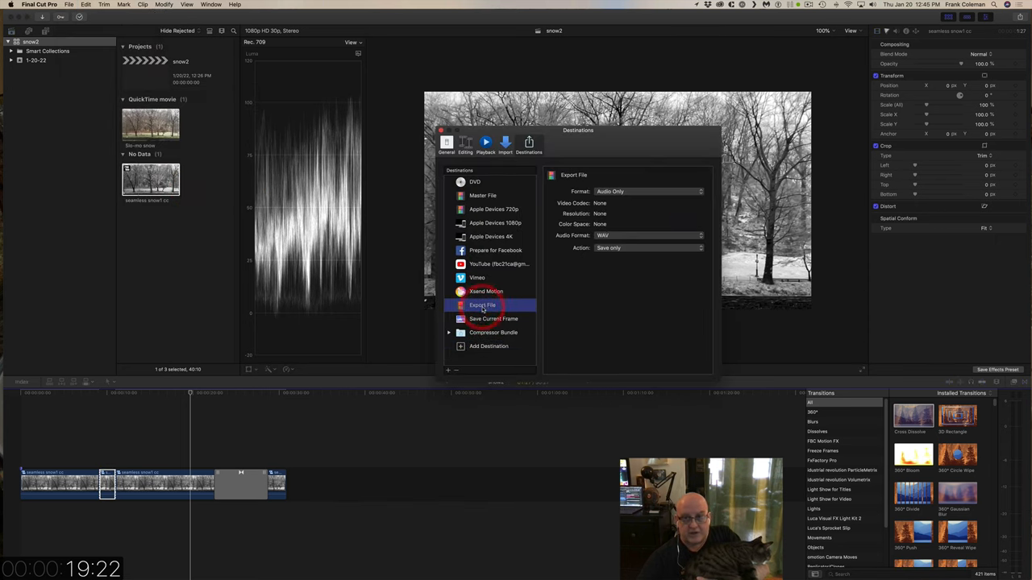
mouse_move(671, 256)
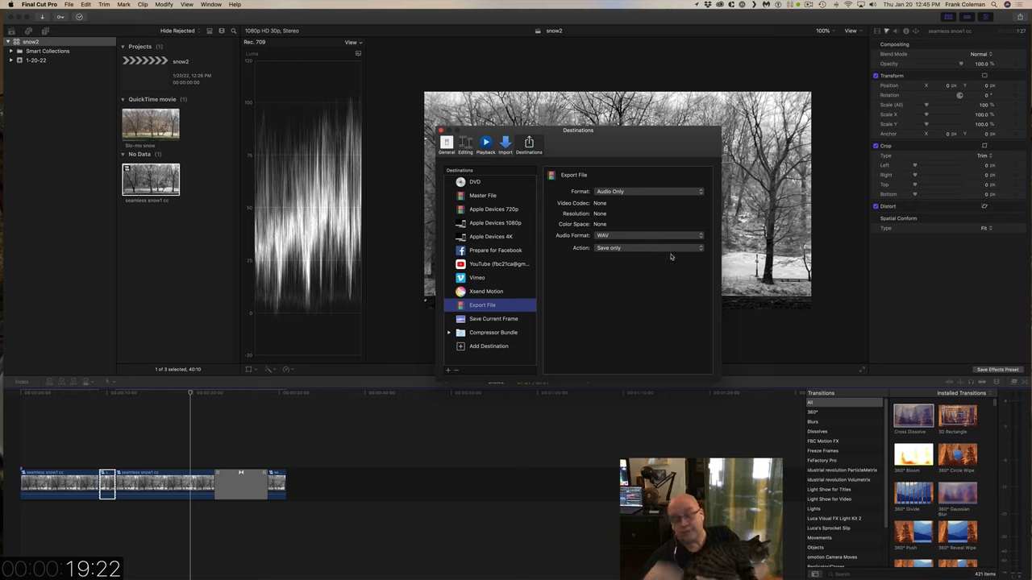
mouse_move(630, 174)
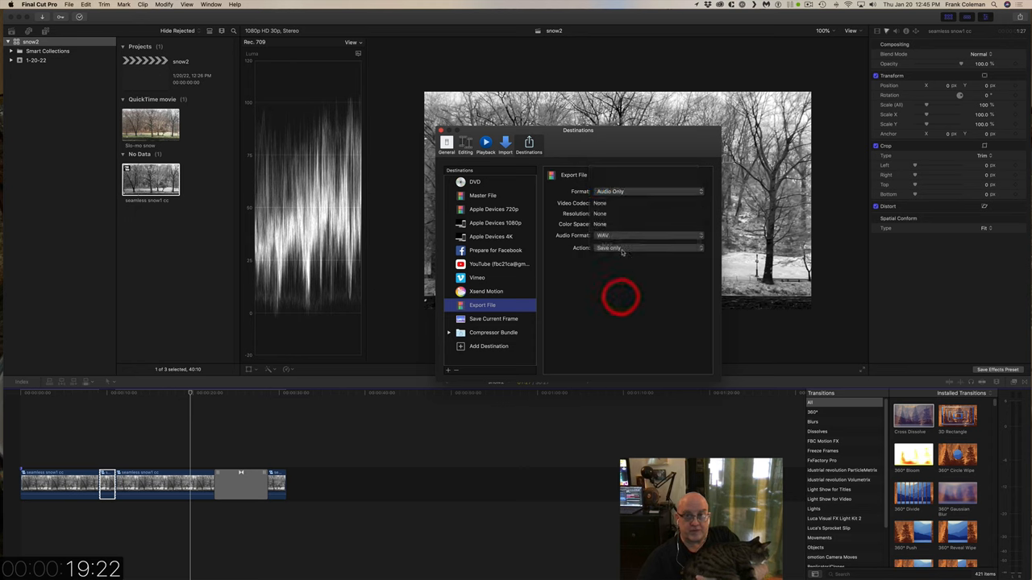
left_click(646, 235)
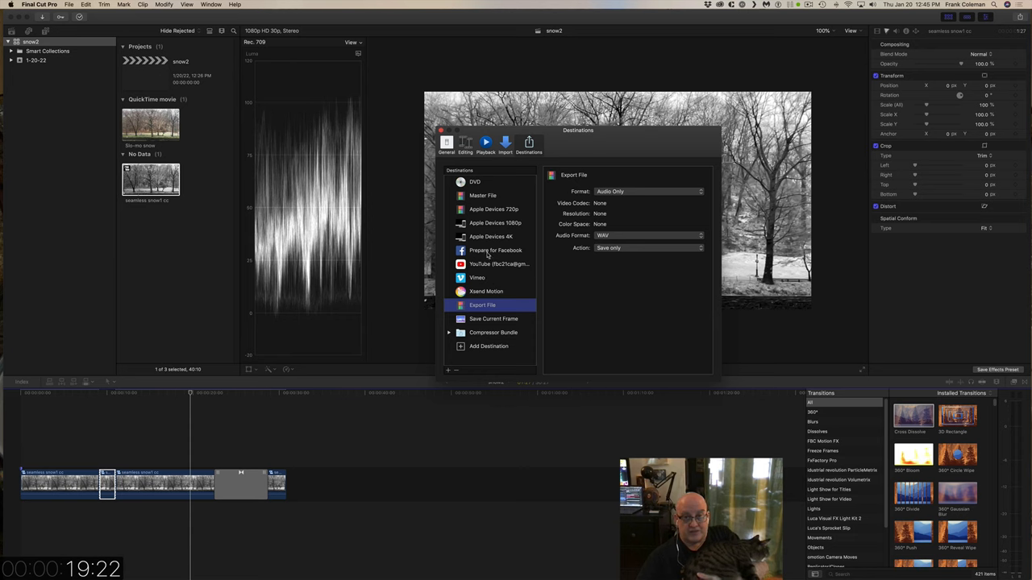
left_click(494, 250)
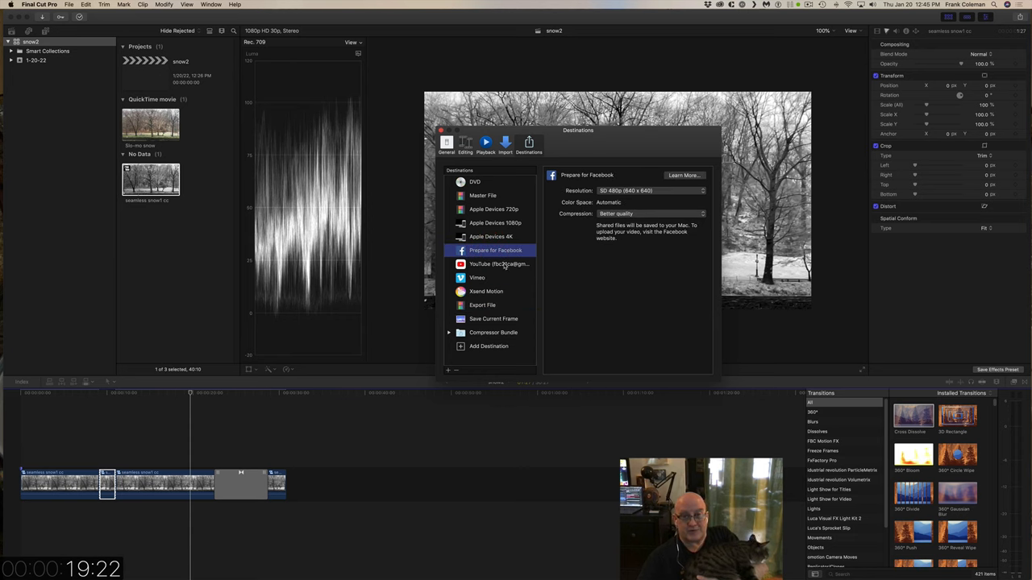
left_click(499, 264)
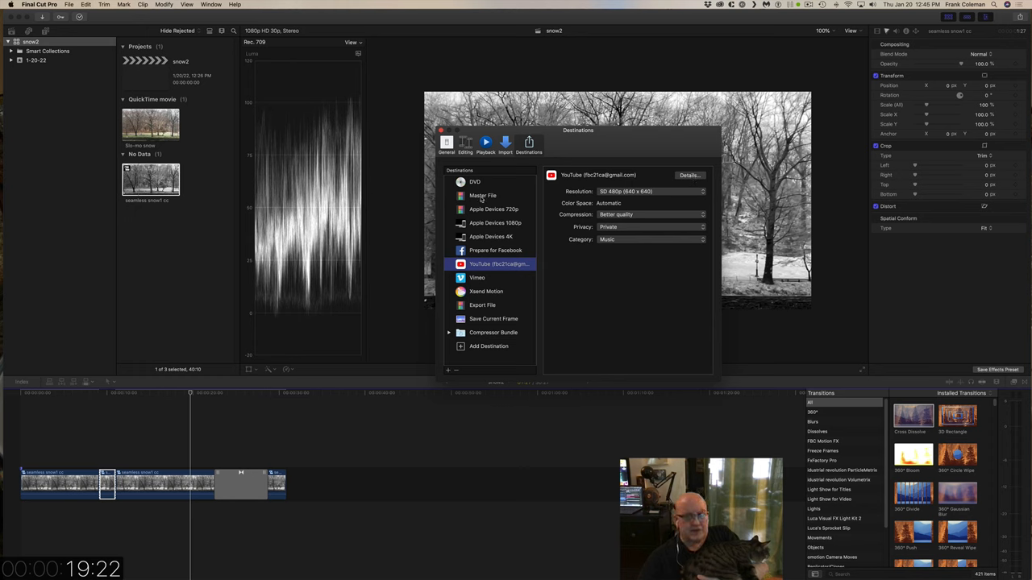
left_click(440, 130)
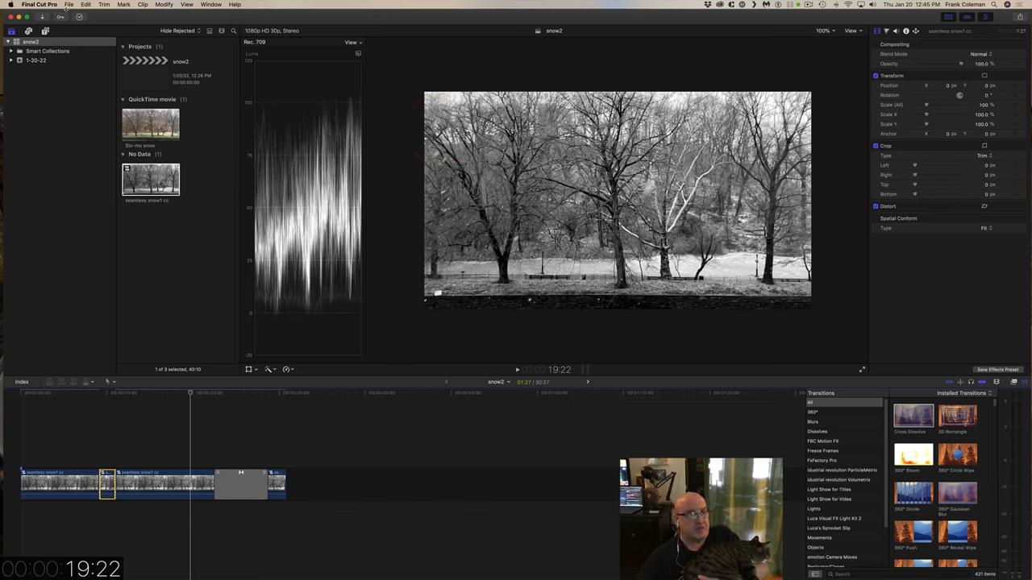
left_click(61, 6)
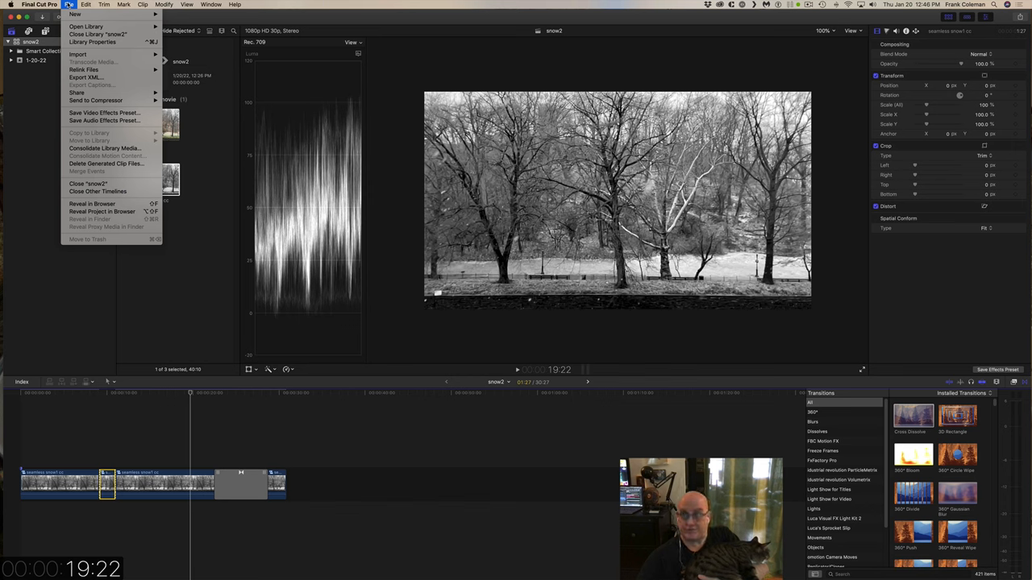
mouse_move(96, 99)
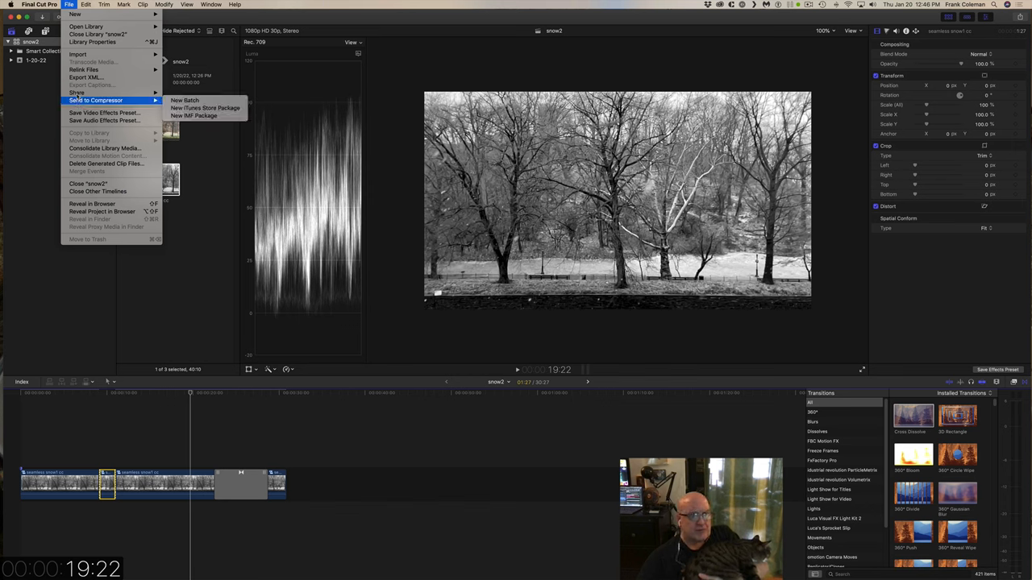
mouse_move(81, 92)
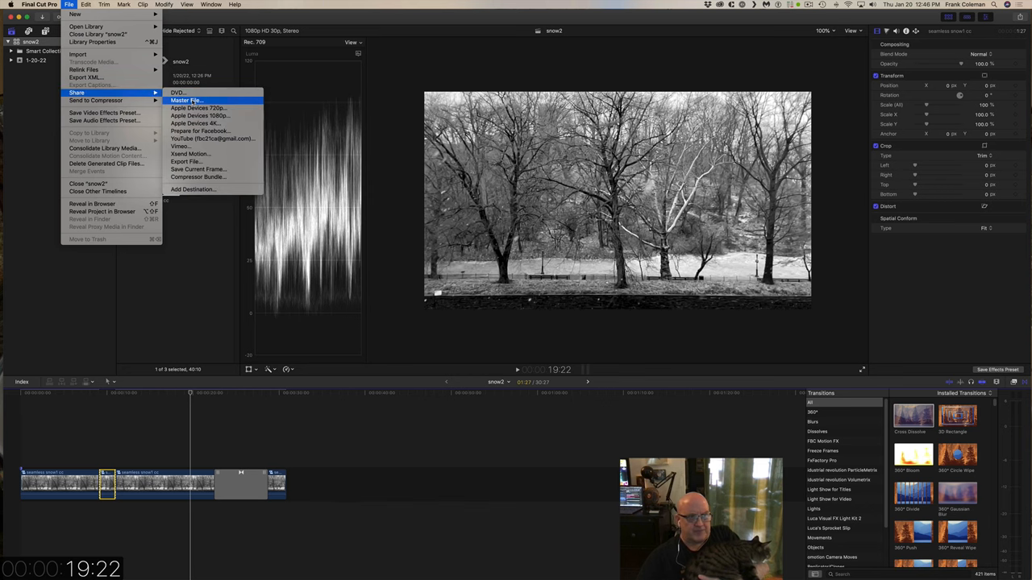
left_click(185, 100)
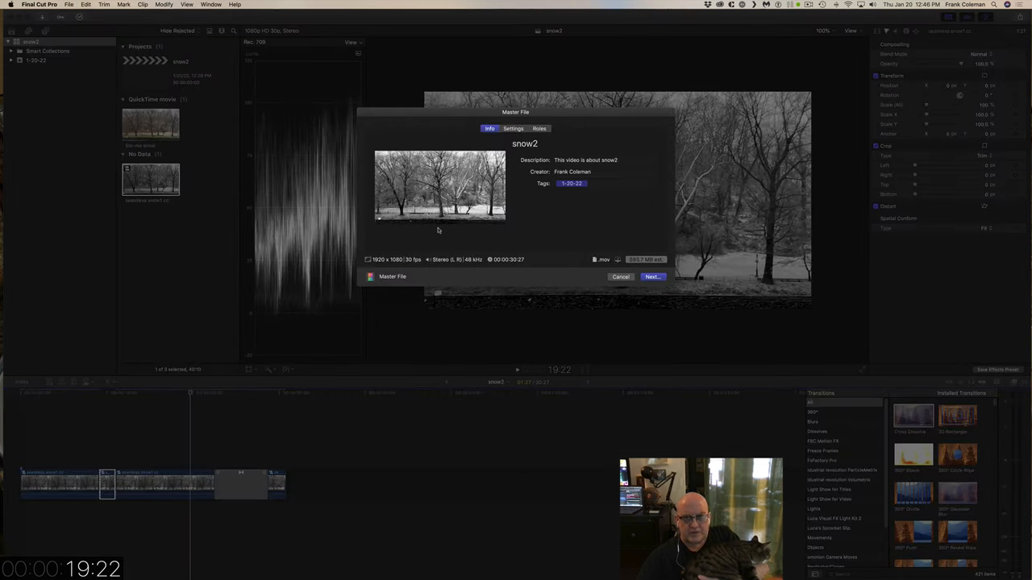
double_click(525, 143)
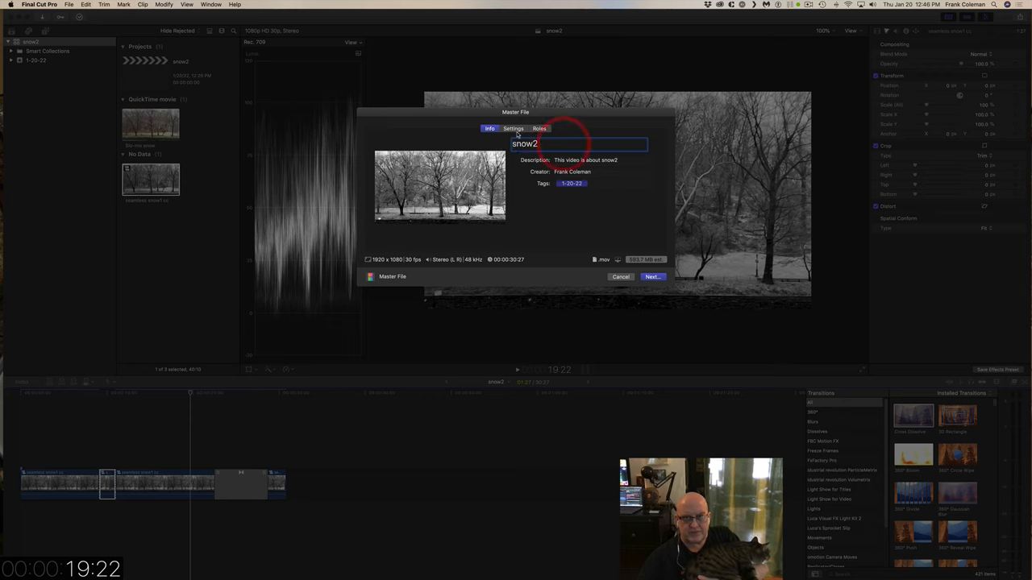
left_click(513, 128)
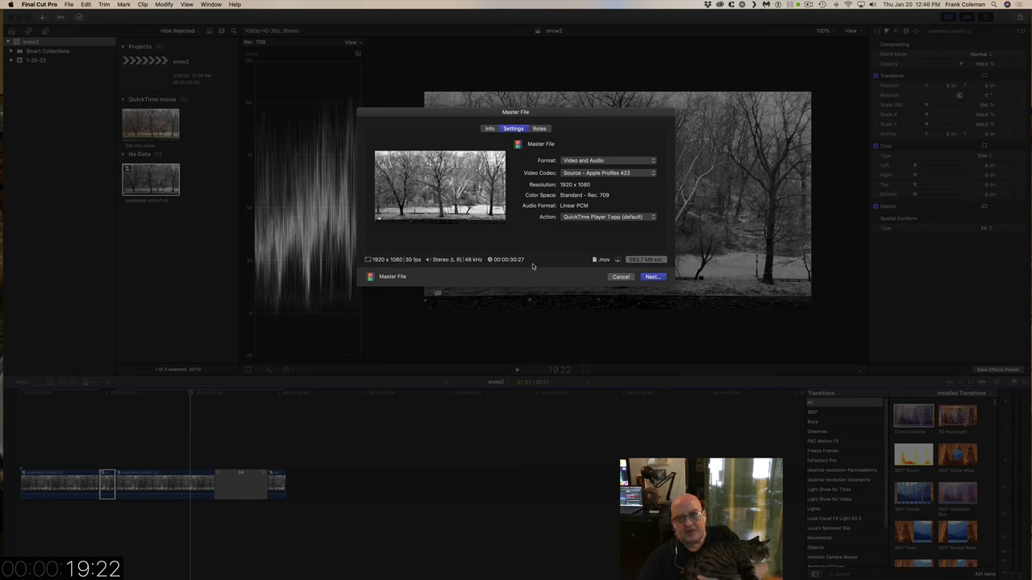
mouse_move(414, 255)
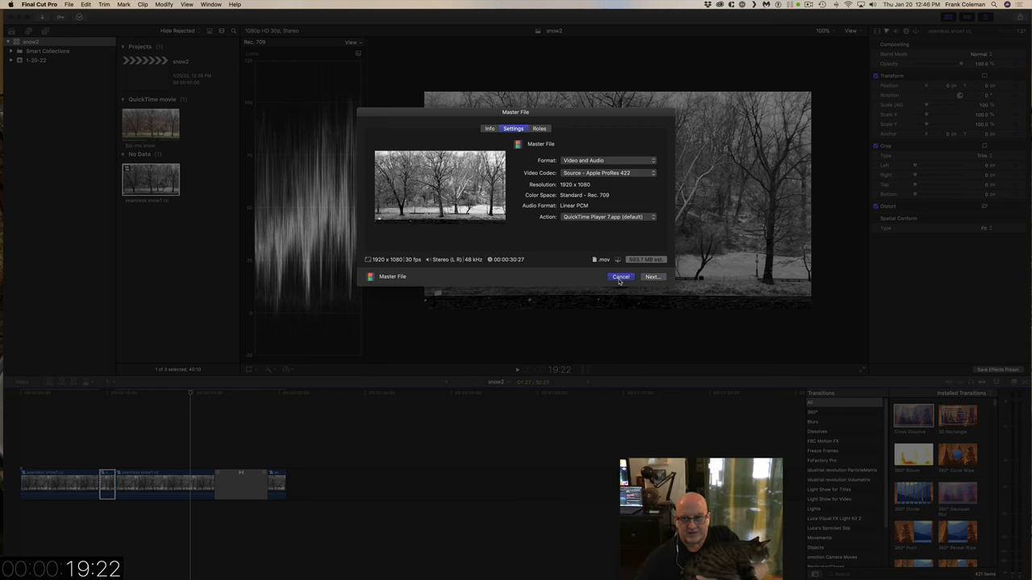
left_click(71, 6)
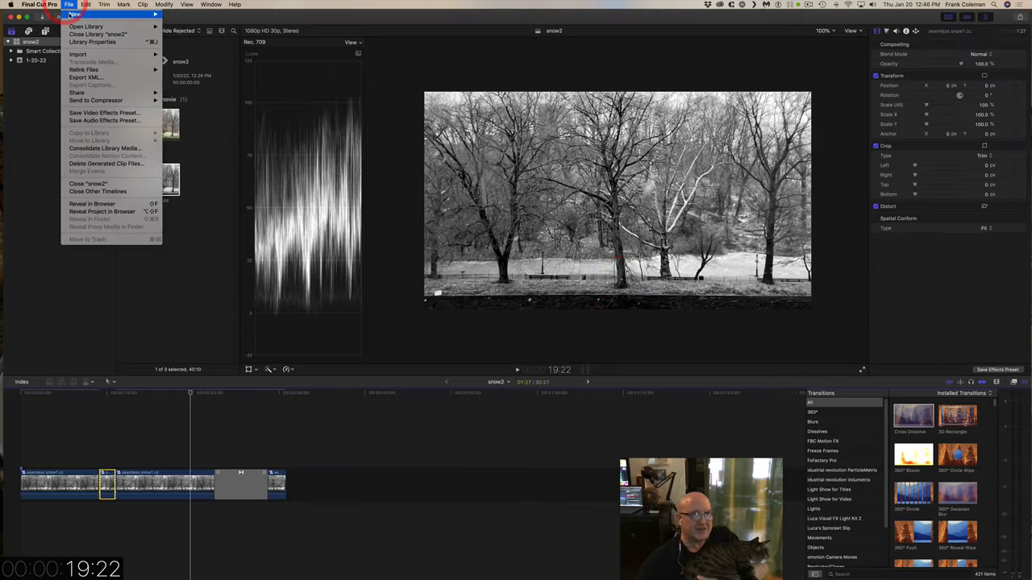
Review the snow2 project settings (1080p HD, 30p, ProRes 422, stereo 48 kHz) and dismiss them.
left_click(70, 9)
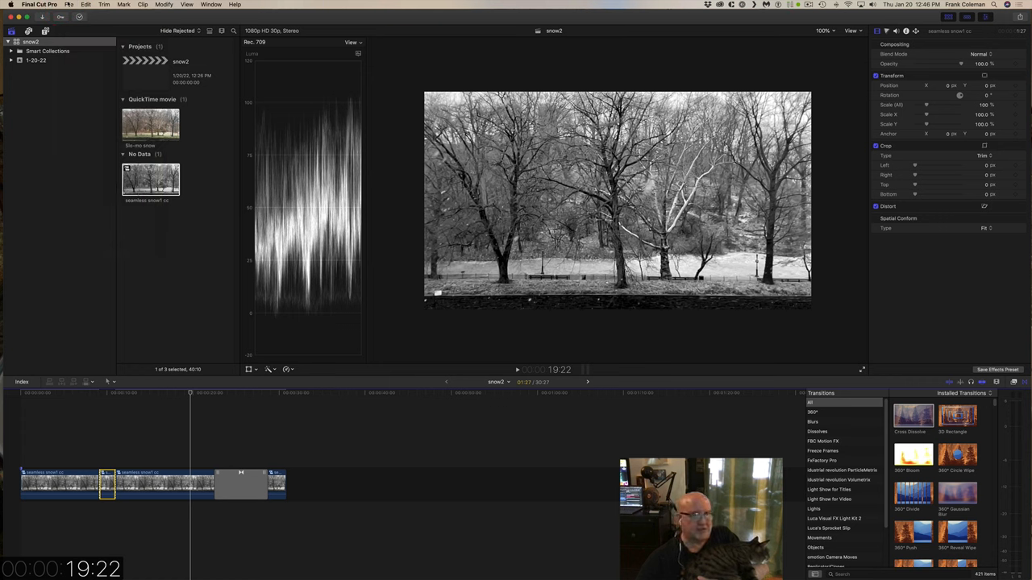
left_click(44, 7)
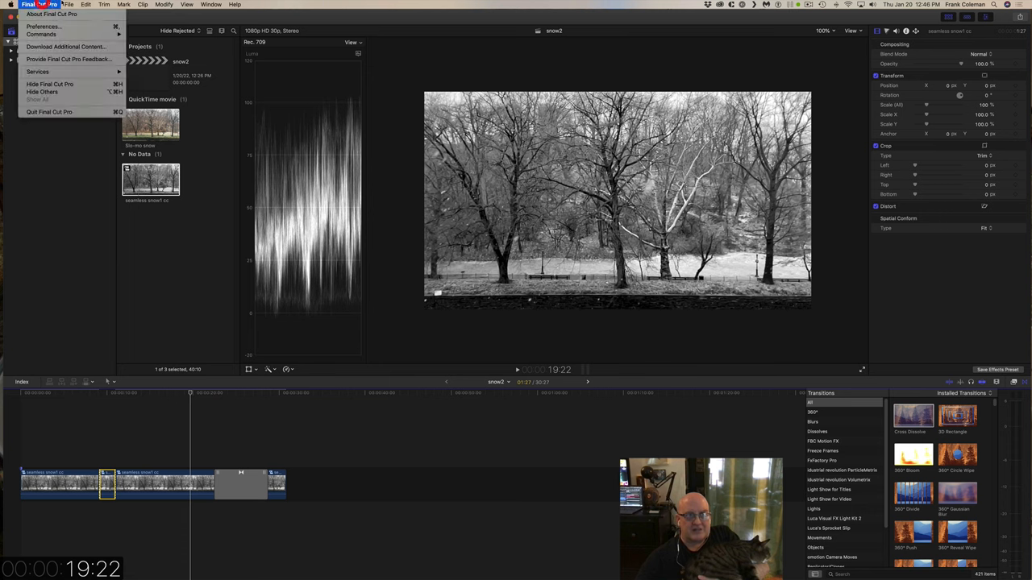
left_click(78, 10)
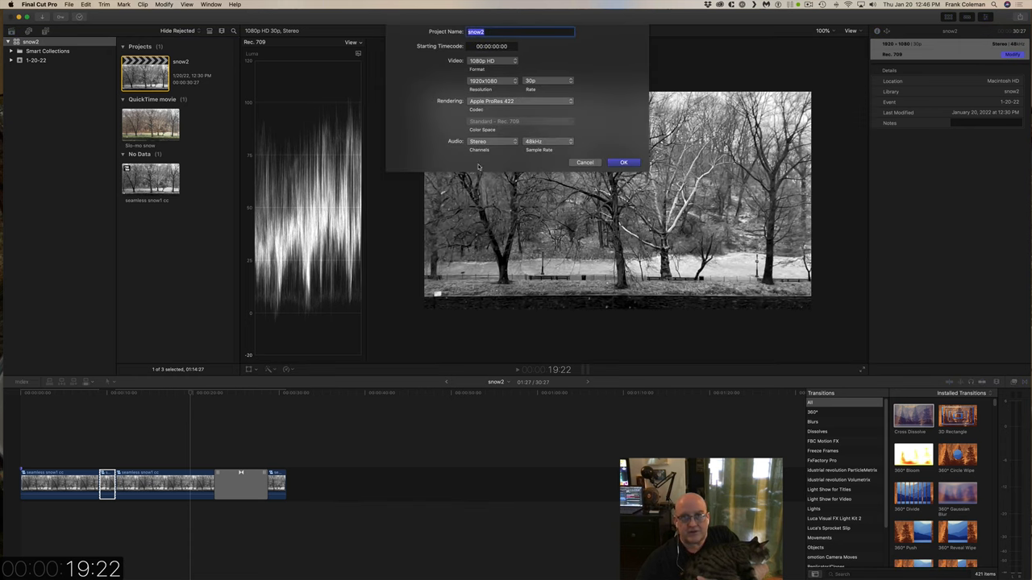
left_click(622, 162)
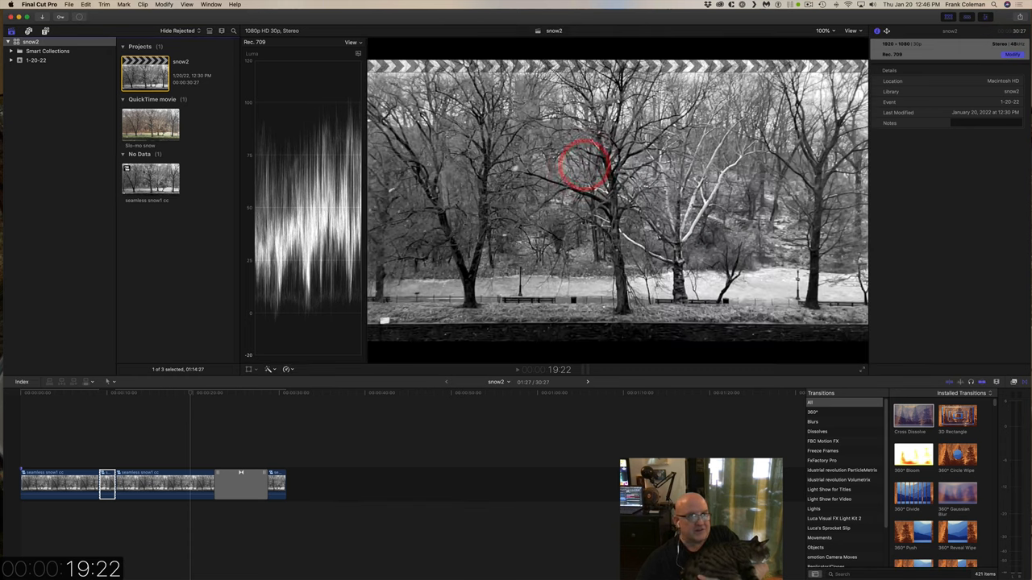
left_click(71, 6)
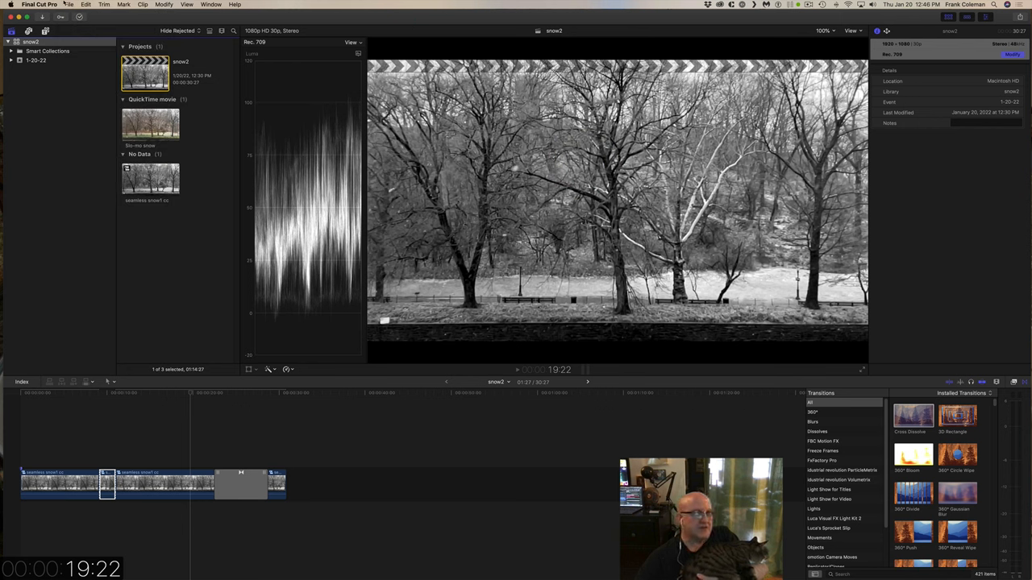
Reopen the Master File export and keep Video and Audio format with the H.264 codec, about 96.8 MB.
left_click(74, 6)
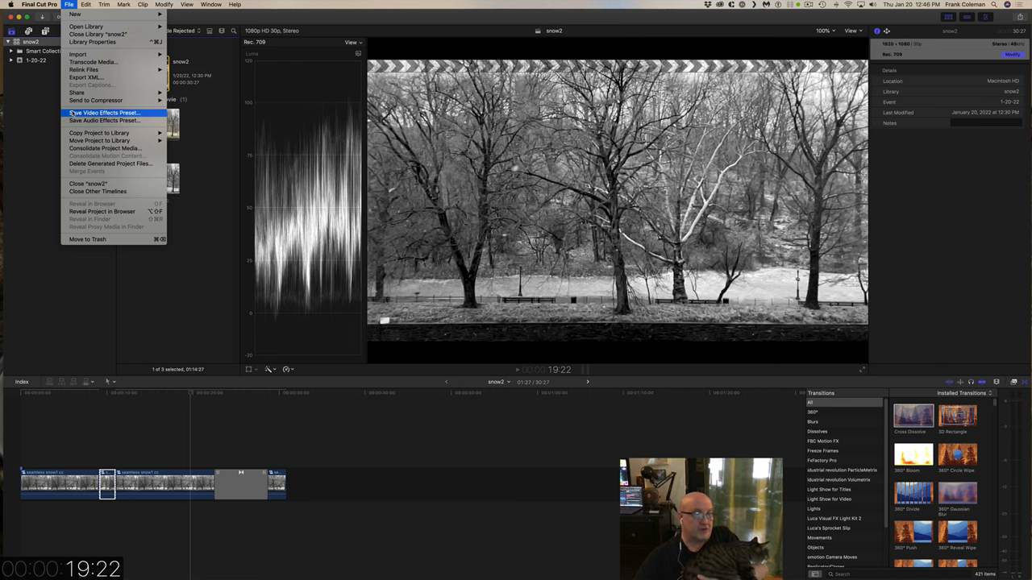
mouse_move(75, 99)
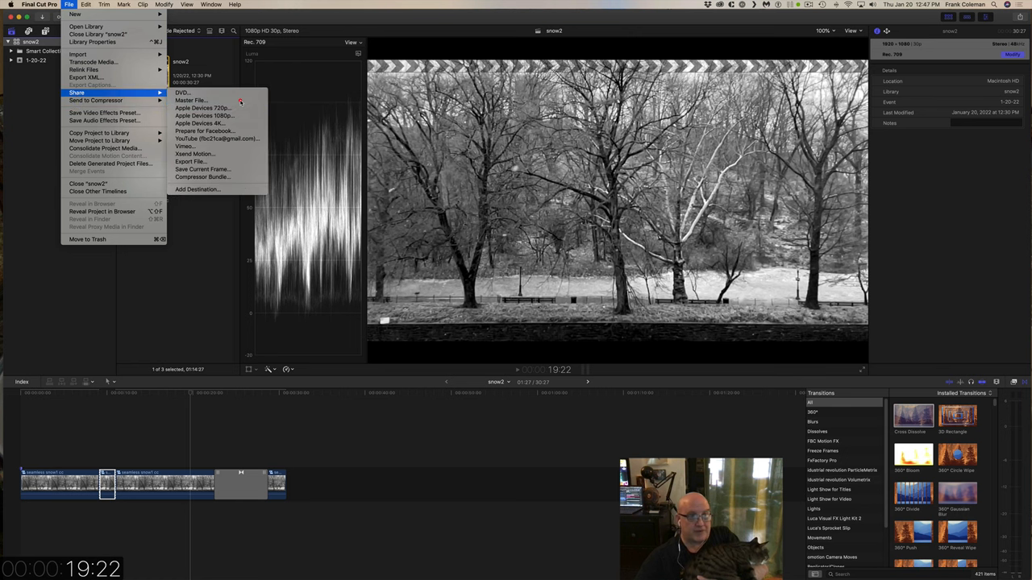
left_click(192, 99)
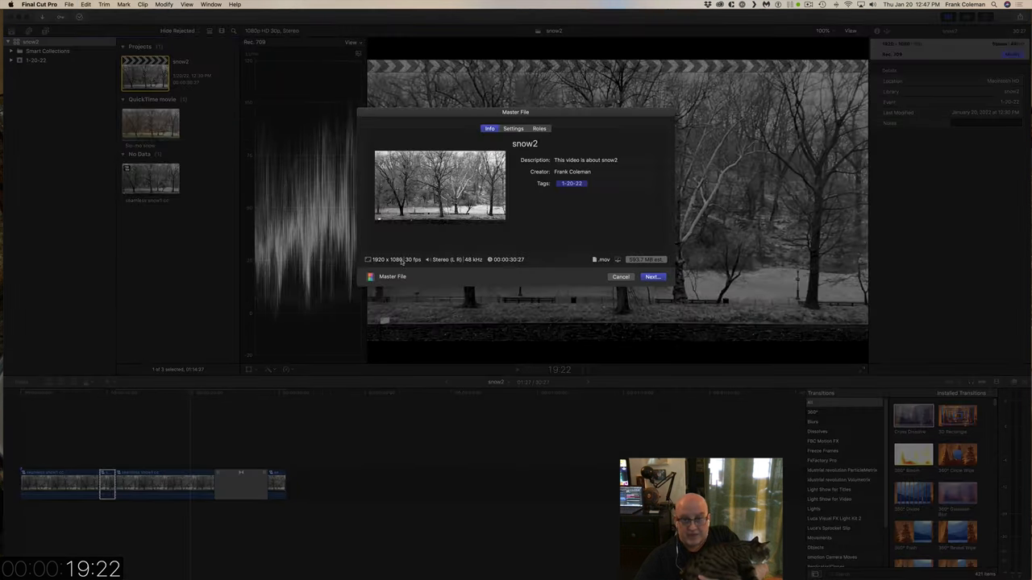
left_click(512, 129)
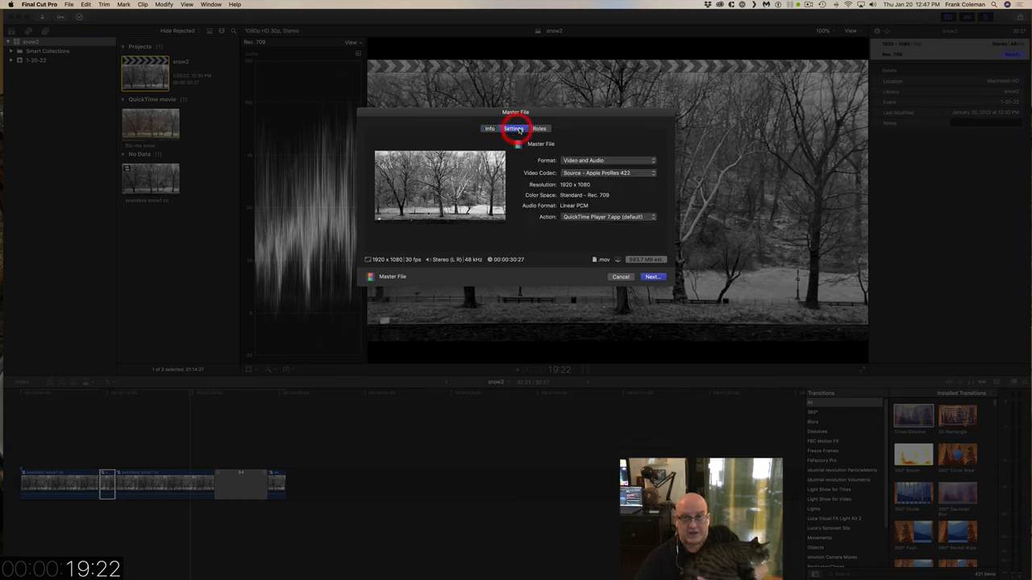
left_click(608, 159)
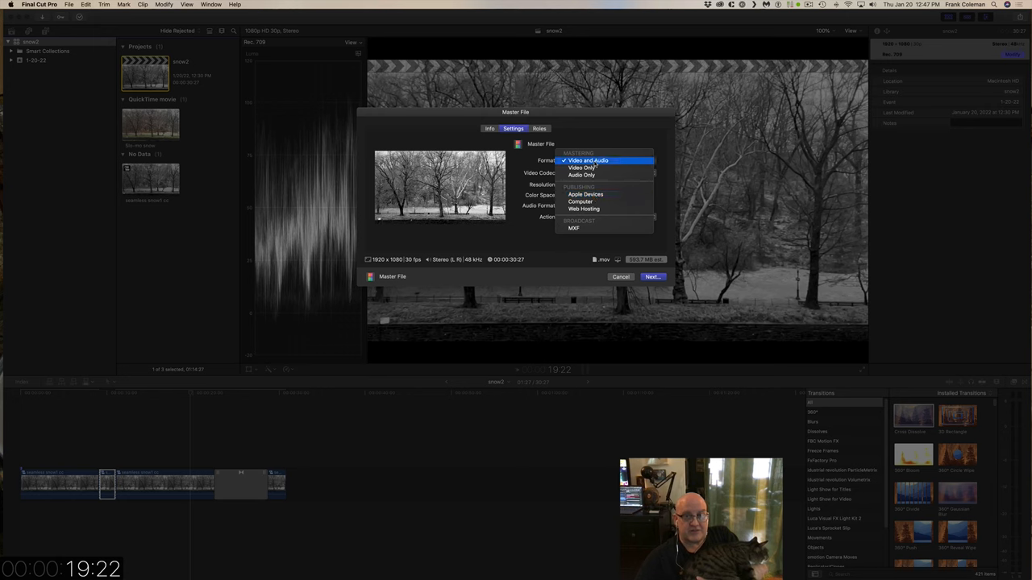
left_click(600, 160)
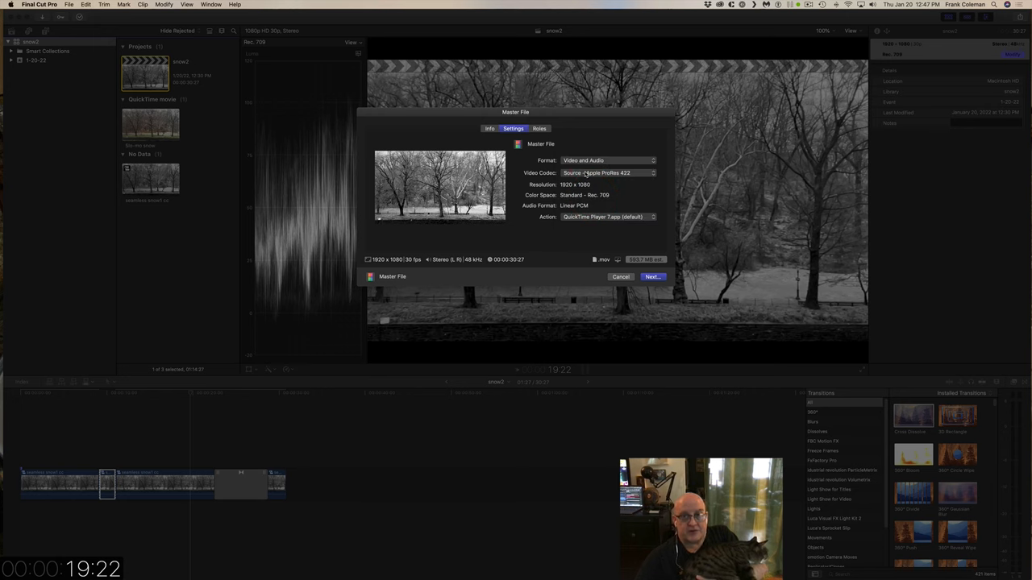
mouse_move(598, 180)
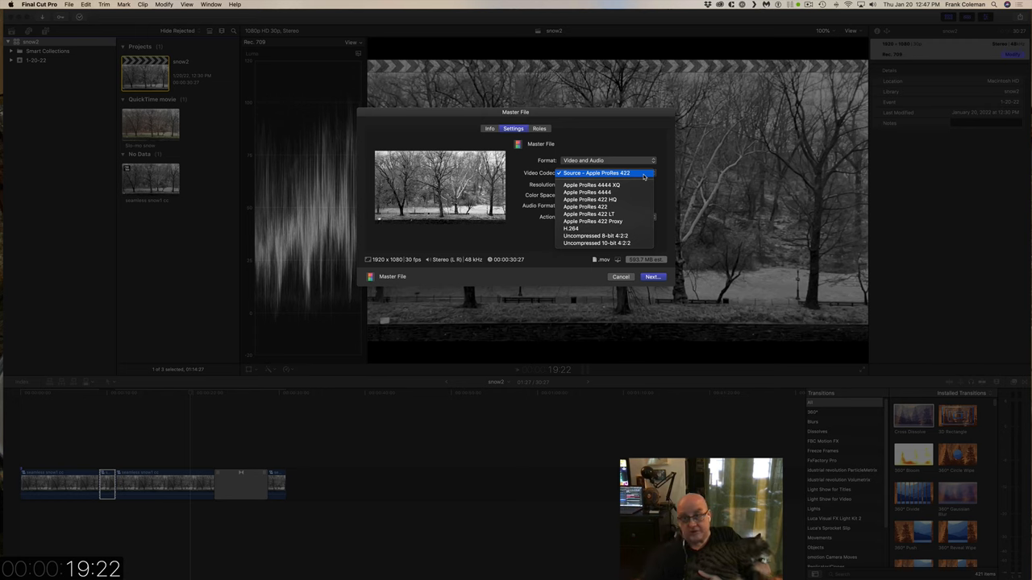
mouse_move(598, 206)
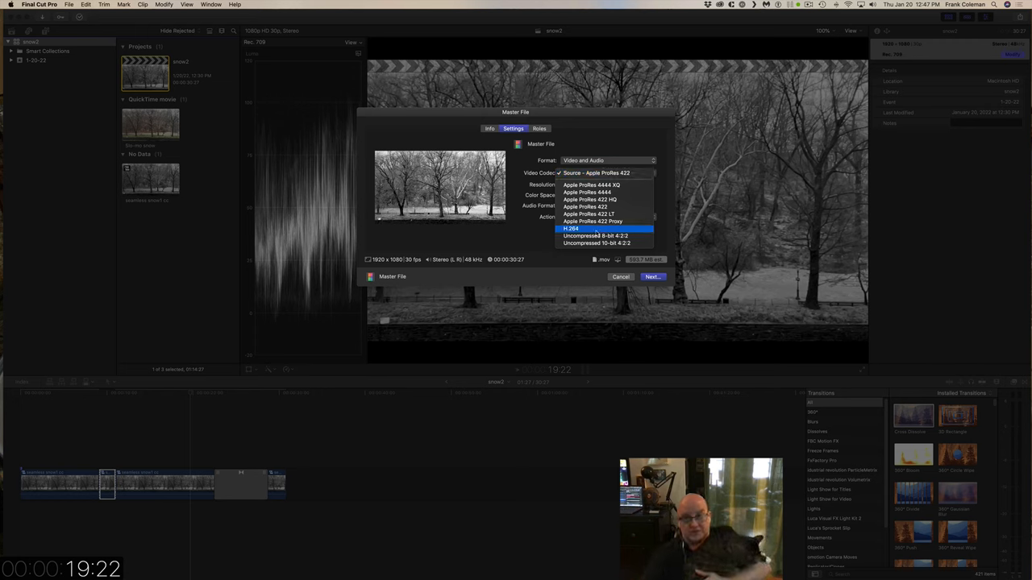
mouse_move(590, 192)
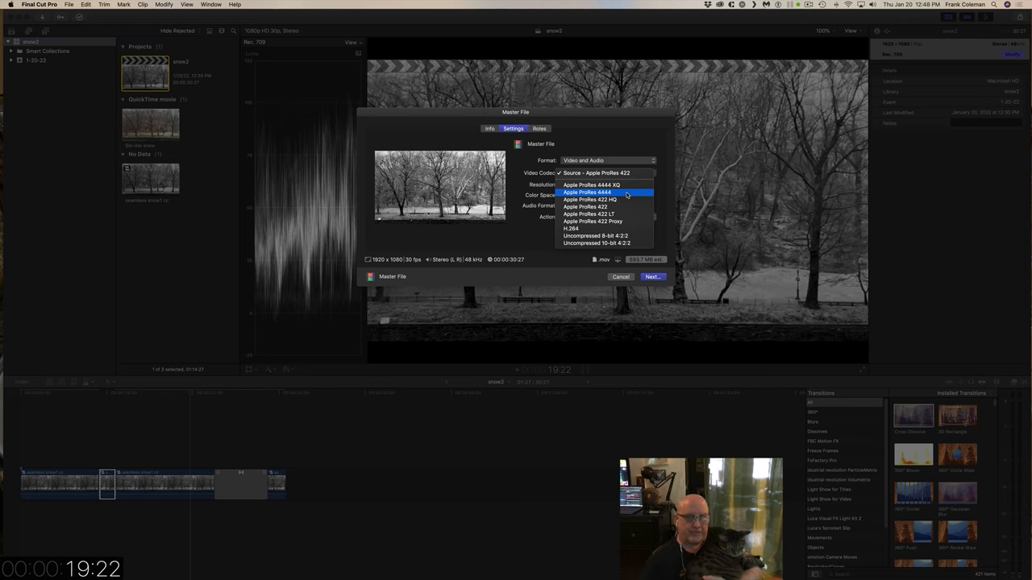
mouse_move(593, 206)
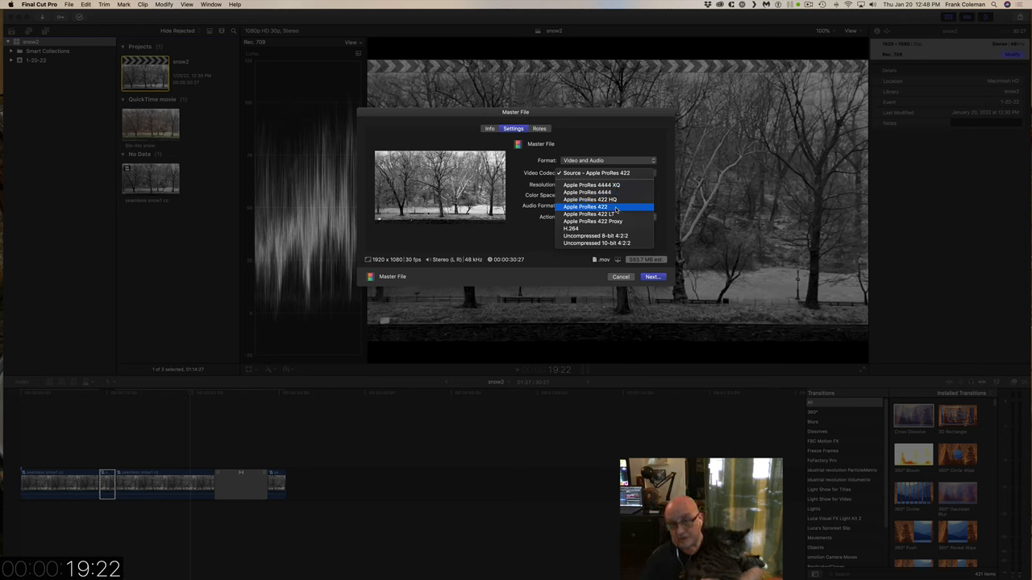
mouse_move(625, 199)
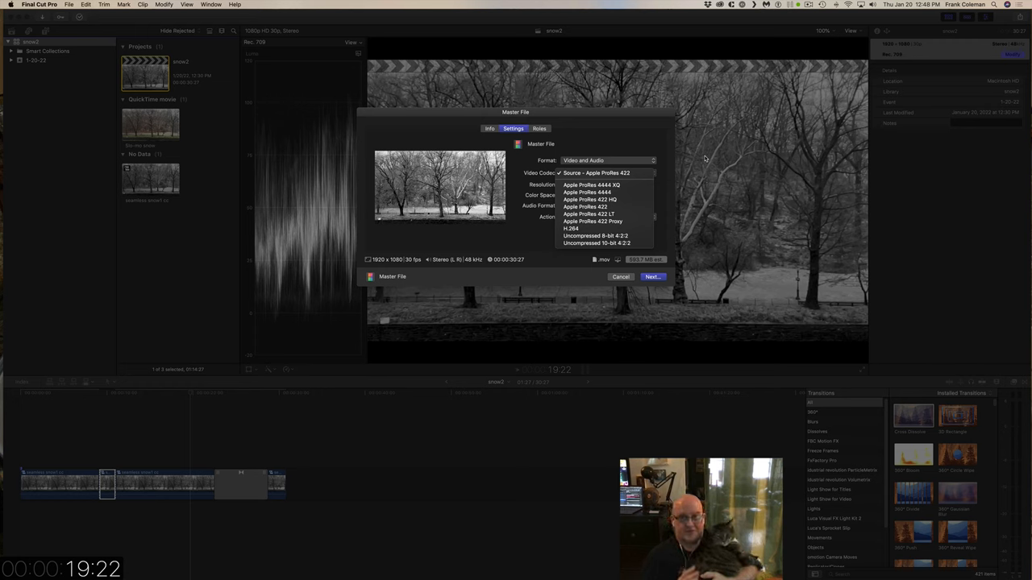
mouse_move(585, 206)
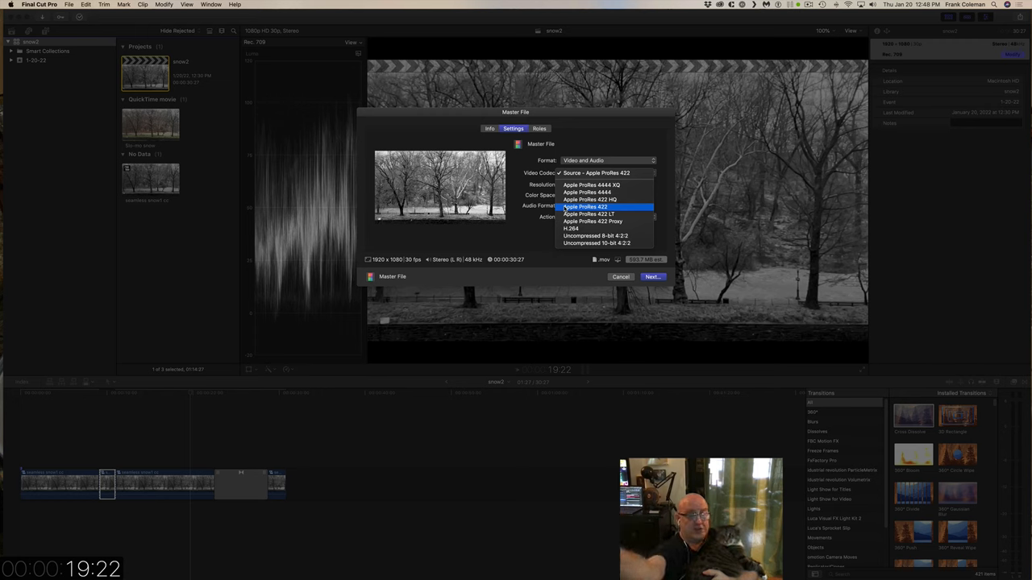
mouse_move(578, 231)
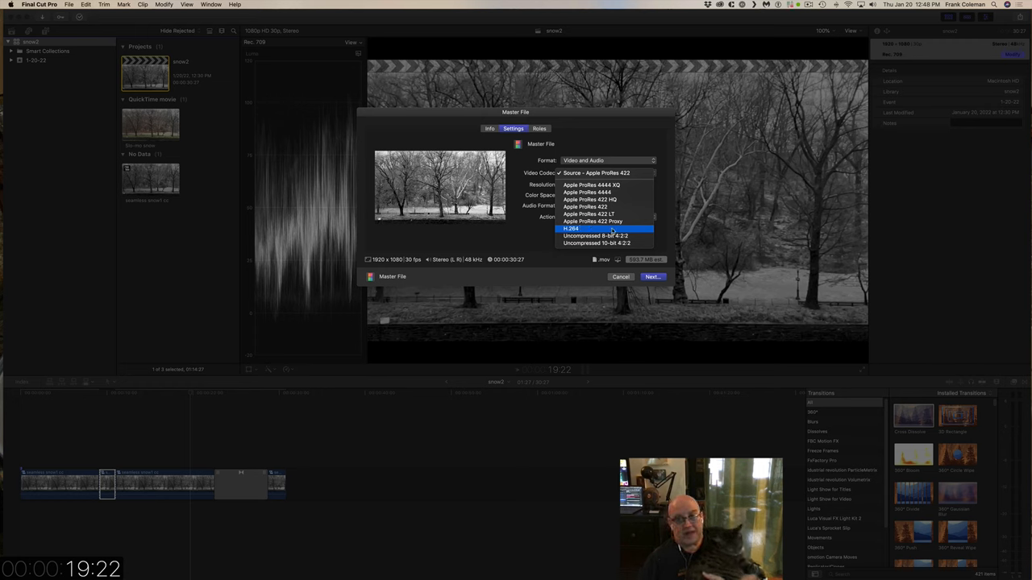
left_click(568, 228)
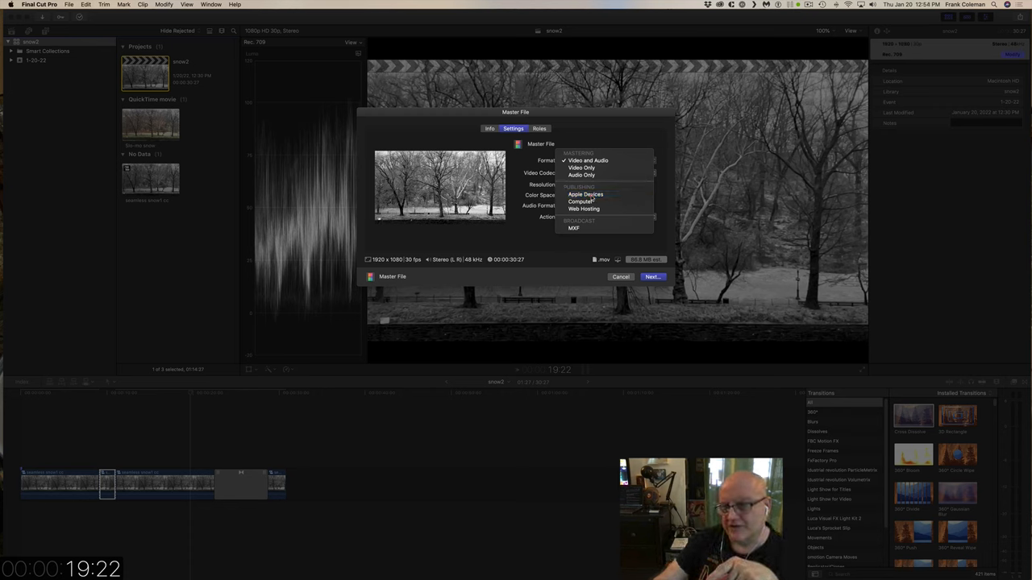
left_click(585, 194)
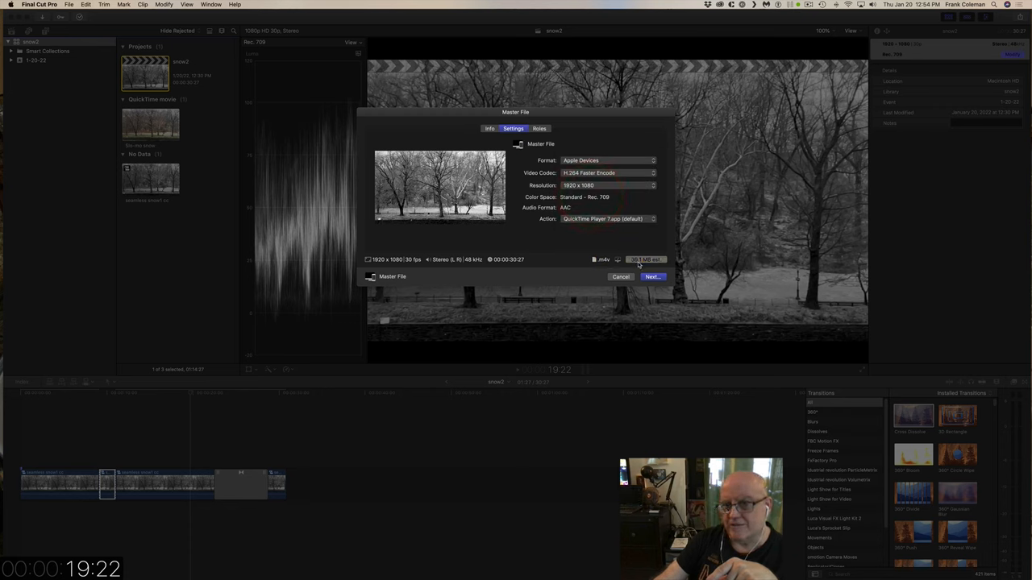
left_click(604, 173)
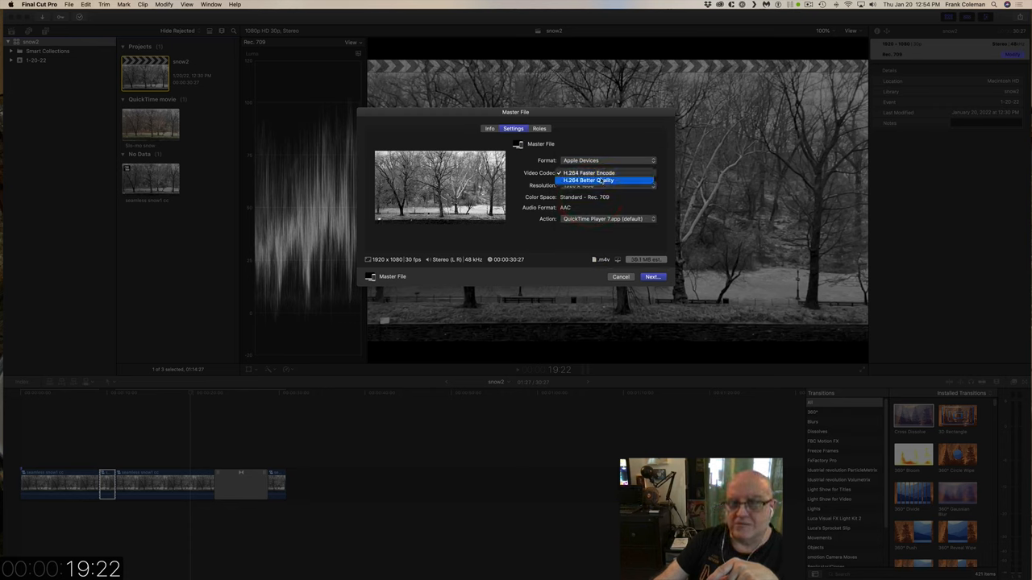
left_click(605, 173)
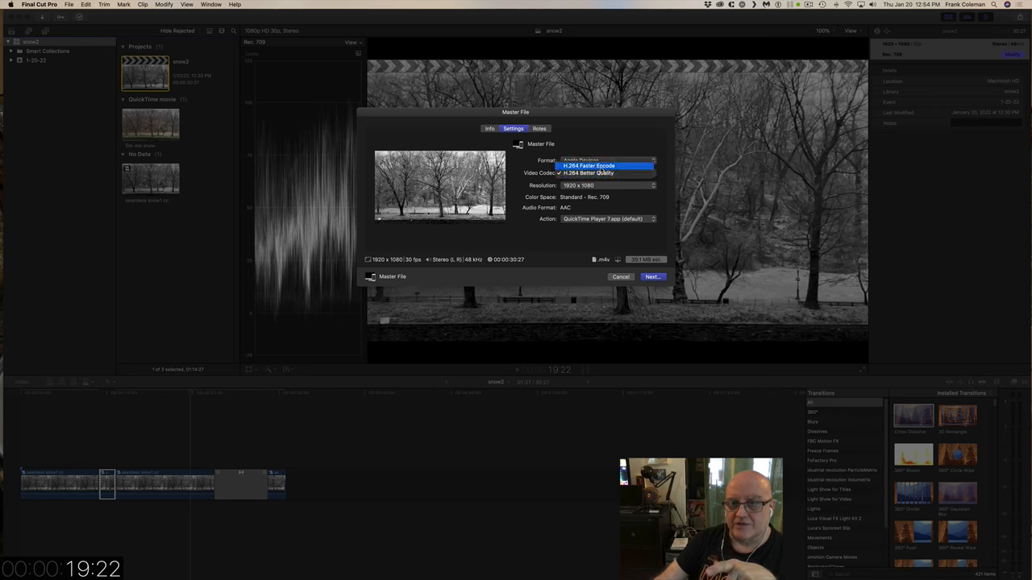
left_click(596, 172)
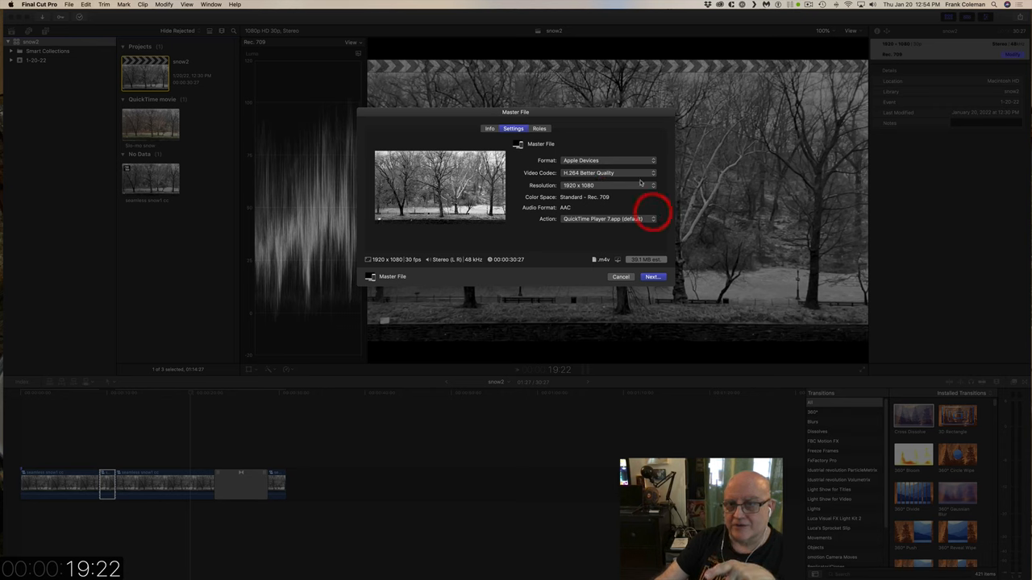
left_click(604, 159)
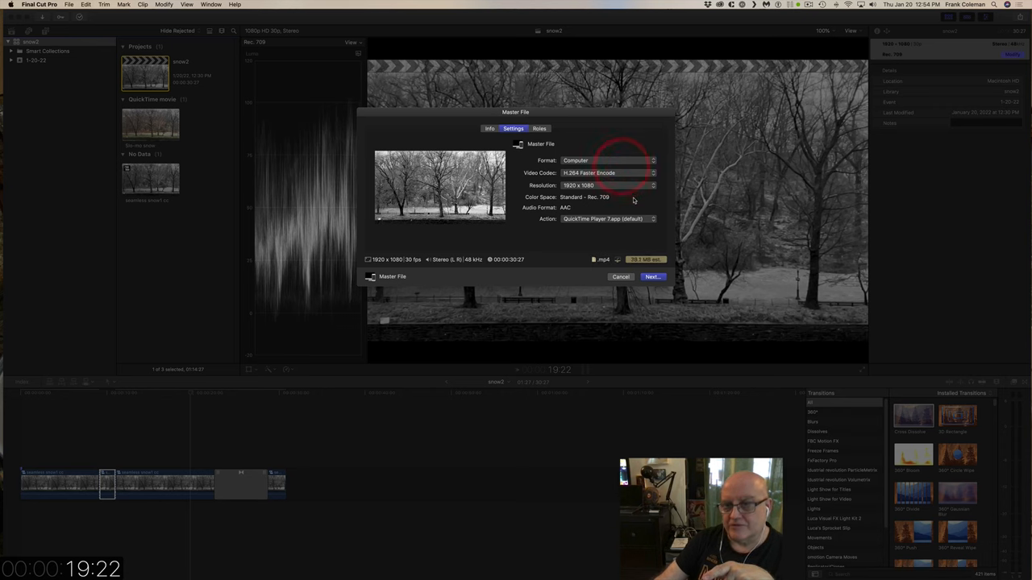
left_click(607, 160)
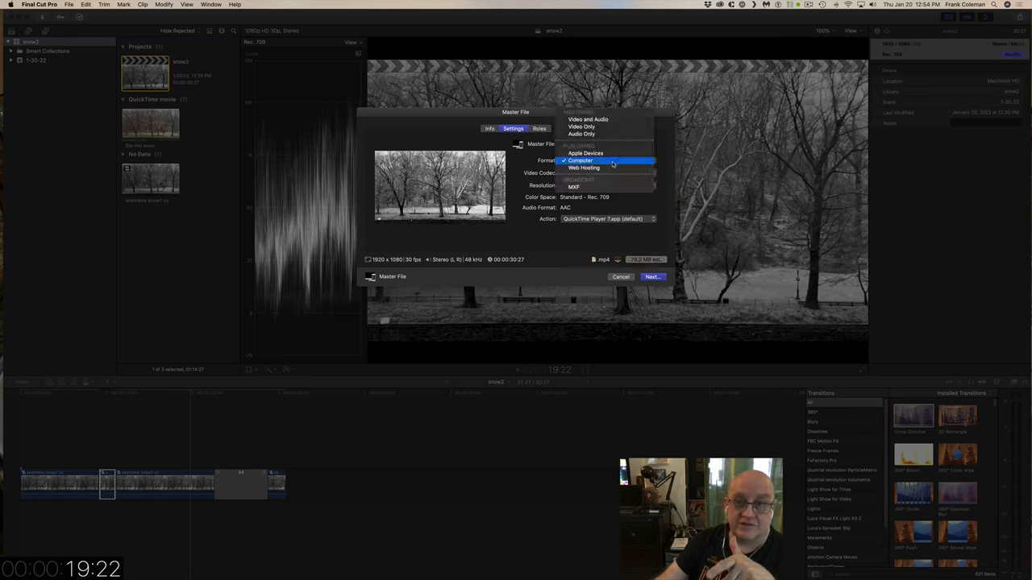
left_click(583, 168)
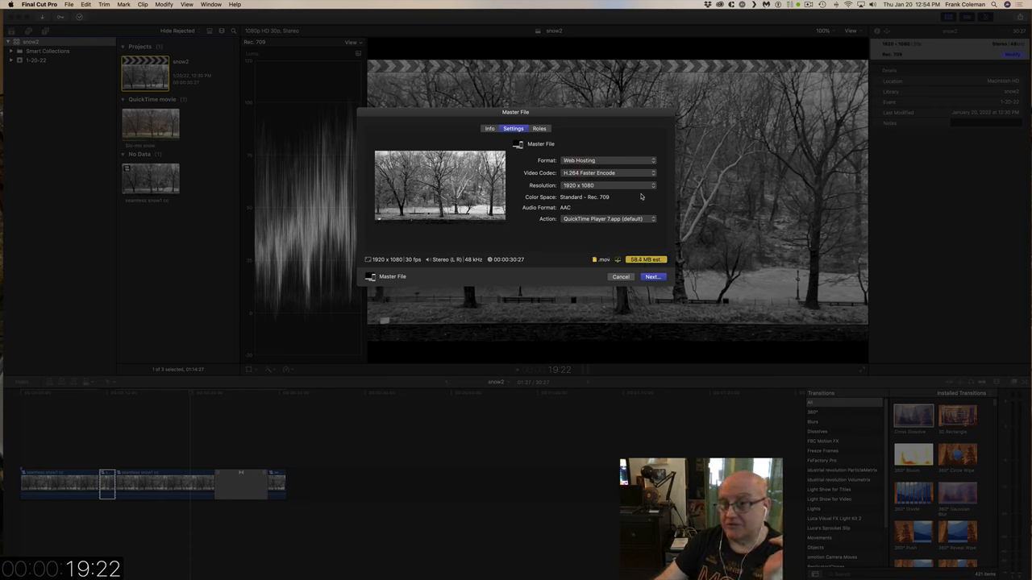
left_click(606, 159)
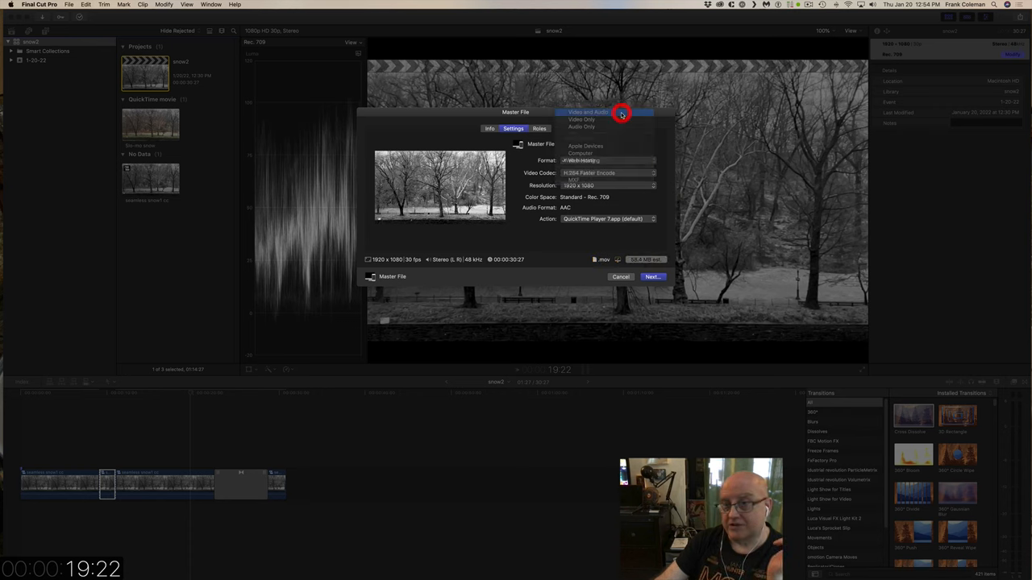
left_click(609, 173)
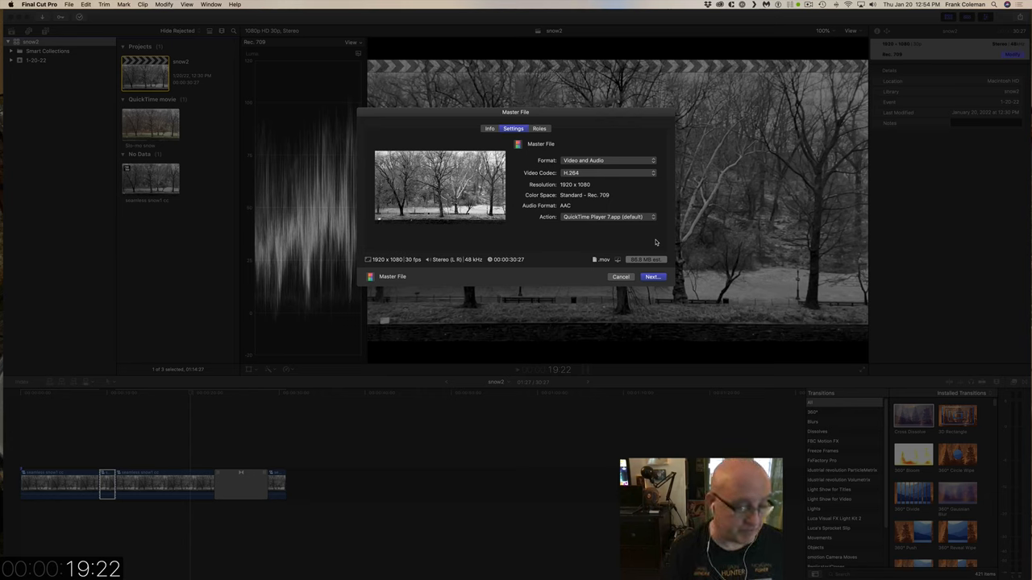
Set the master file format to Web Hosting with H.264 Faster Encode at 1920×1080, about 58.4 MB.
left_click(607, 160)
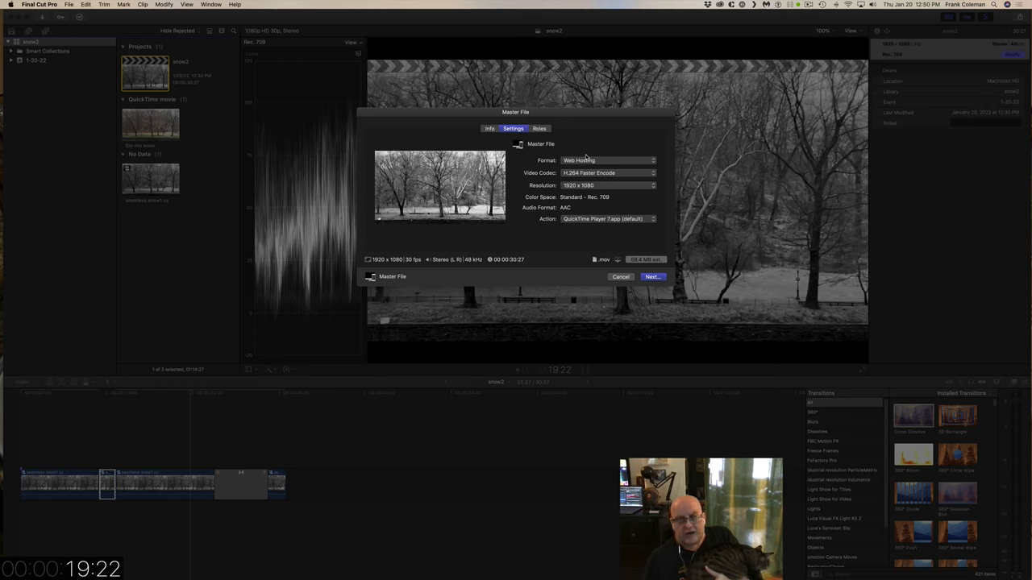
Try Apple Devices with H.264 Better Quality, then return to Video and Audio with H.264 at 96.8 MB.
left_click(603, 160)
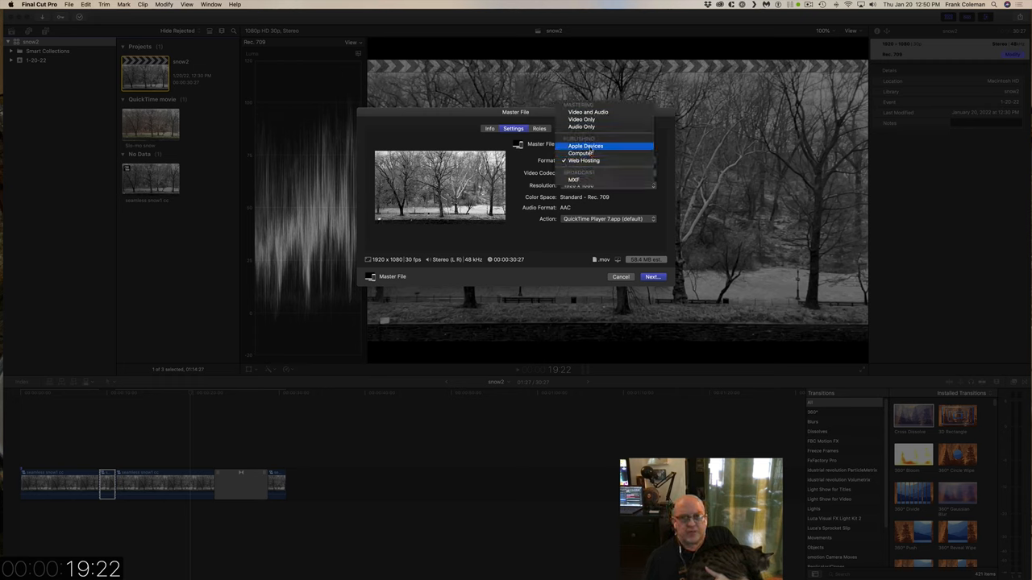
left_click(587, 146)
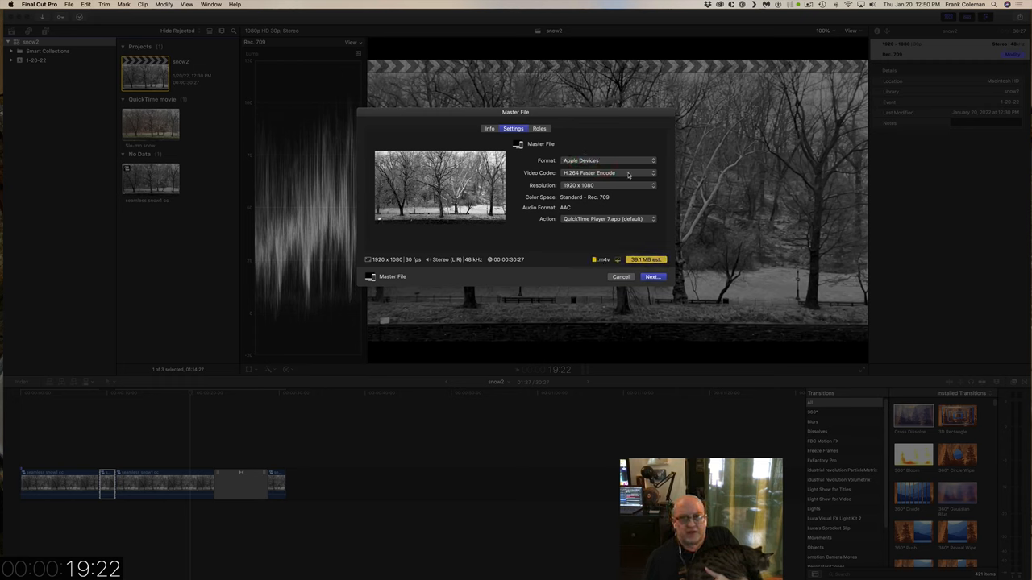
left_click(609, 173)
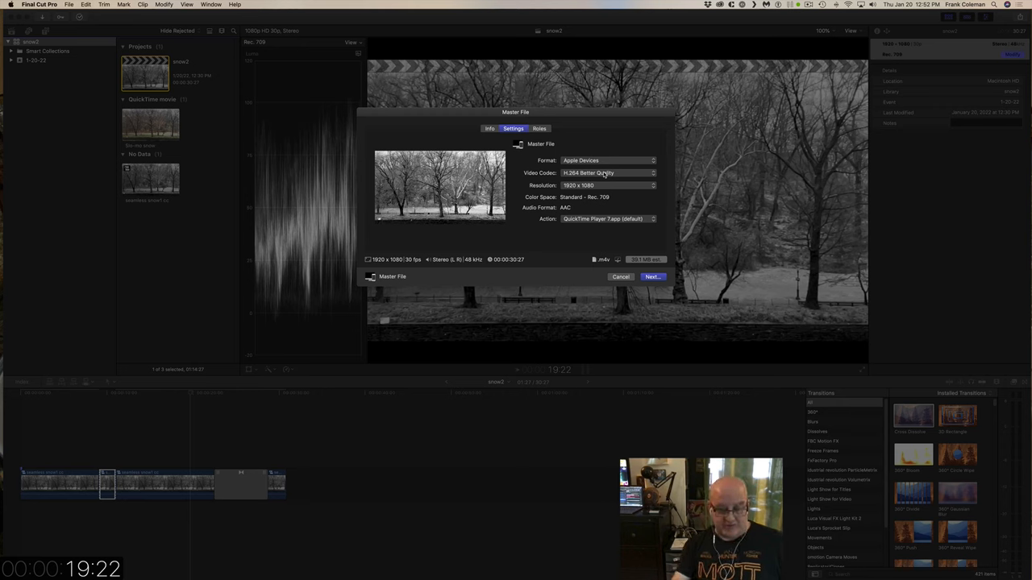
left_click(607, 161)
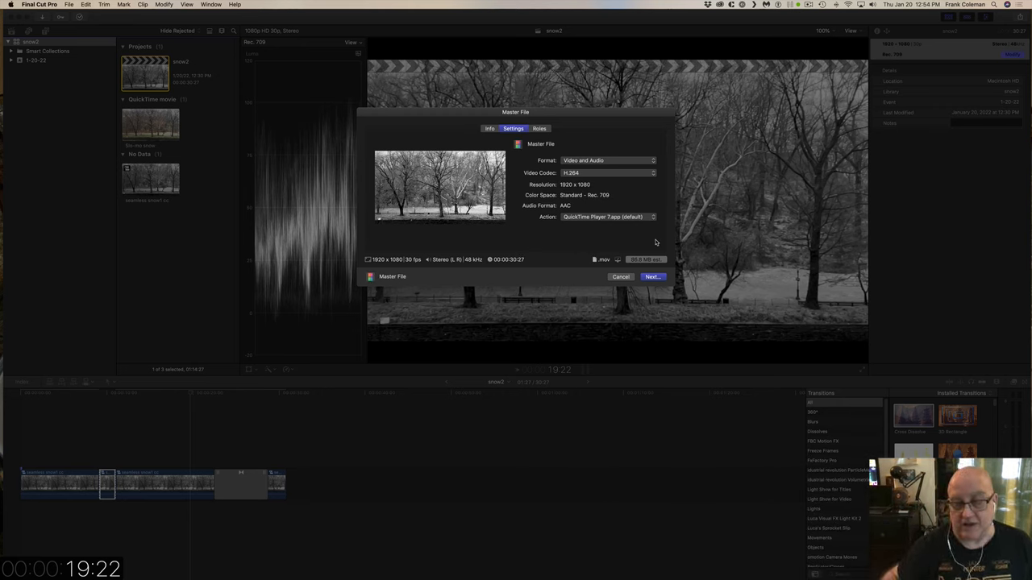
Cancel the Master File export so the snow2 project shows with nothing exported.
left_click(649, 277)
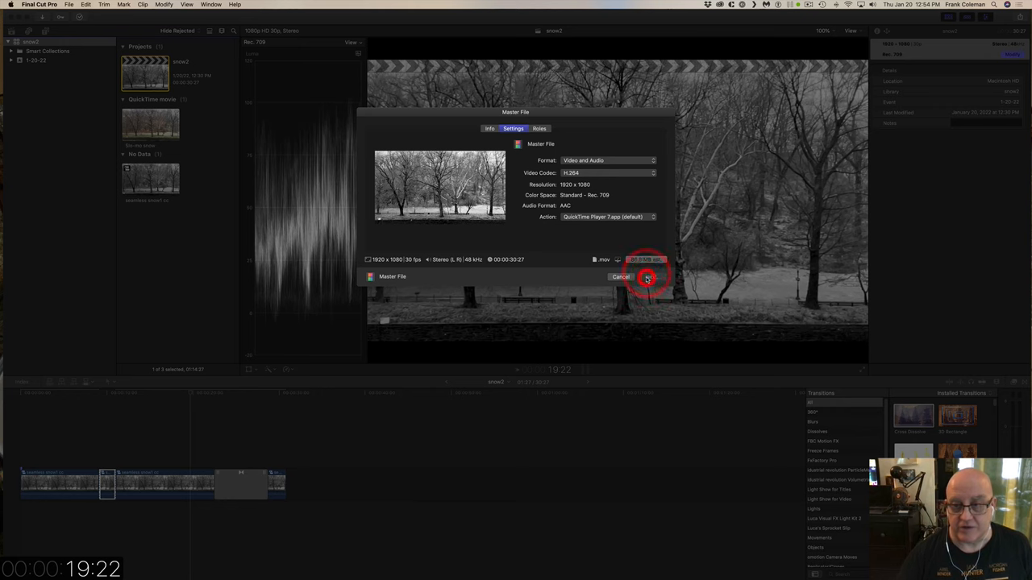
left_click(648, 277)
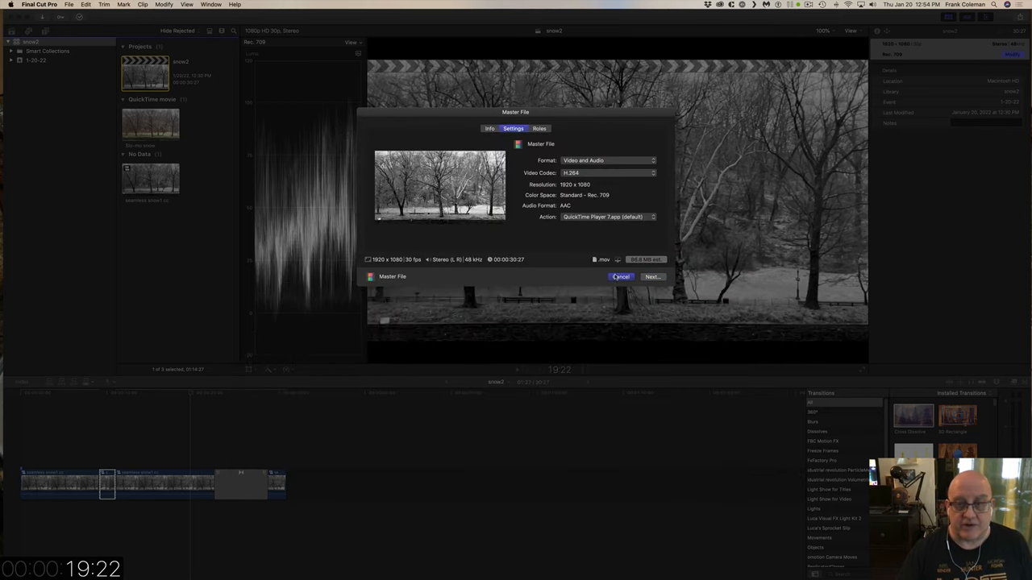
left_click(620, 276)
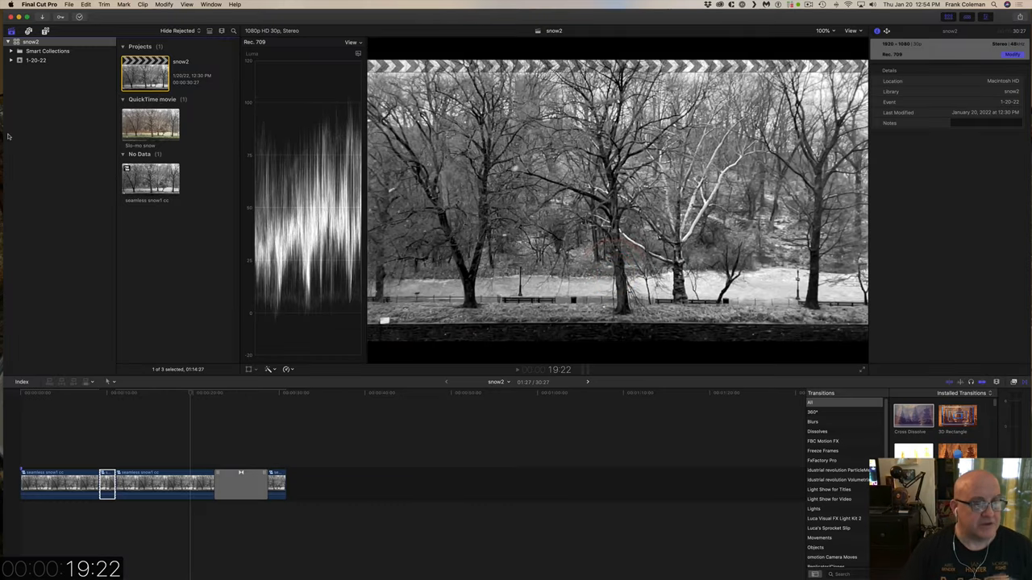